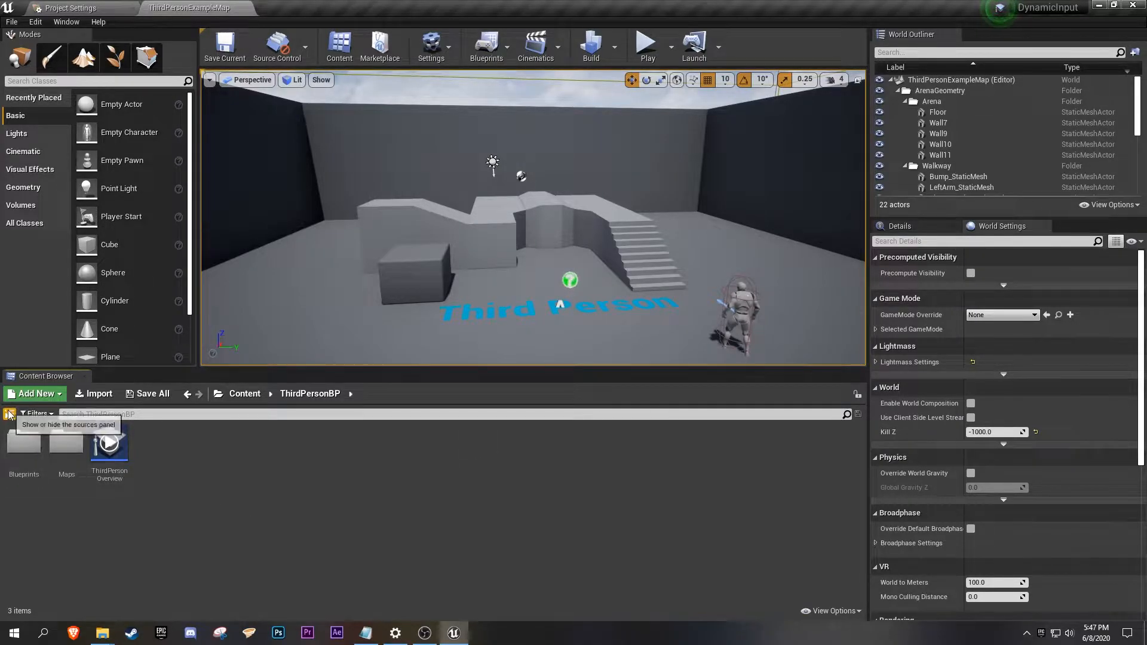
Create a PlayerController blueprint named CustomPlayerController in the Blueprints folder and save all.
left_click(10, 414)
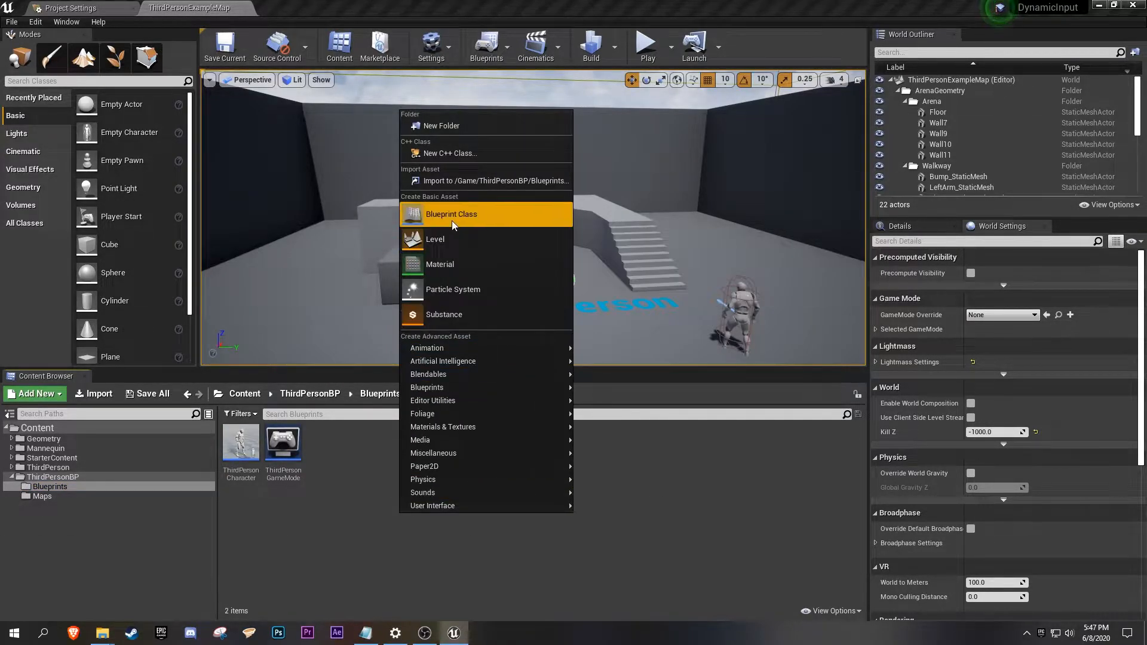
left_click(451, 214)
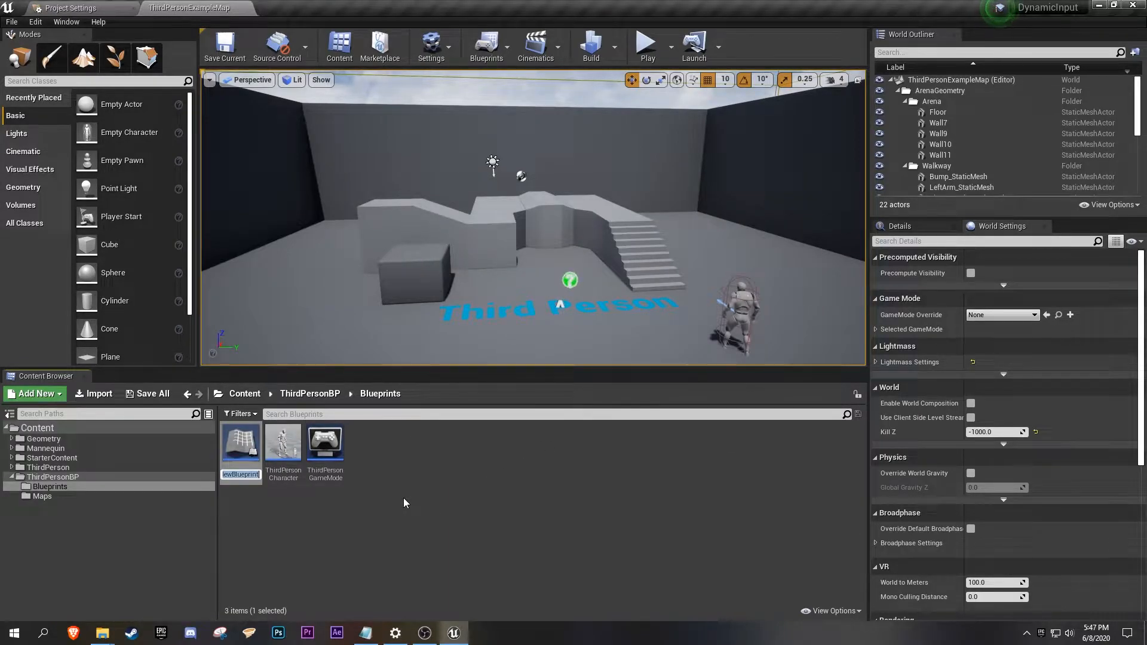
type("CustomPlayerController")
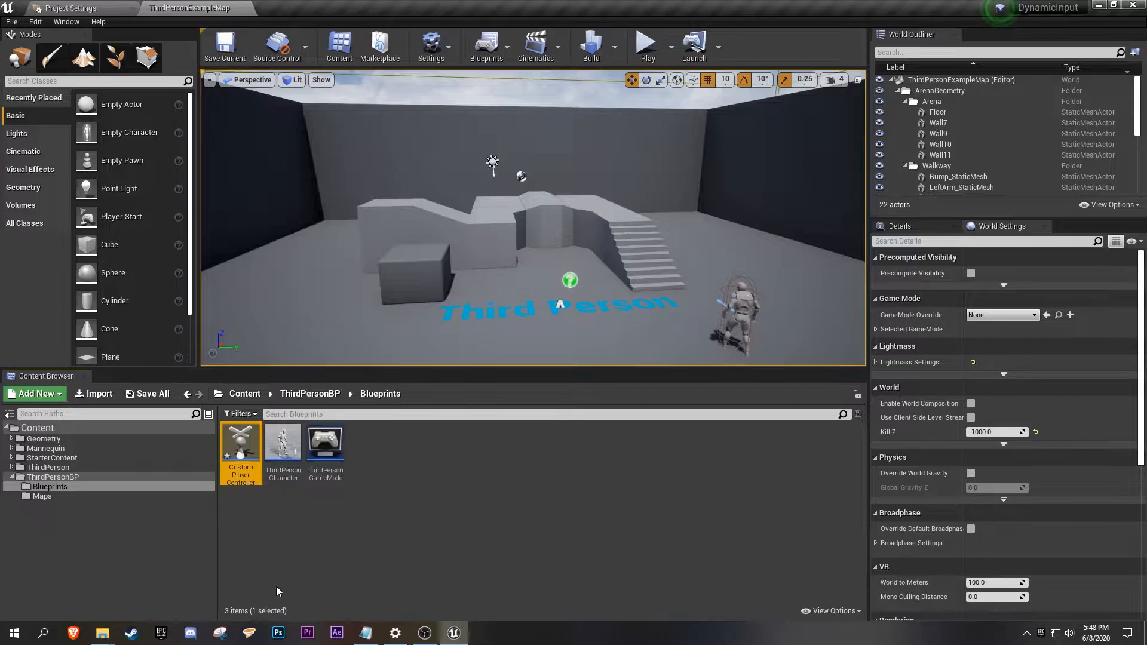
left_click(152, 393)
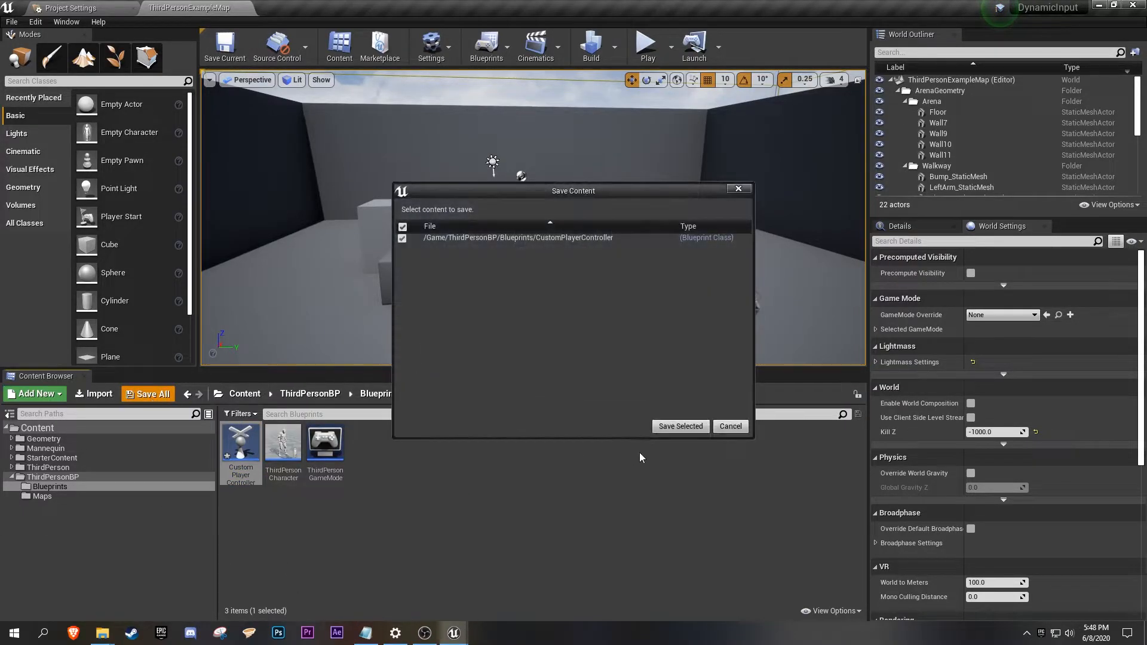
Override the level GameMode with ThirdPersonGameMode and set its Player Controller Class to CustomPlayerController.
left_click(679, 426)
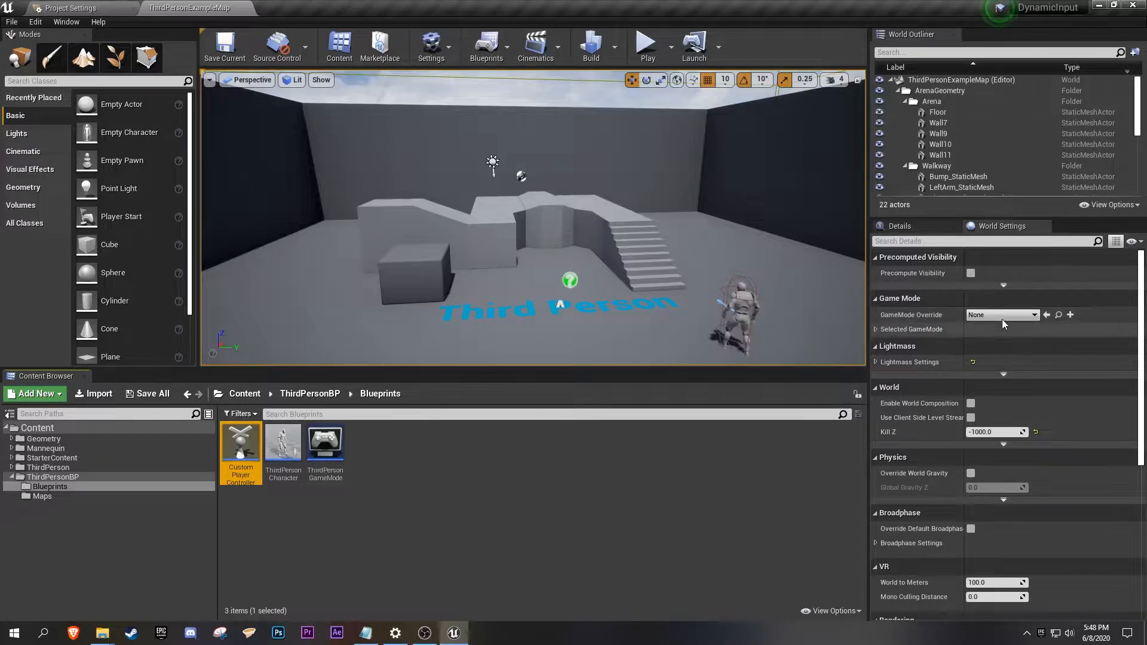
left_click(1034, 314)
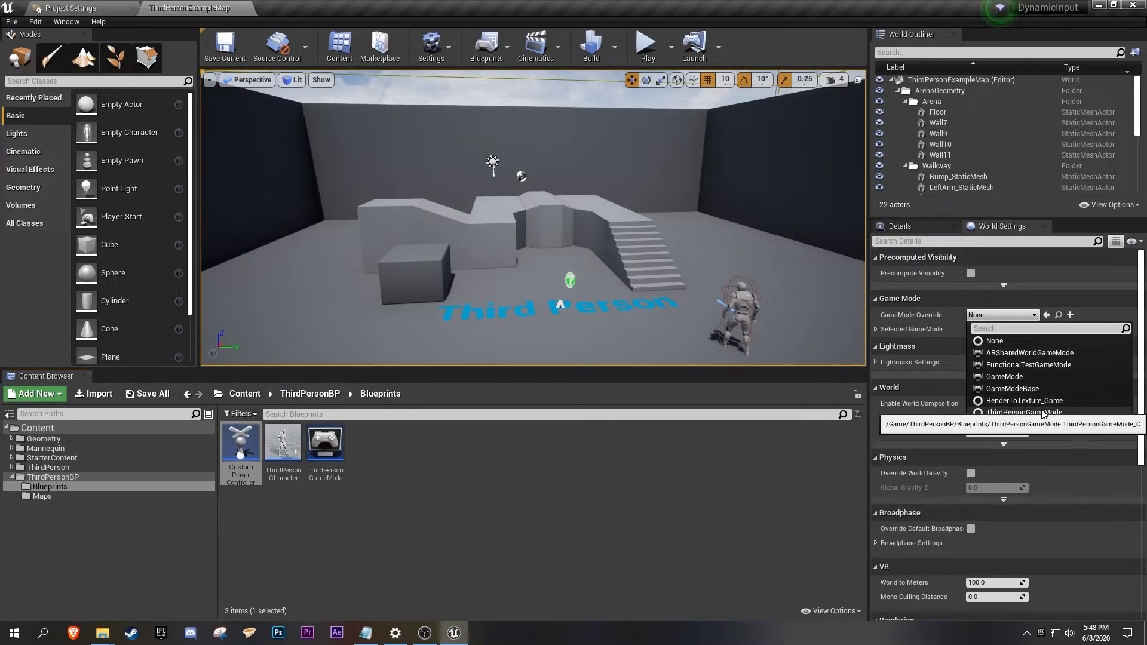
left_click(1026, 412)
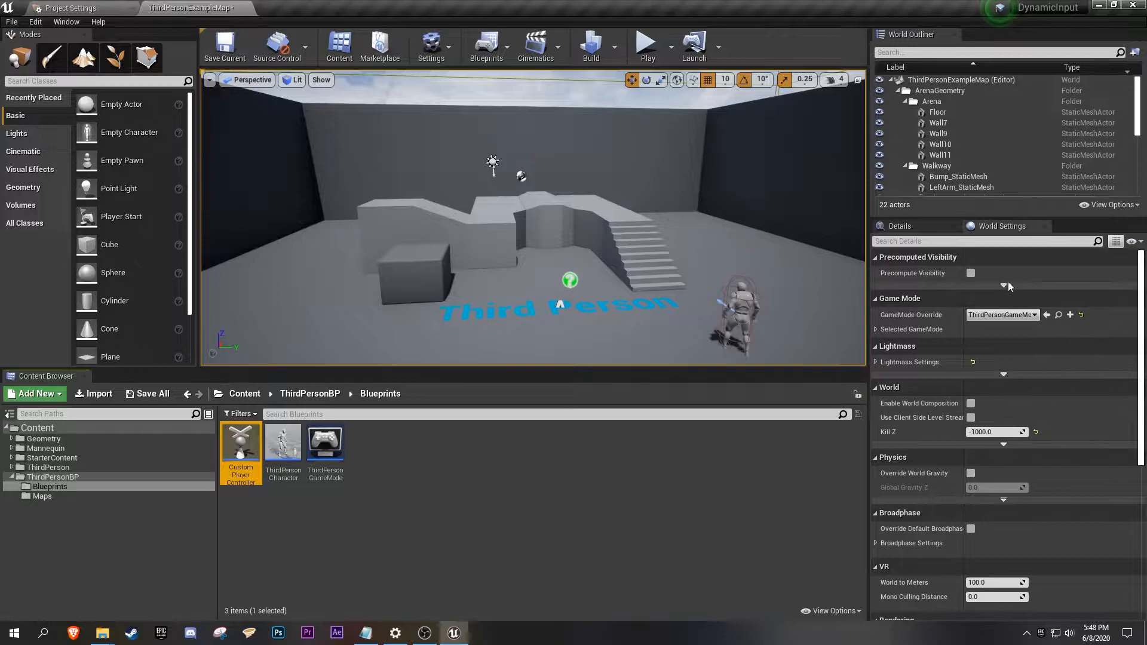
left_click(875, 329)
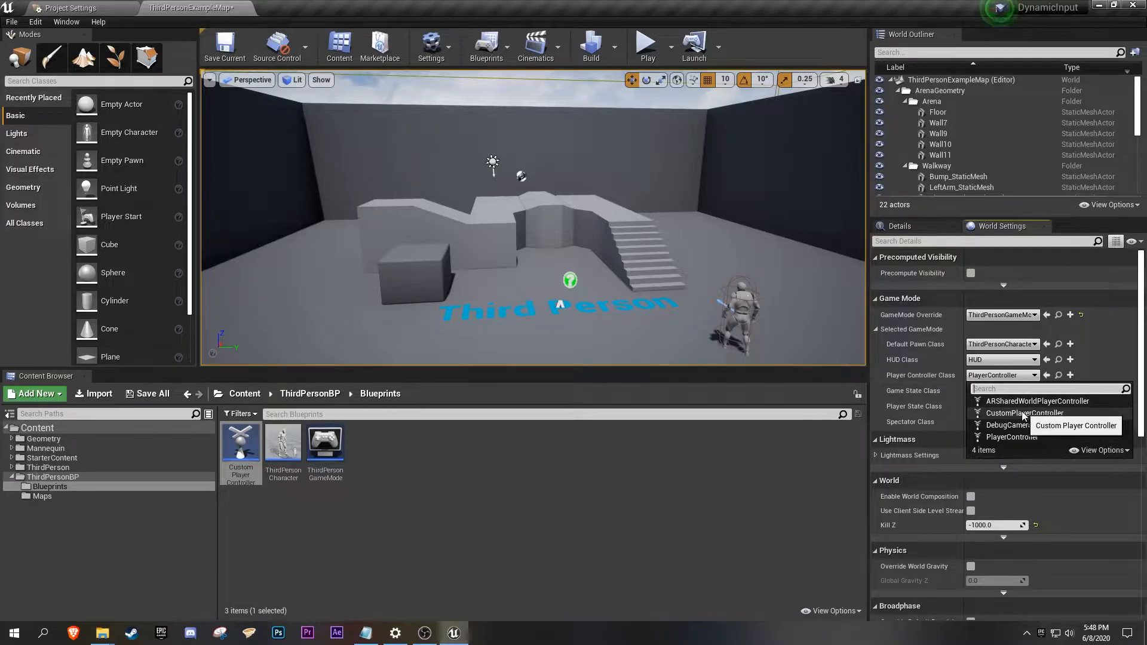
left_click(1035, 412)
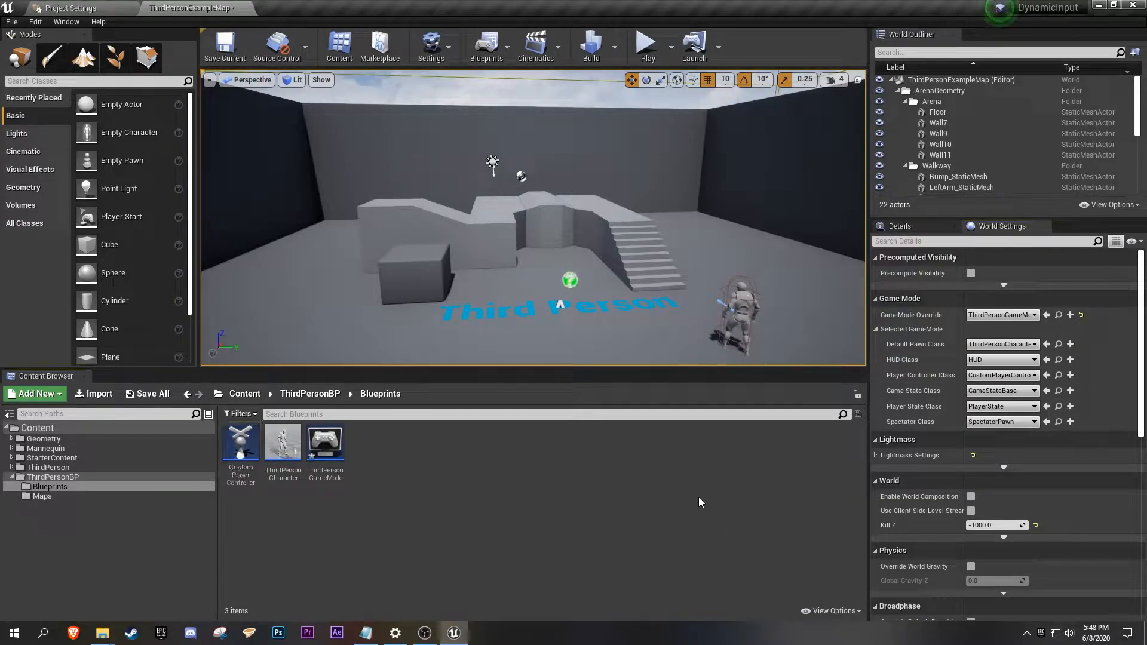
left_click(240, 444)
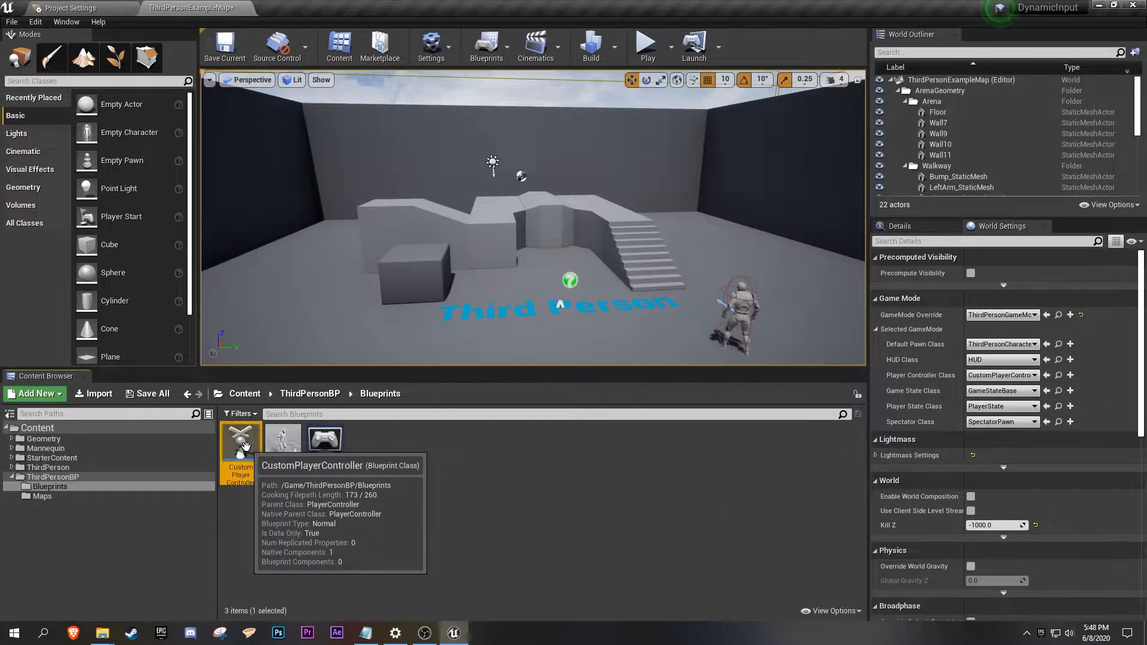
Add a Boolean variable IsUsingGamepad in CustomPlayerController's Event Graph.
double_click(240, 439)
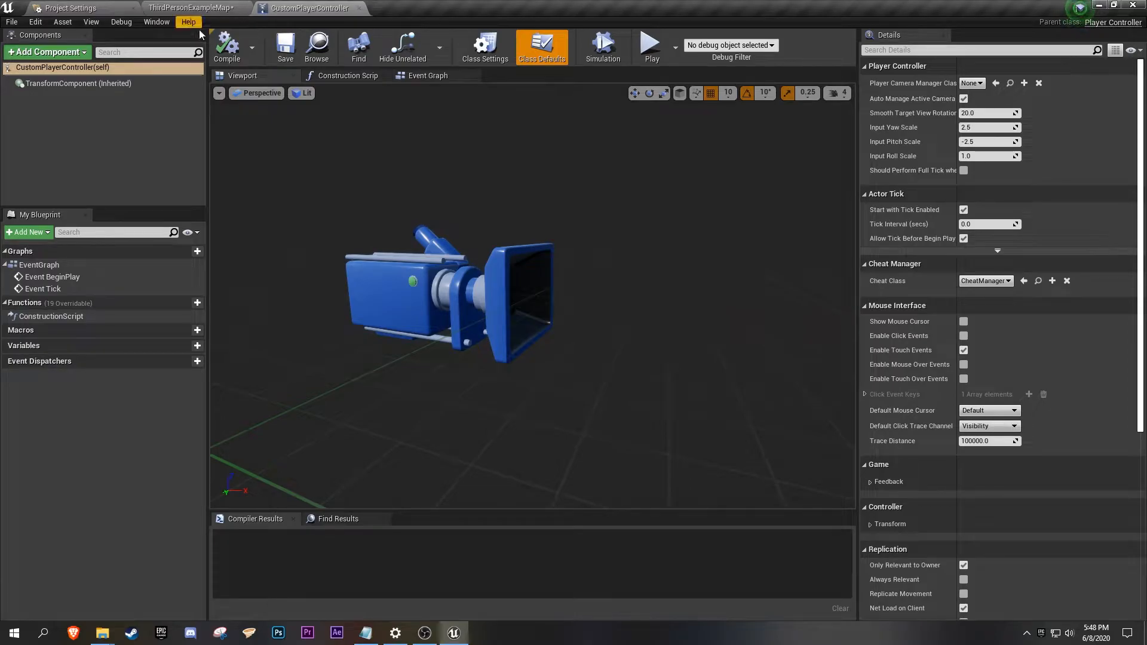
mouse_move(426, 75)
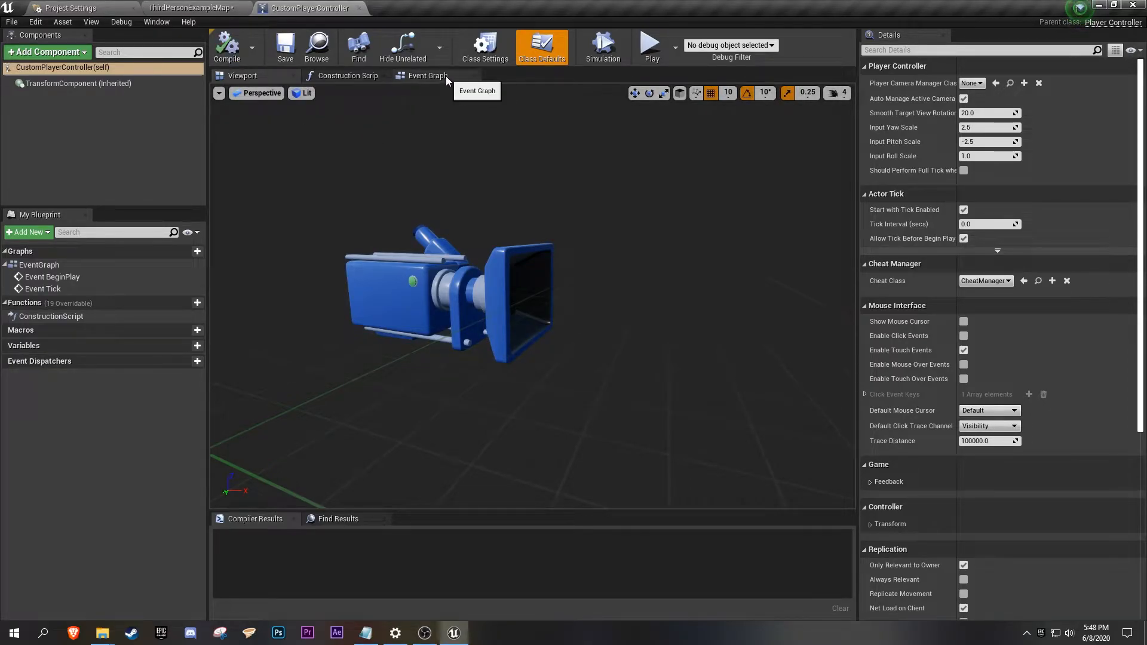
left_click(425, 75)
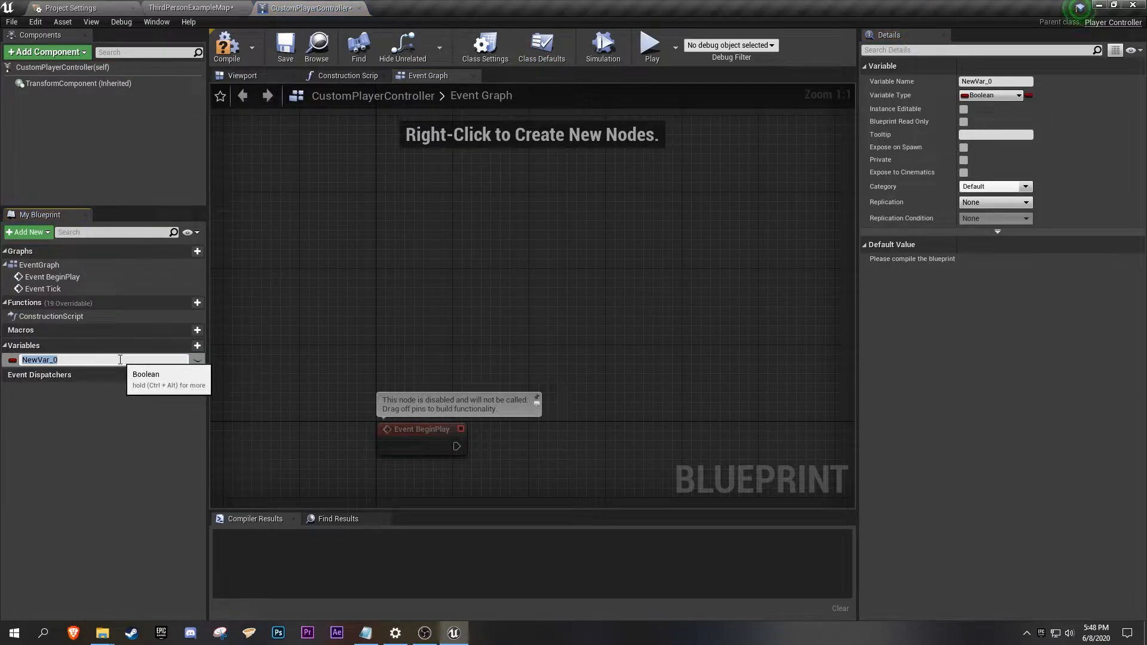
type("IsUsingGamepad")
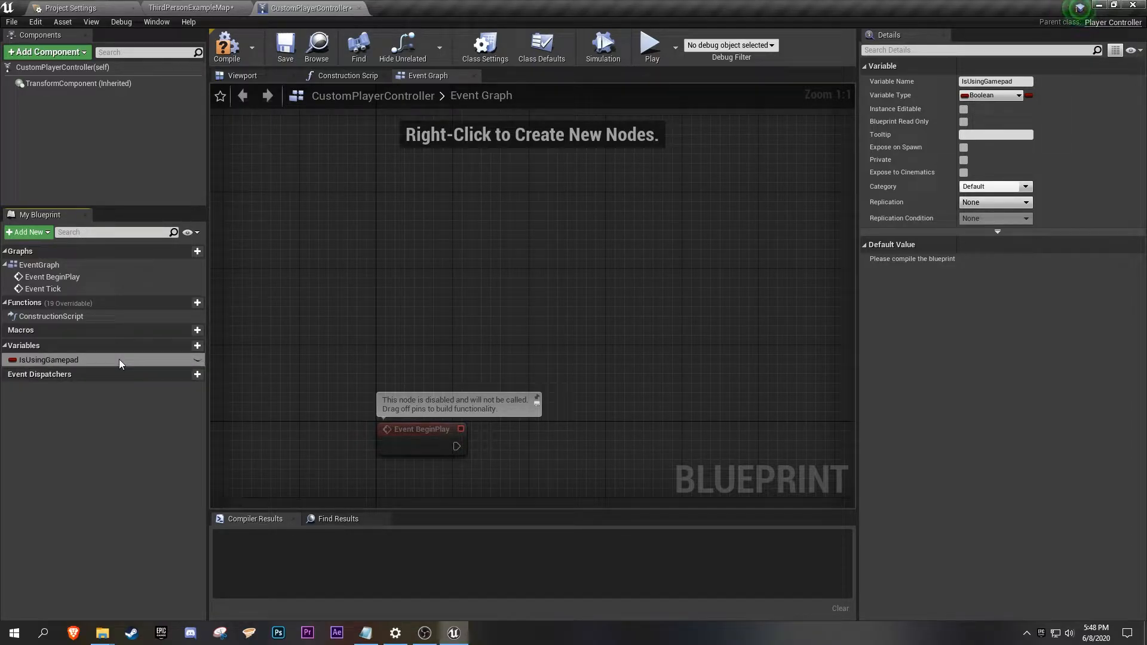
mouse_move(303, 261)
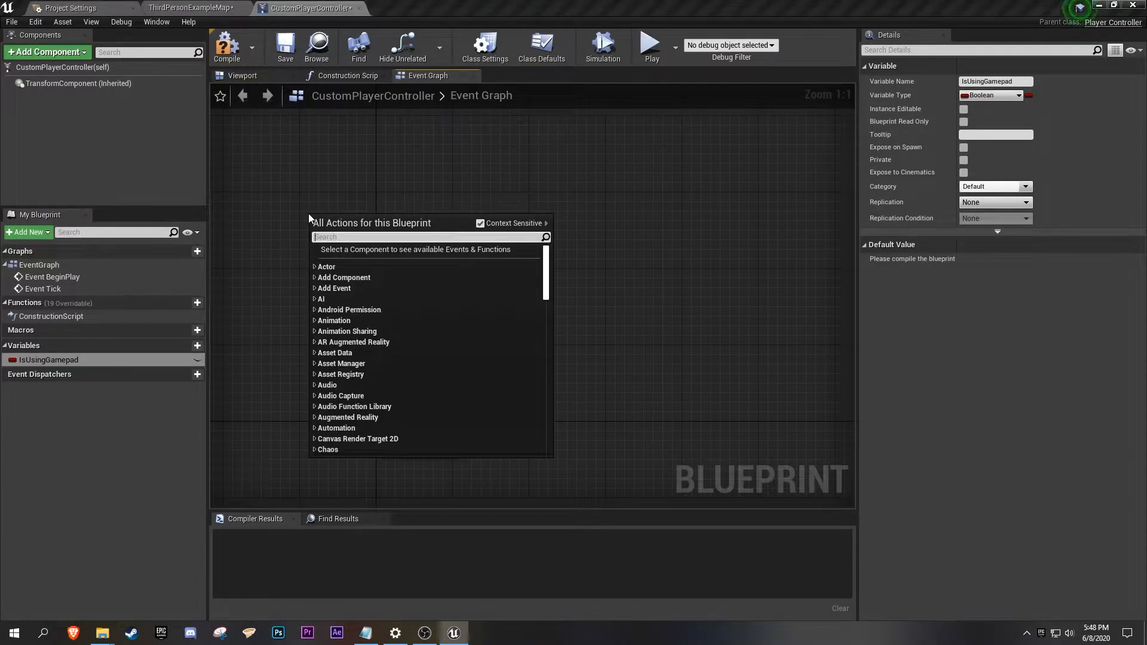
Add an Any Key event with Consume Input and Override Parent Binding unticked.
type("any")
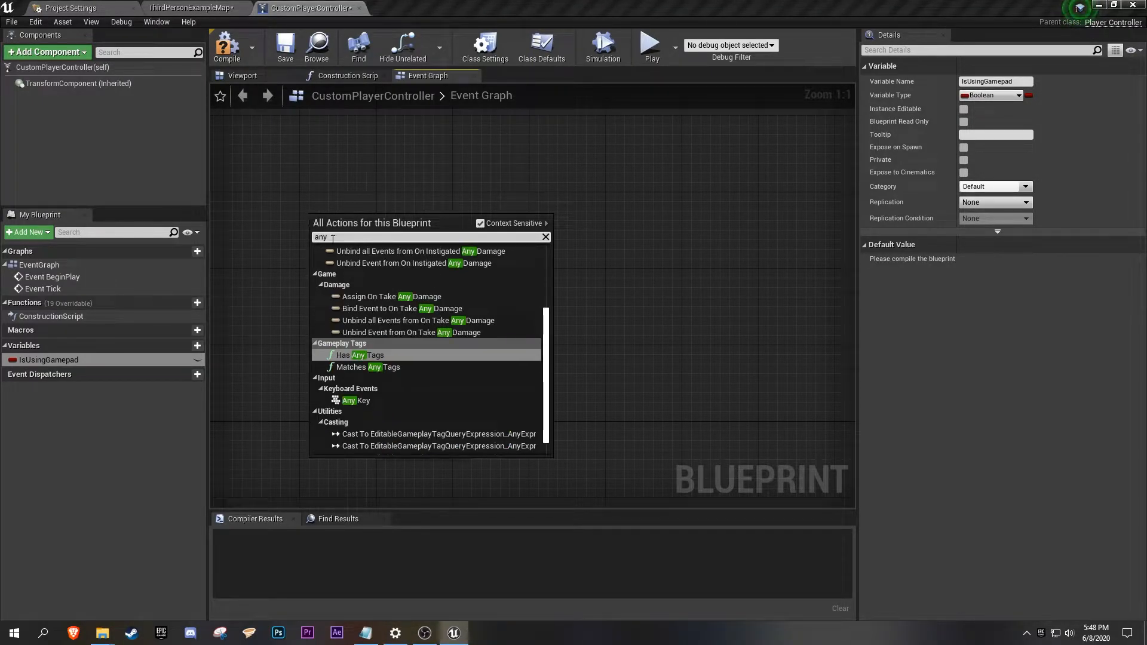
mouse_move(356, 400)
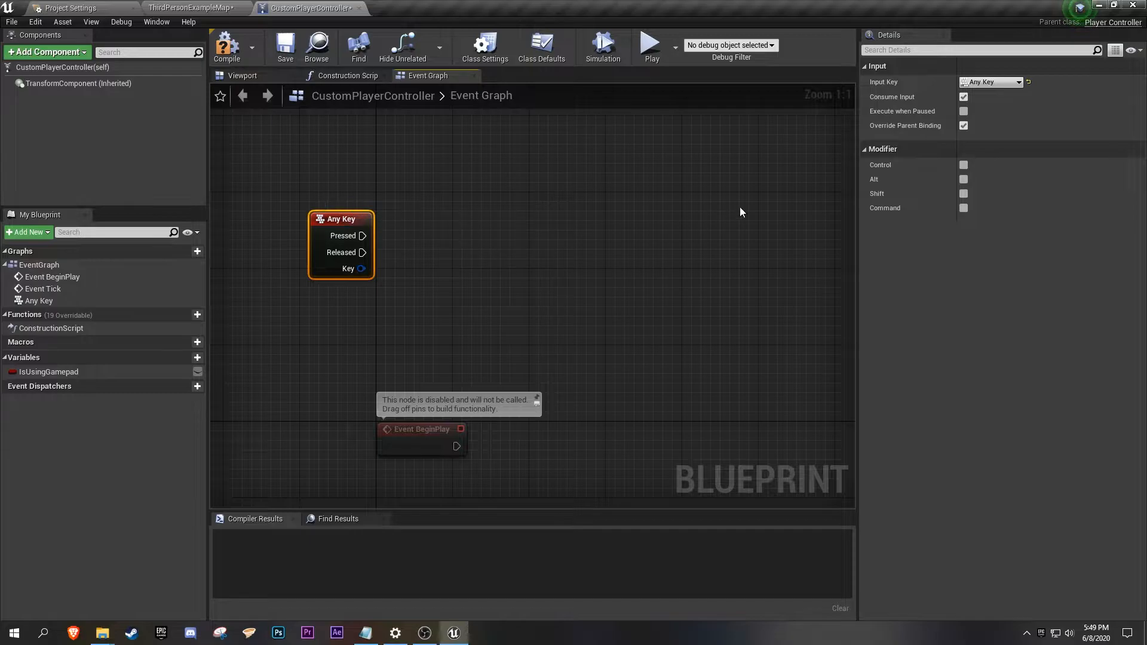
mouse_move(963, 97)
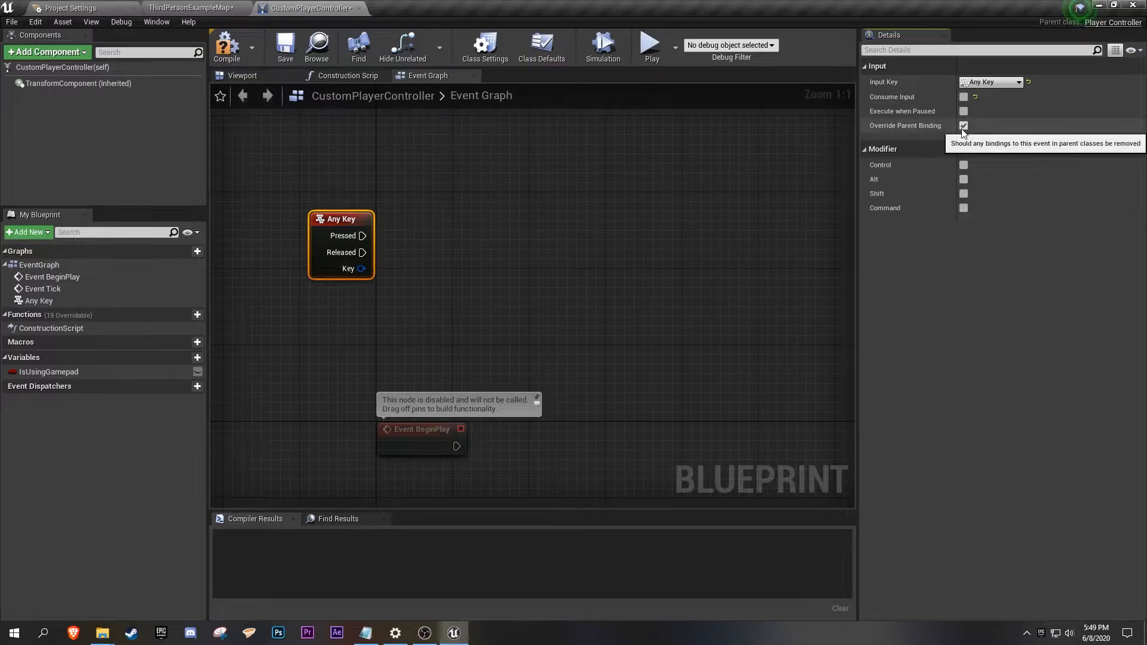
left_click(963, 125)
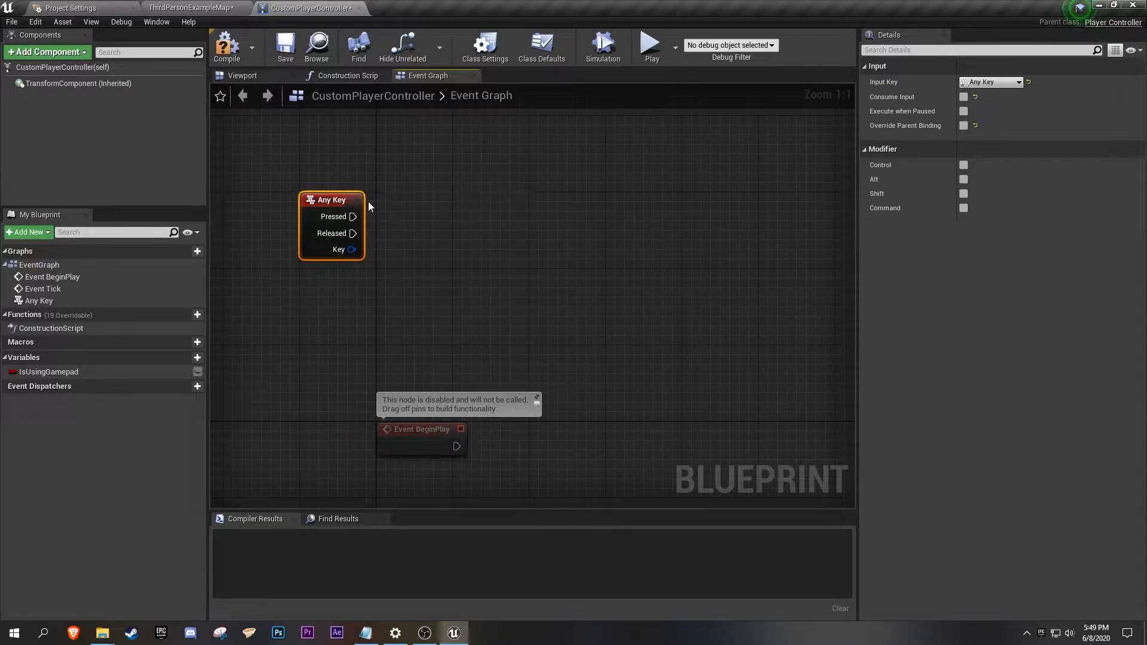
mouse_move(370, 219)
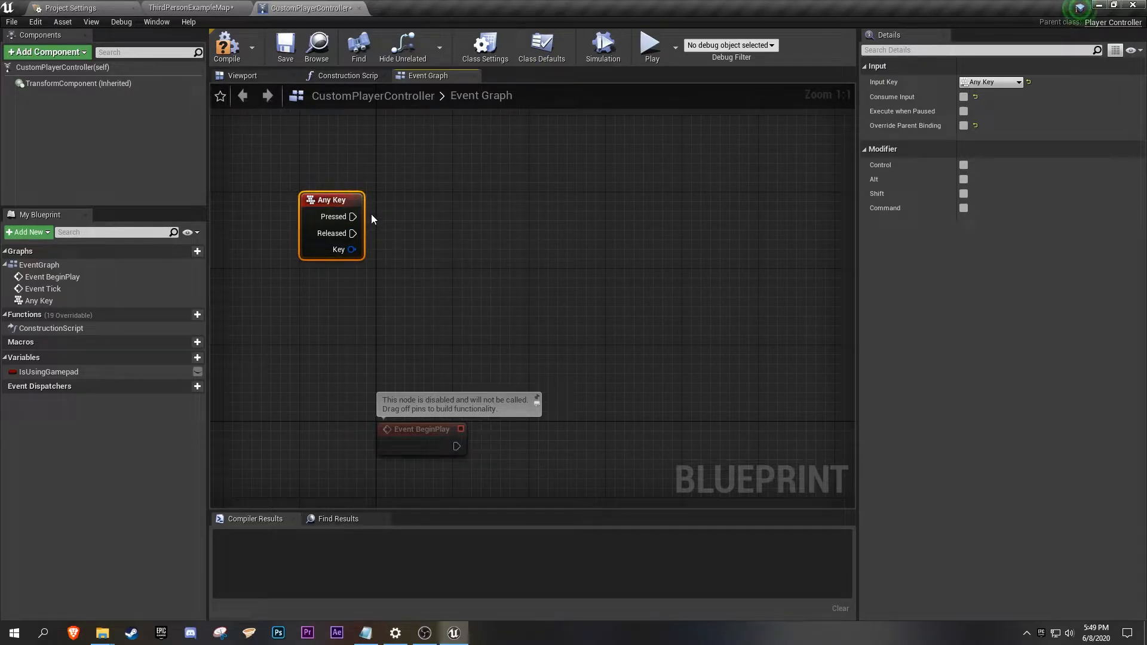
mouse_move(354, 216)
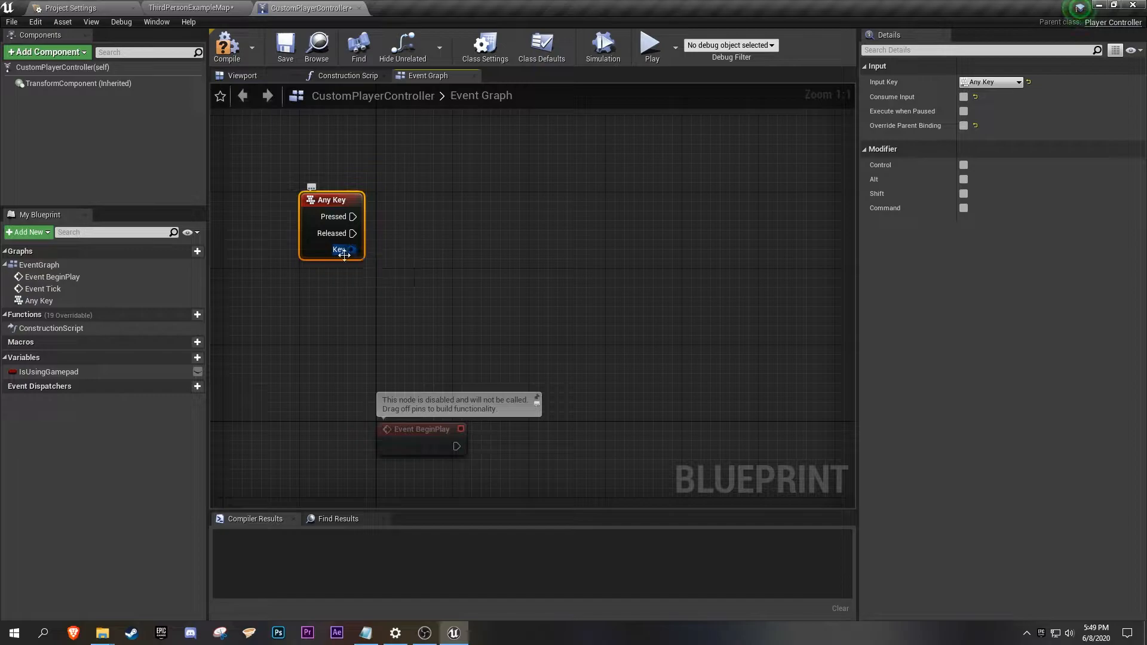
Feed the pressed key into Is Gamepad Key and drive a Branch with the result.
left_click_drag(352, 250, 438, 273)
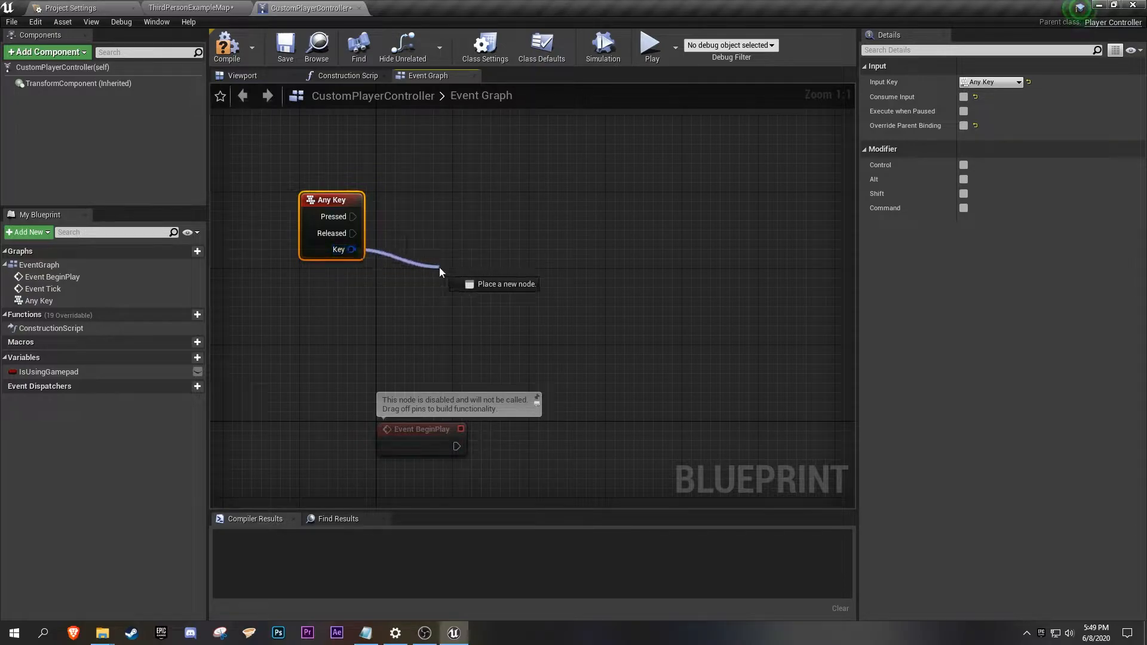
left_click(434, 272)
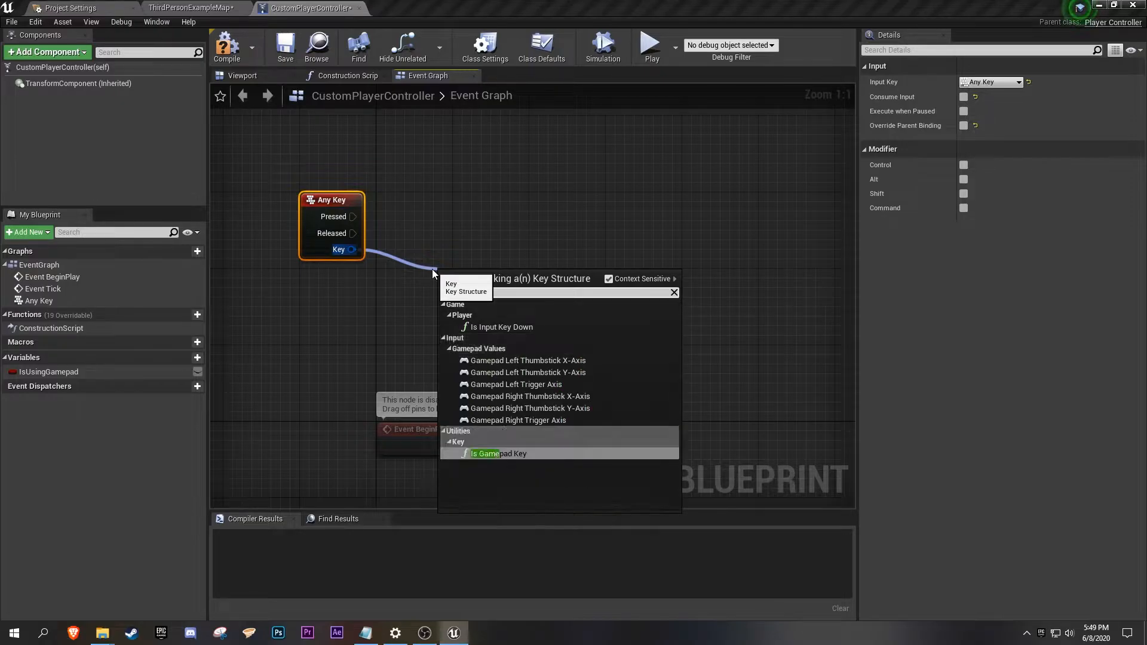
left_click(501, 455)
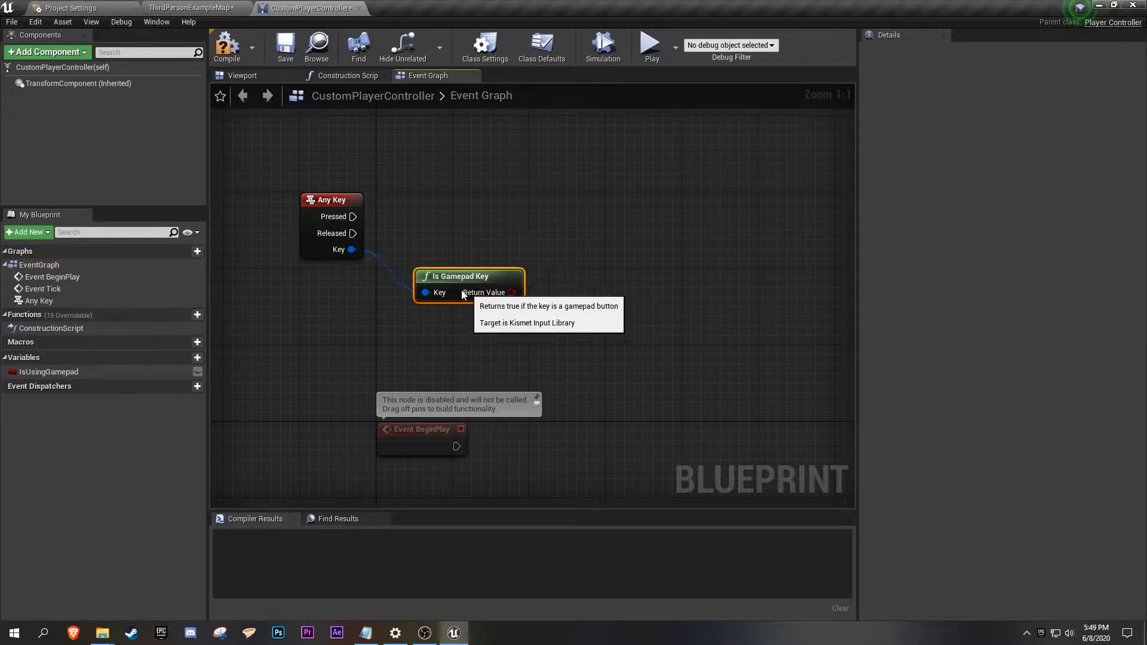
left_click_drag(514, 292, 562, 255)
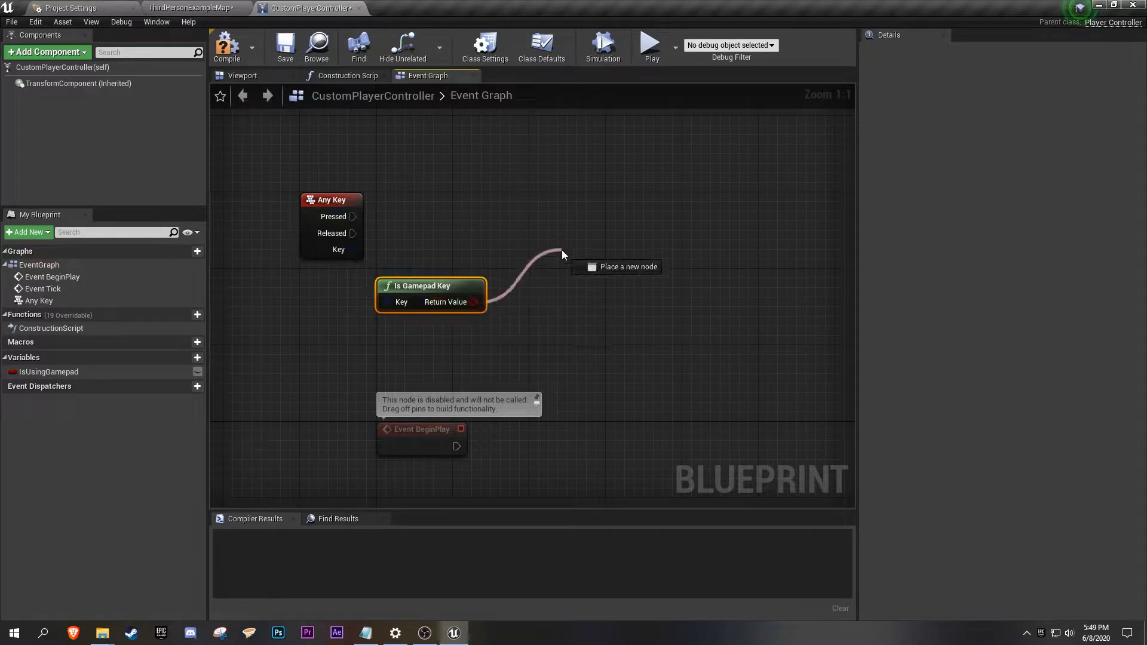
left_click(560, 254)
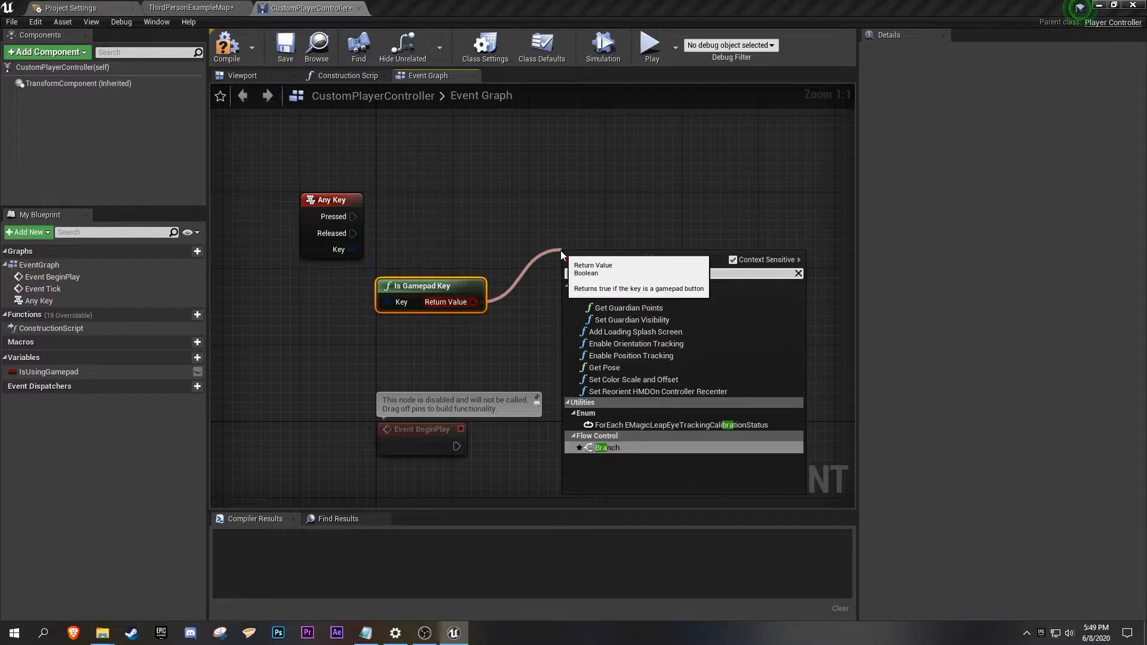
left_click(607, 447)
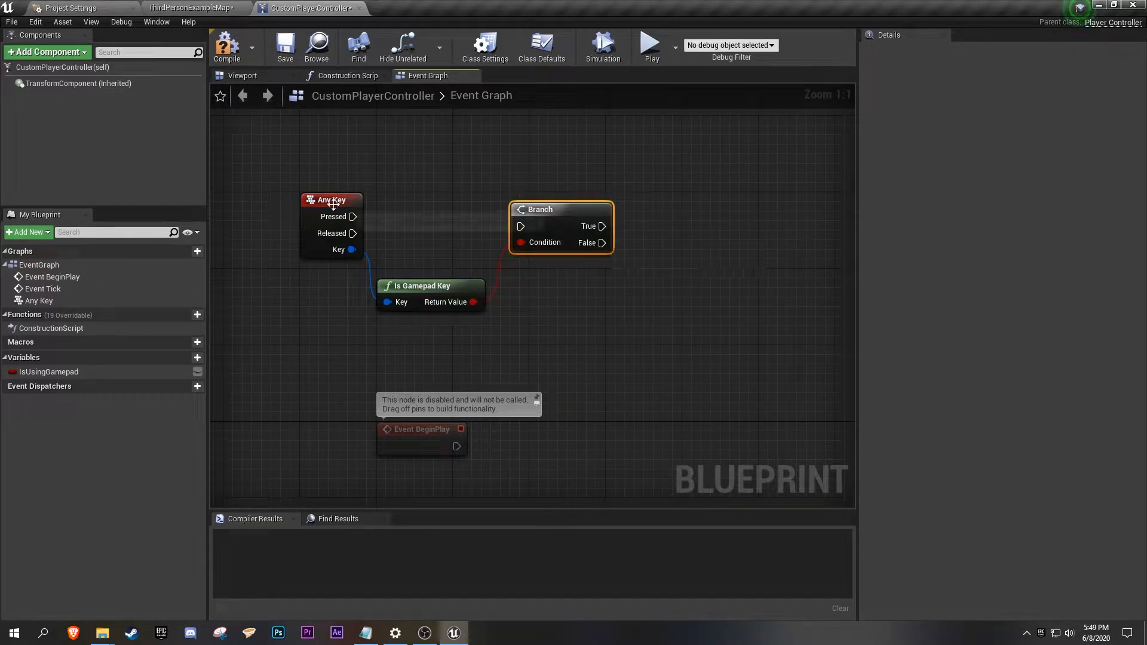
Set IsUsingGamepad true on the Branch's True path and false on its False path.
left_click_drag(354, 216, 520, 226)
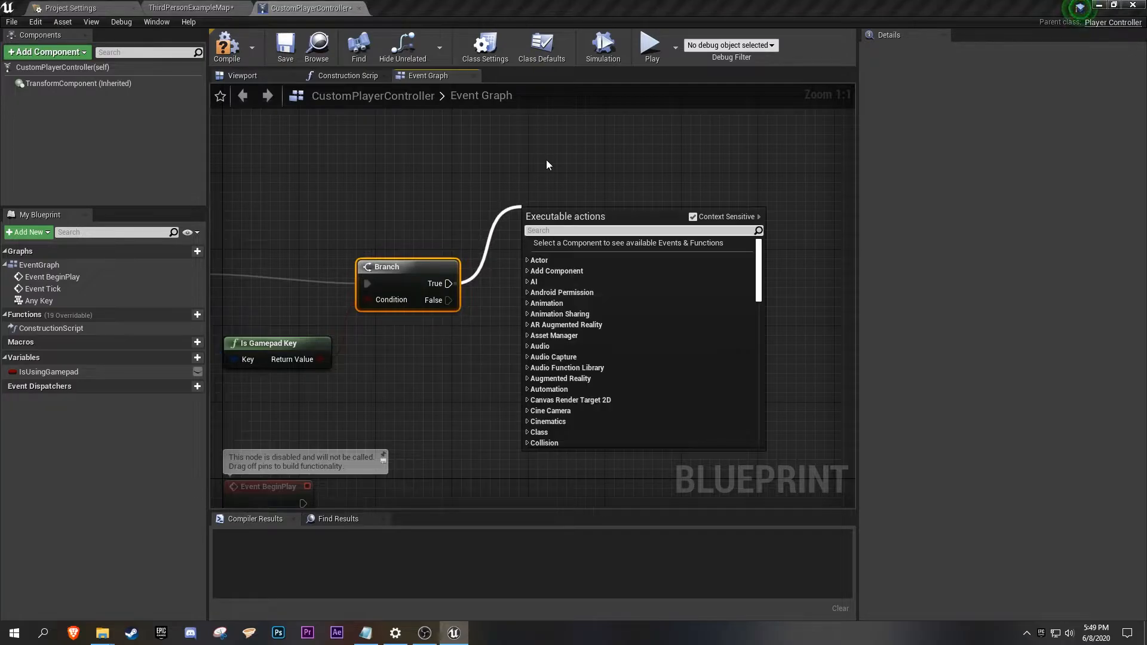
type("set")
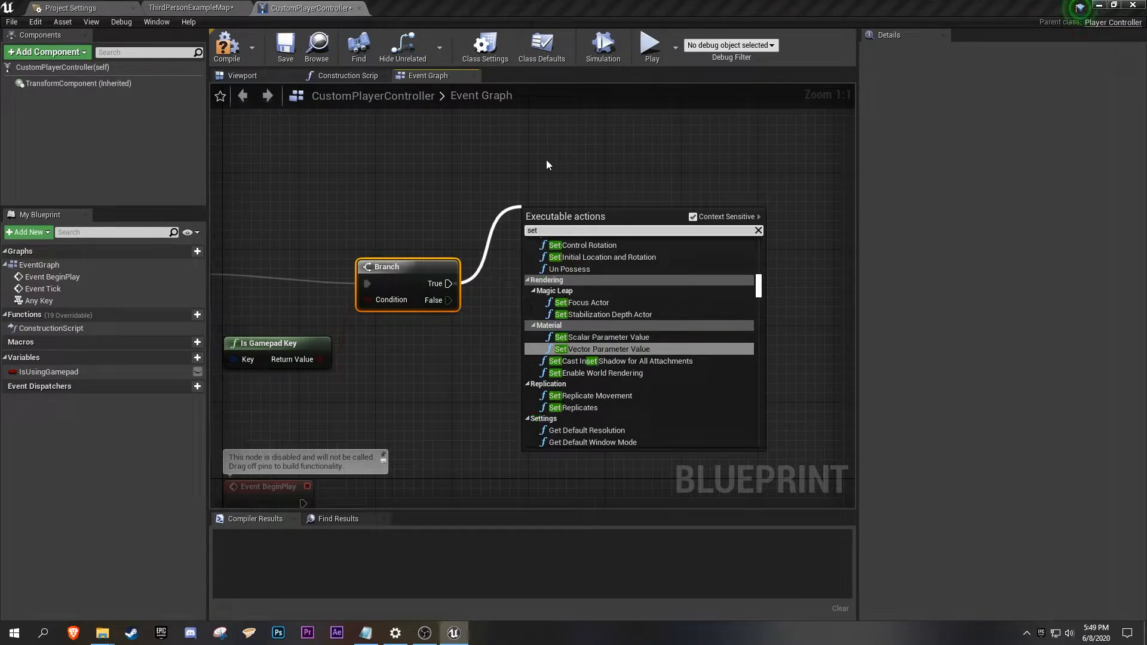
left_click(553, 247)
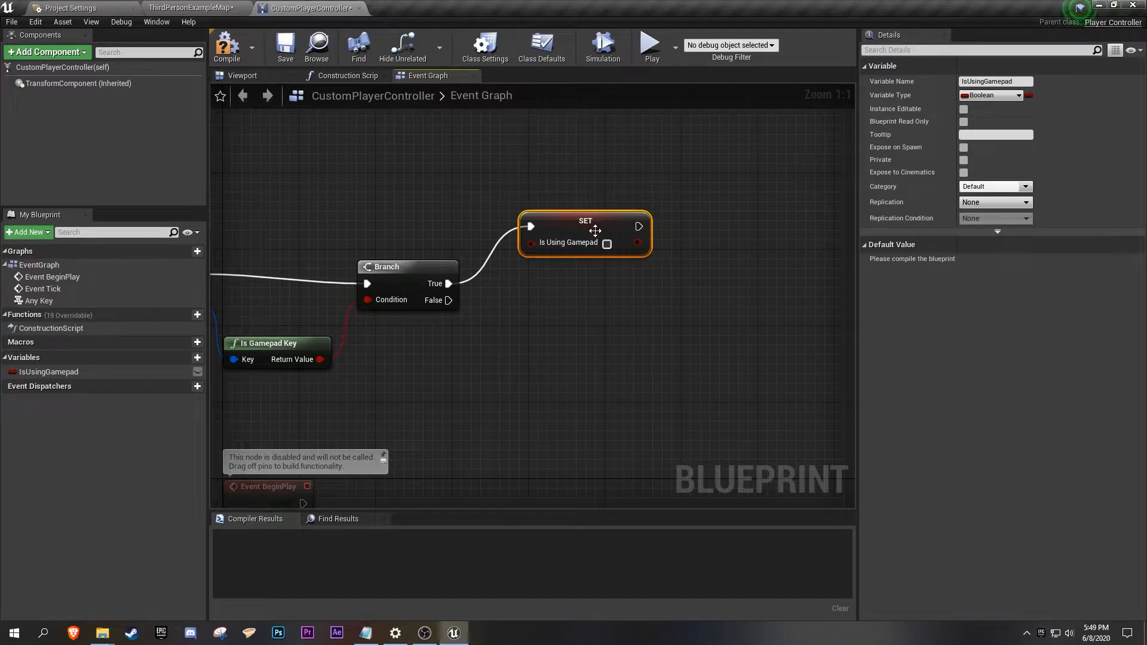
mouse_move(597, 234)
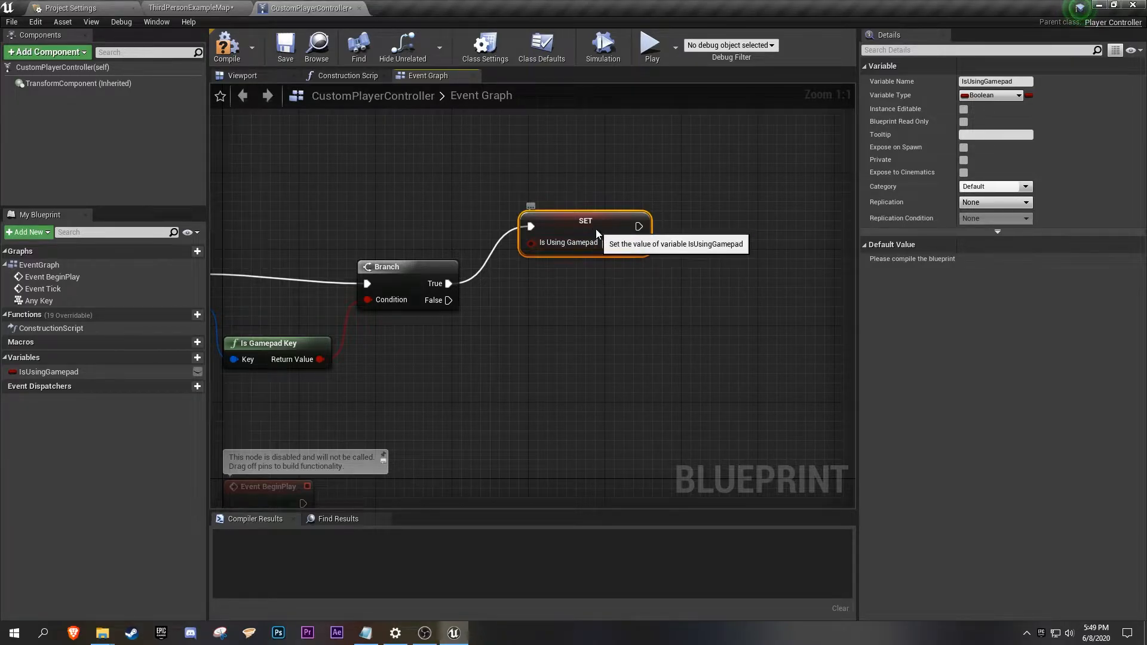
left_click(608, 233)
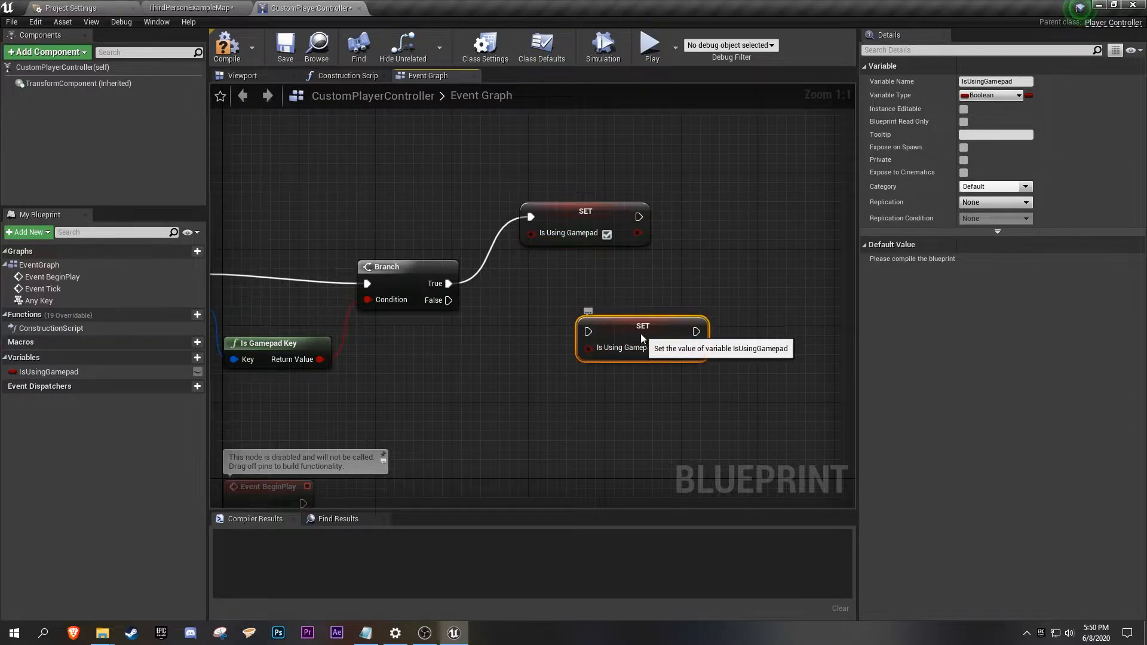
left_click_drag(643, 325, 613, 327)
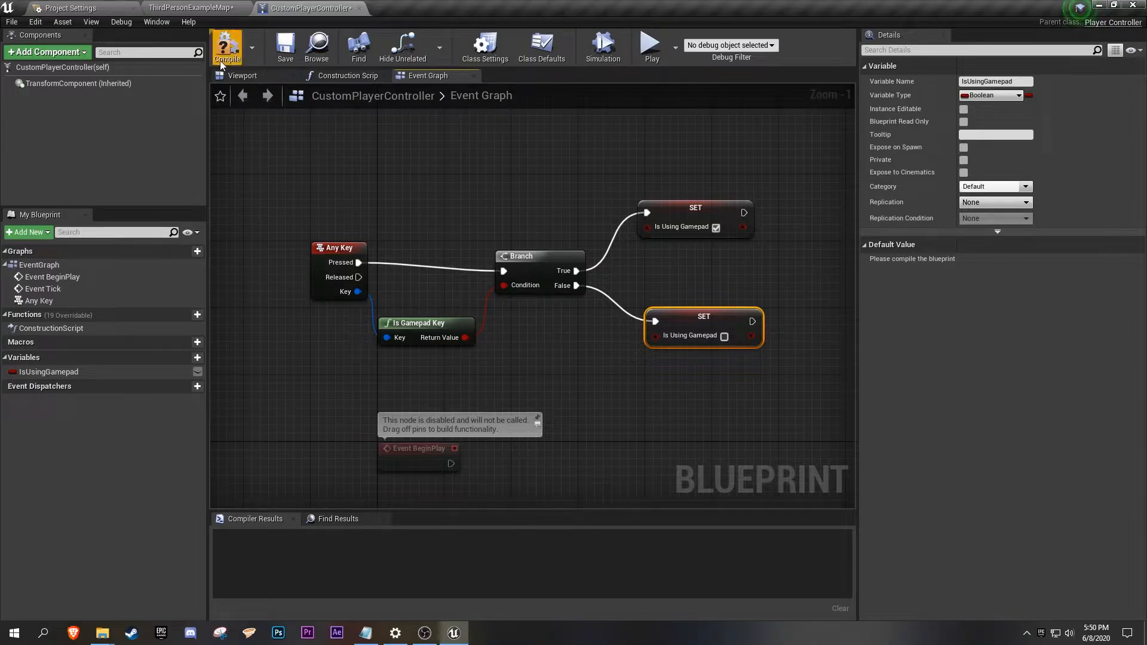
Compile CustomPlayerController and confirm a successful build.
left_click(227, 48)
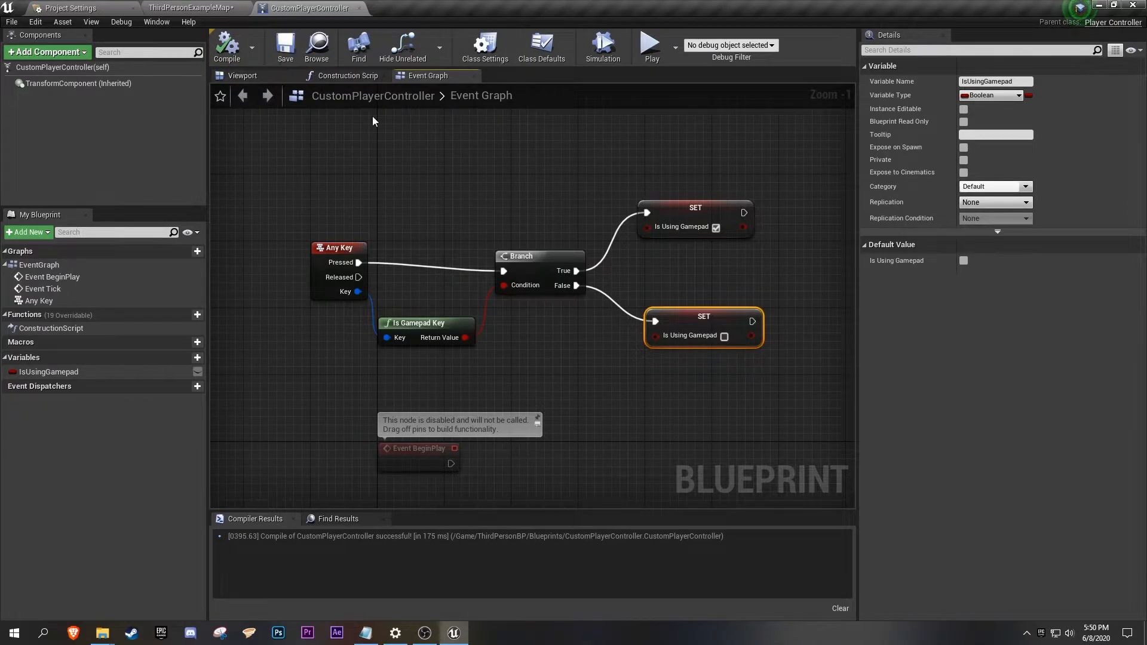
mouse_move(760, 410)
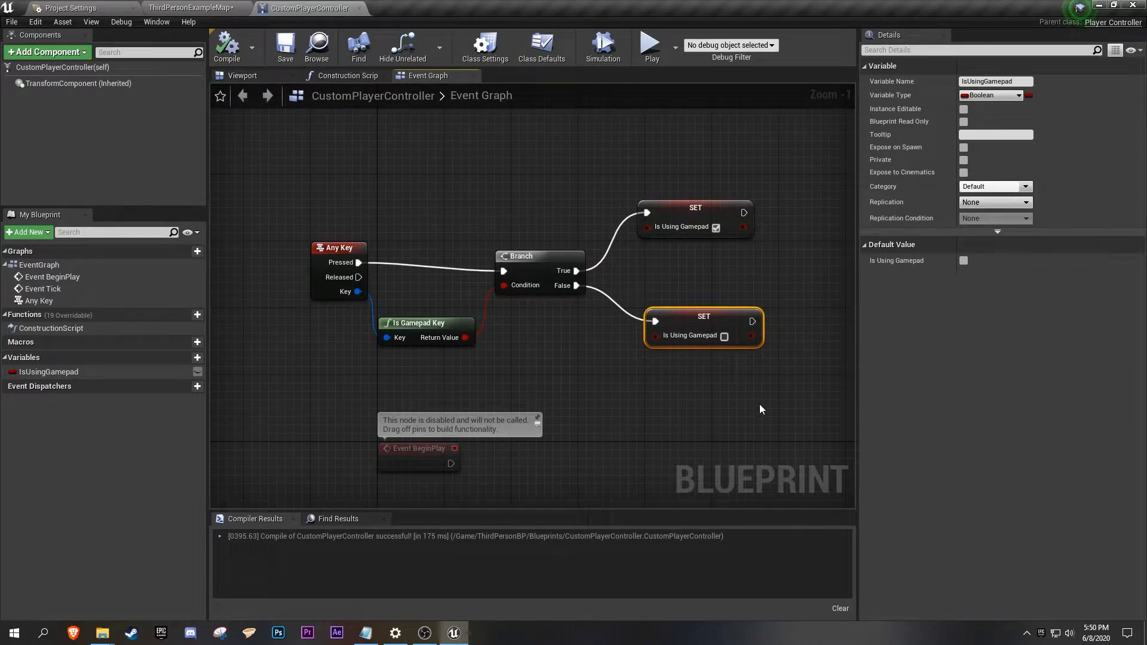
mouse_move(313, 242)
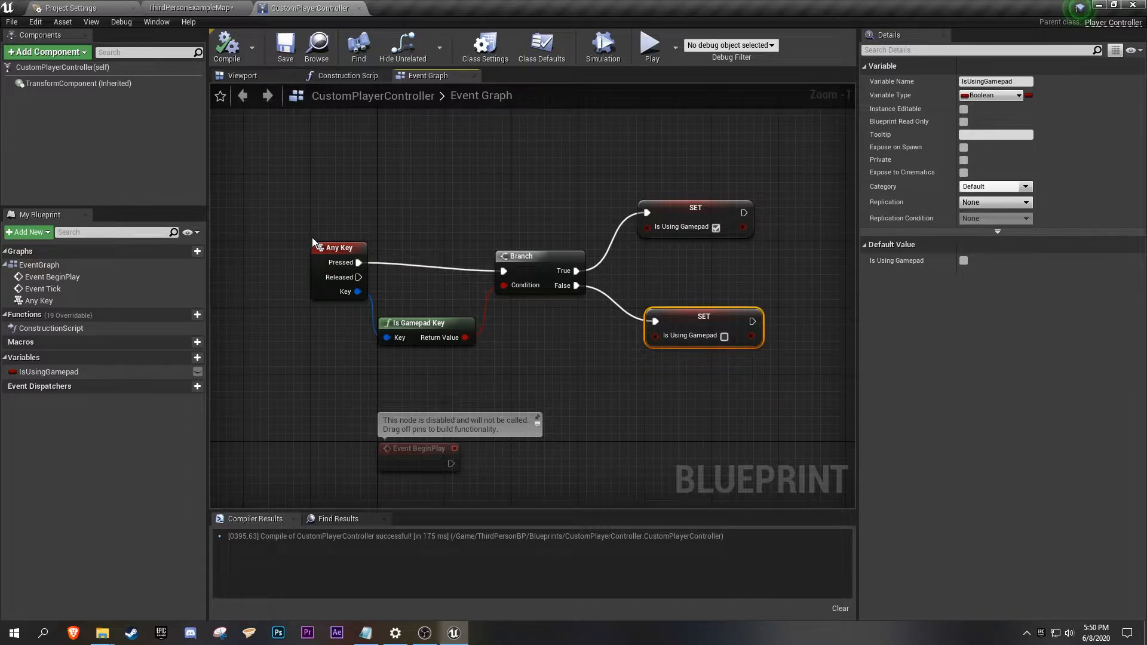
mouse_move(250, 65)
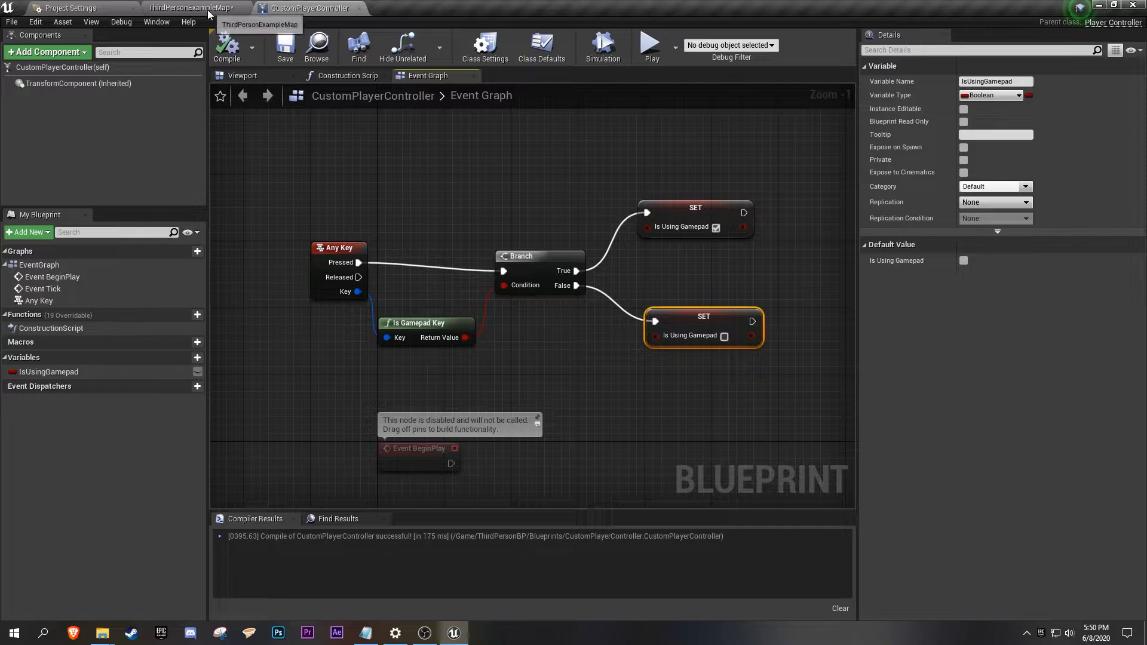
Create Blueprint Function Library BPL_Gamepad in Content/Libraries and open it for editing.
left_click(192, 8)
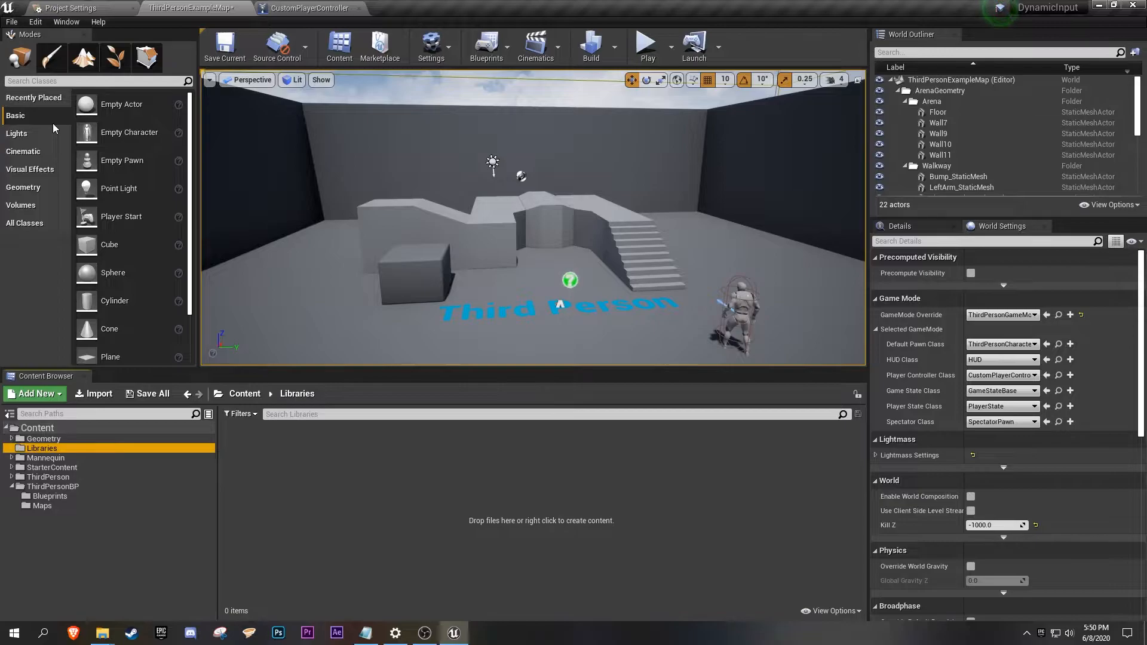
mouse_move(354, 528)
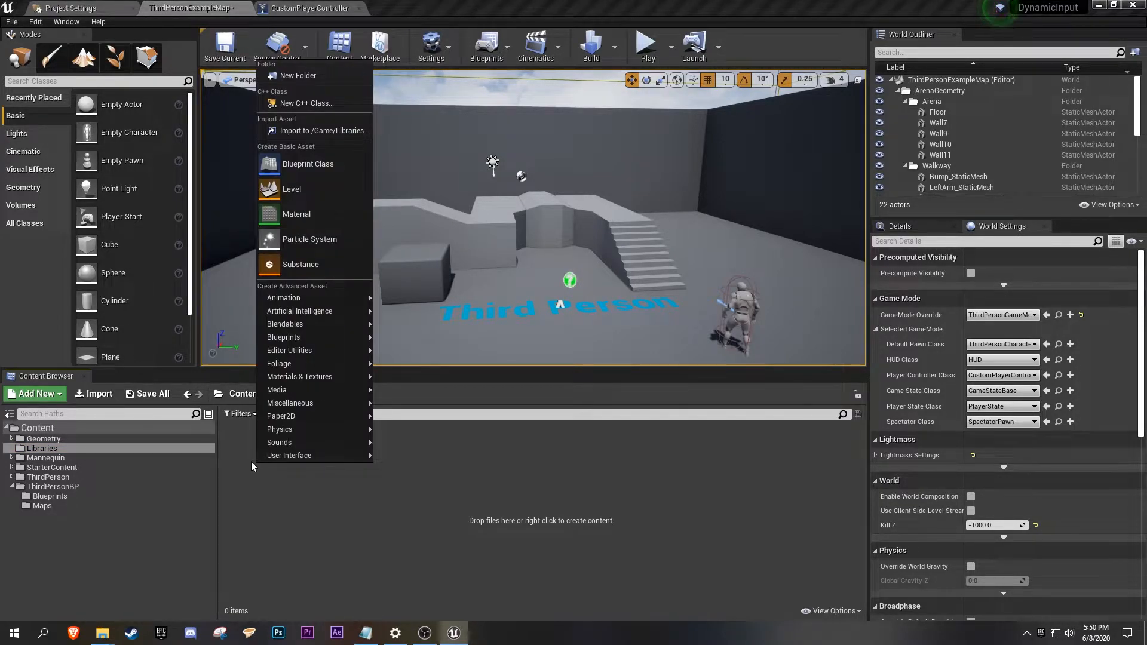
mouse_move(307, 351)
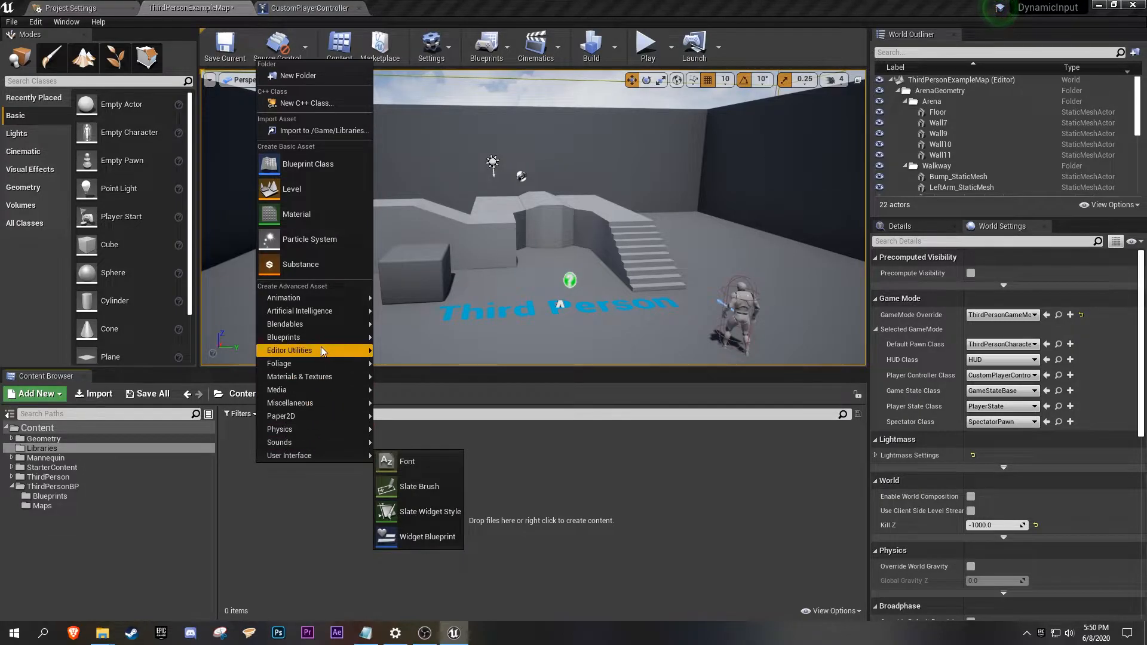
mouse_move(284, 337)
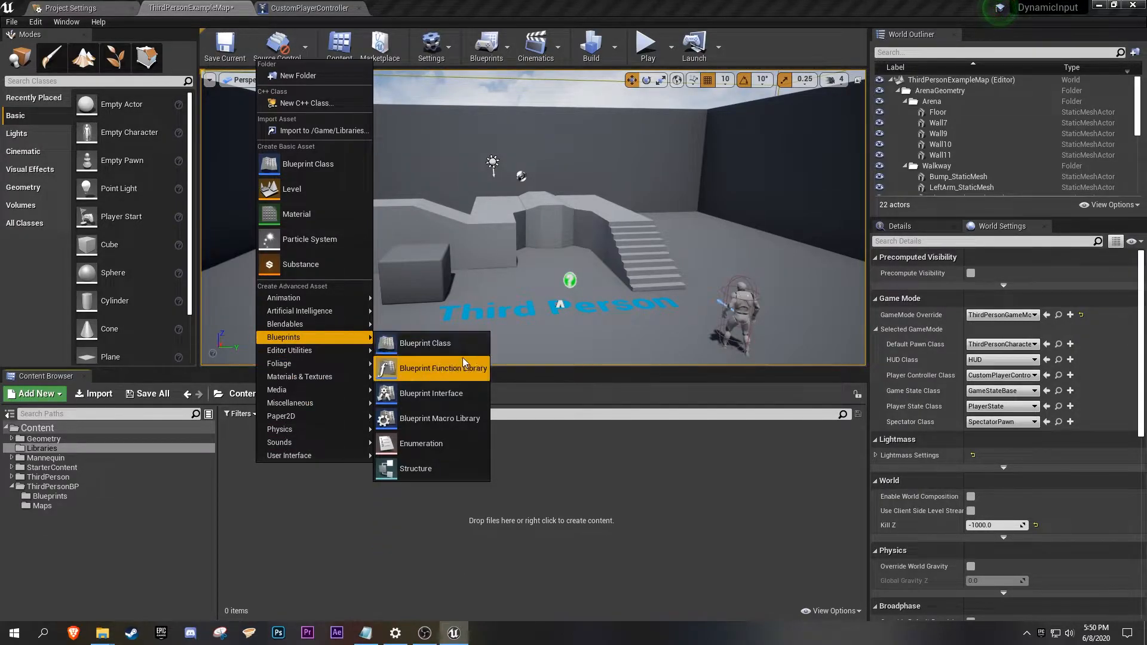
left_click(442, 368)
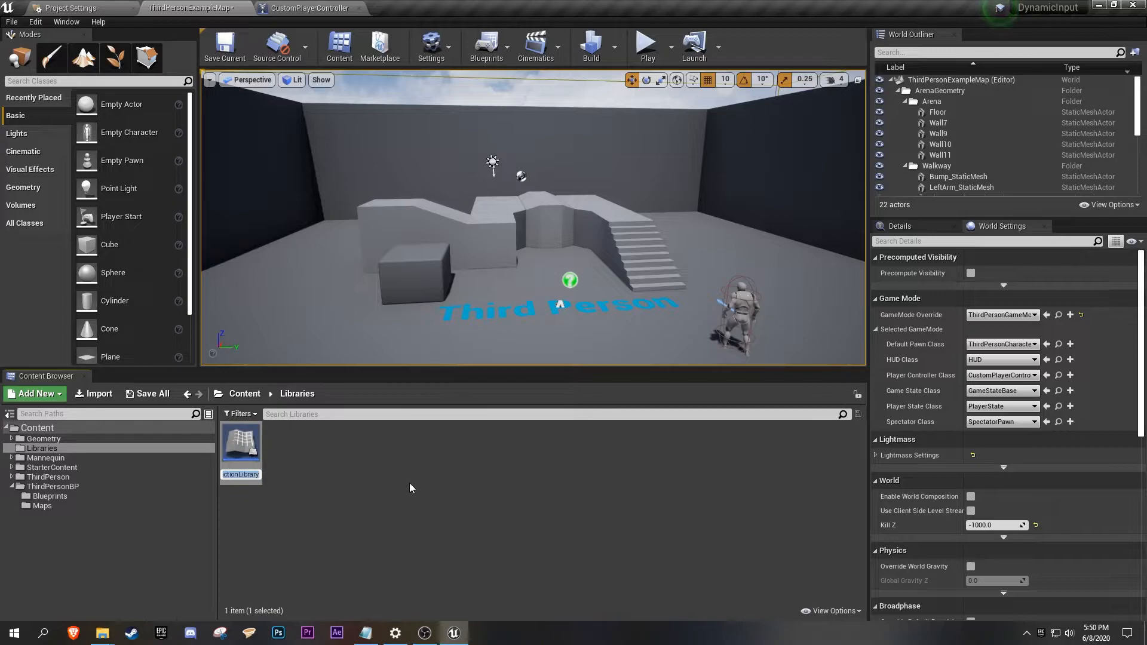
mouse_move(399, 477)
type("BPL_Gamepad")
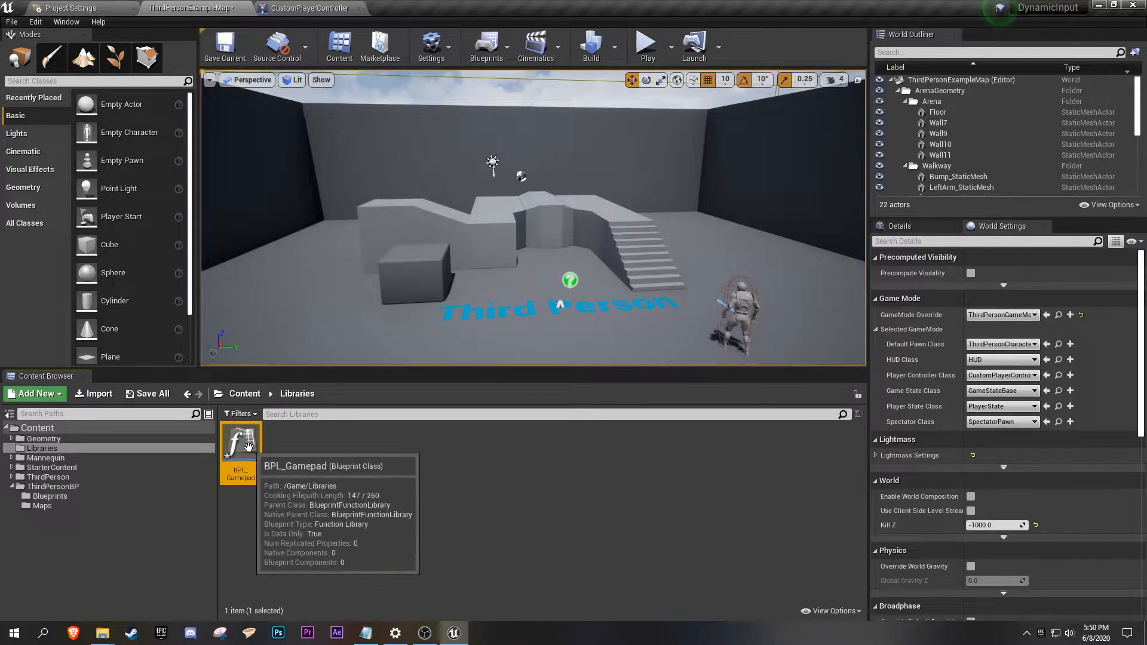
double_click(240, 442)
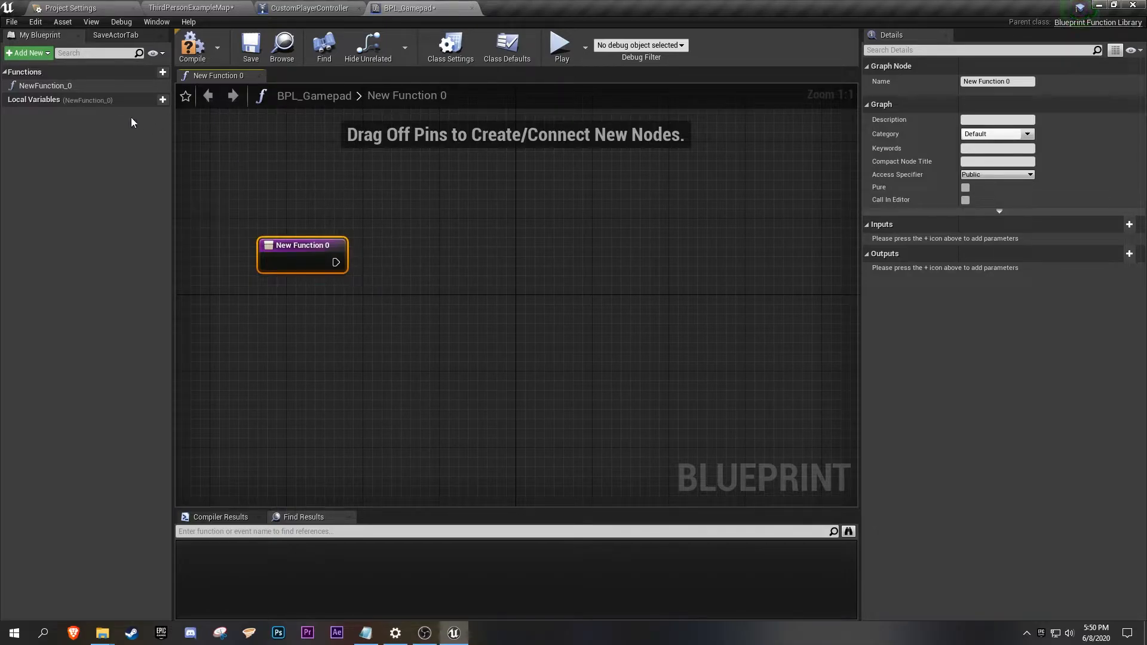
Rename NewFunction_0 to DetectGamepad.
left_click(46, 86)
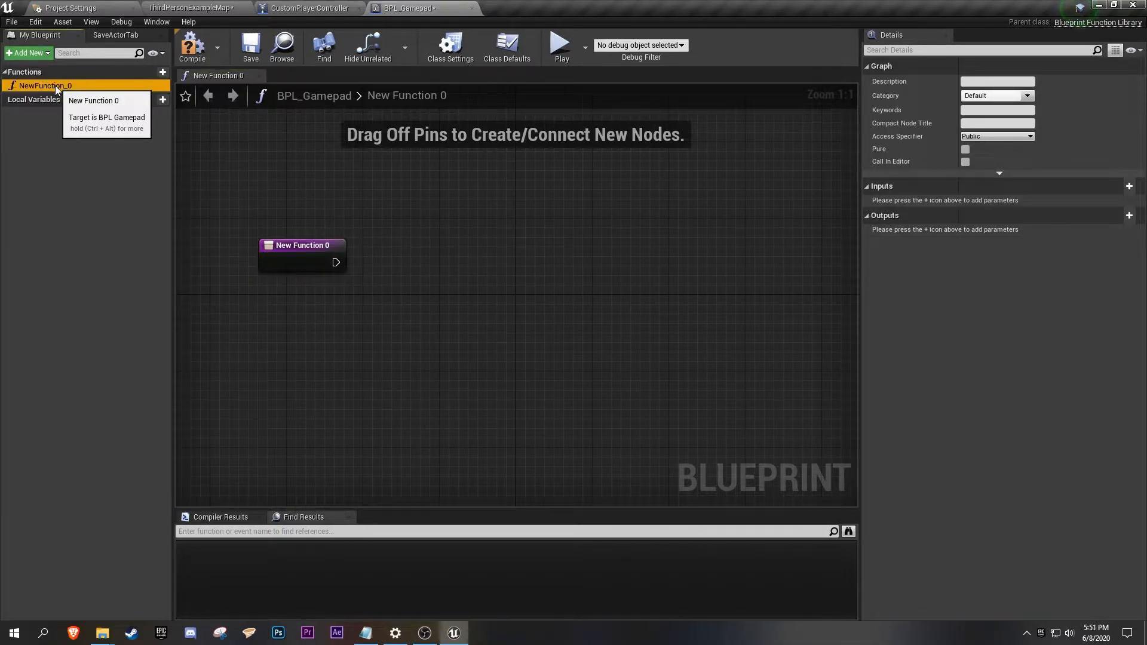
right_click(45, 86)
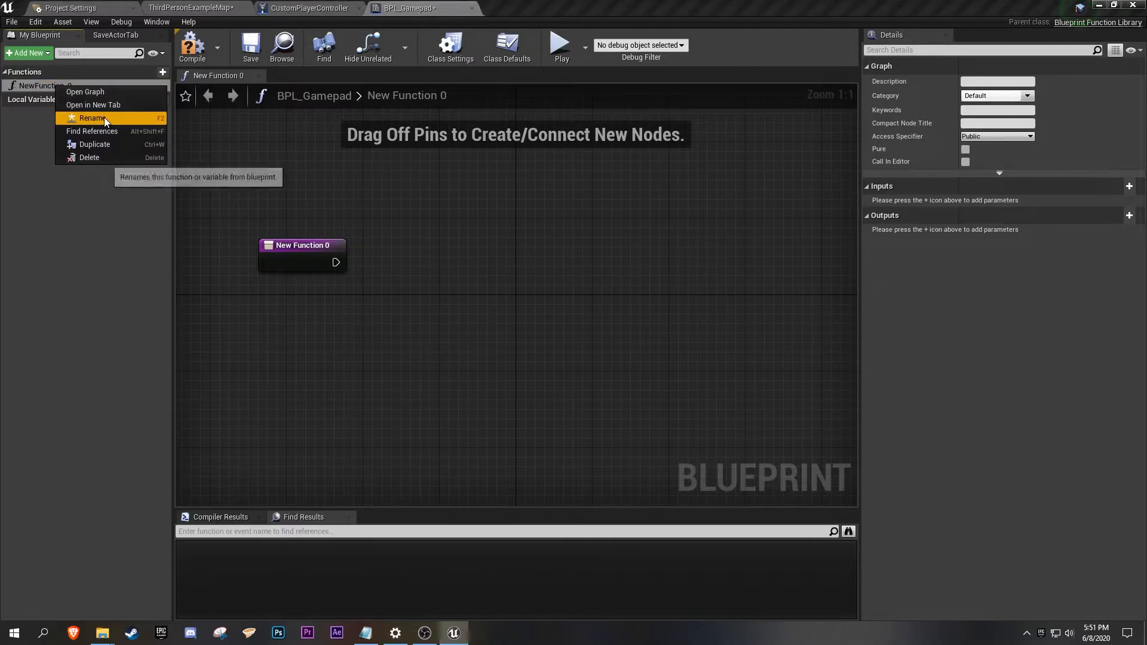
left_click(94, 119)
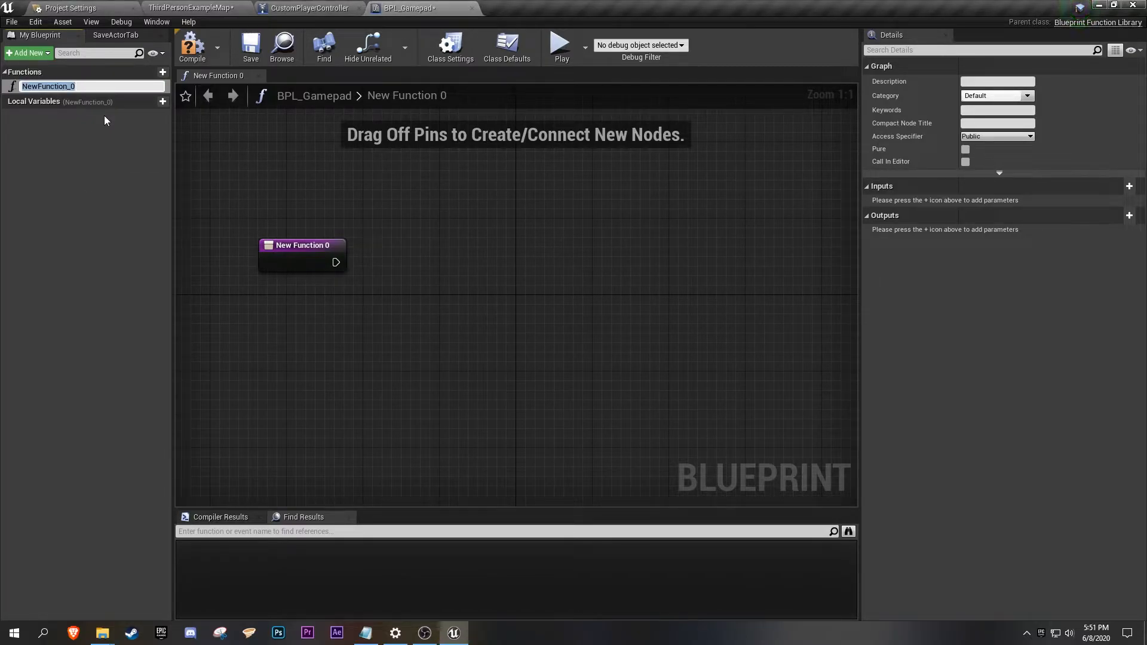
type("DetectGamepad")
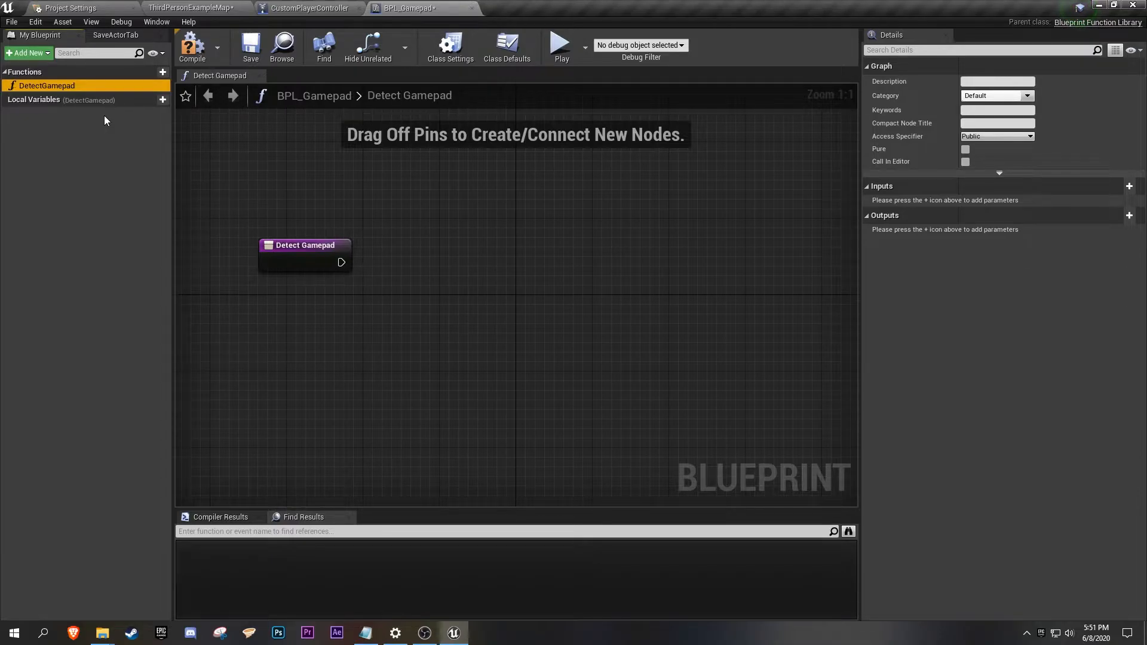
mouse_move(420, 26)
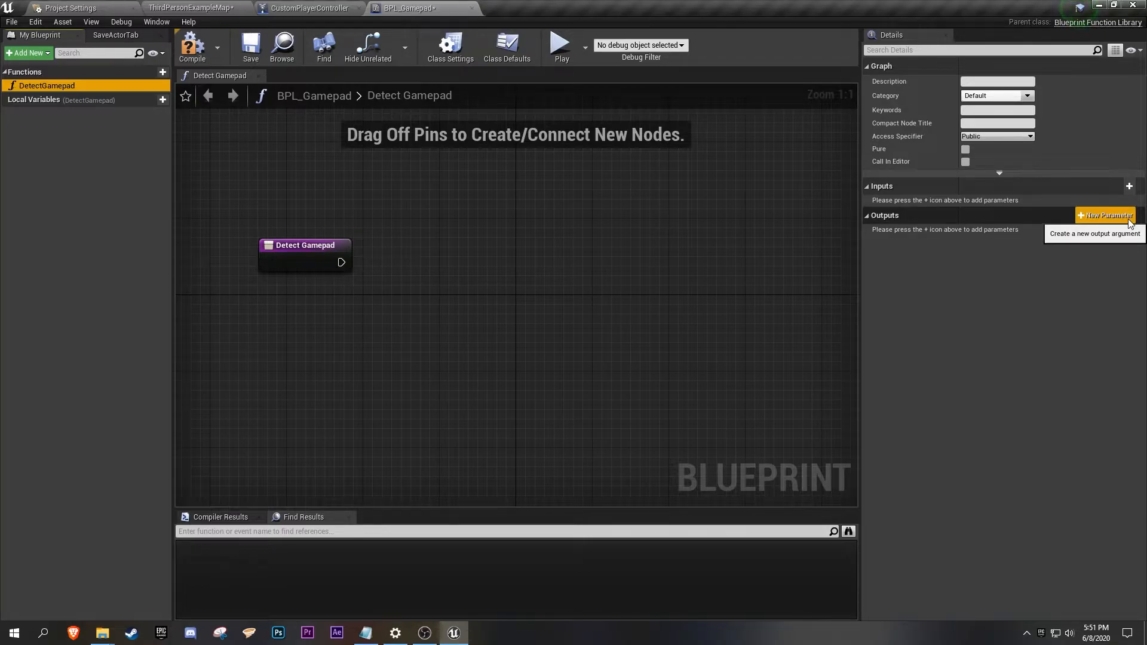
Add a Boolean output IsUsingGamepad and move the Return Node right.
left_click(1107, 215)
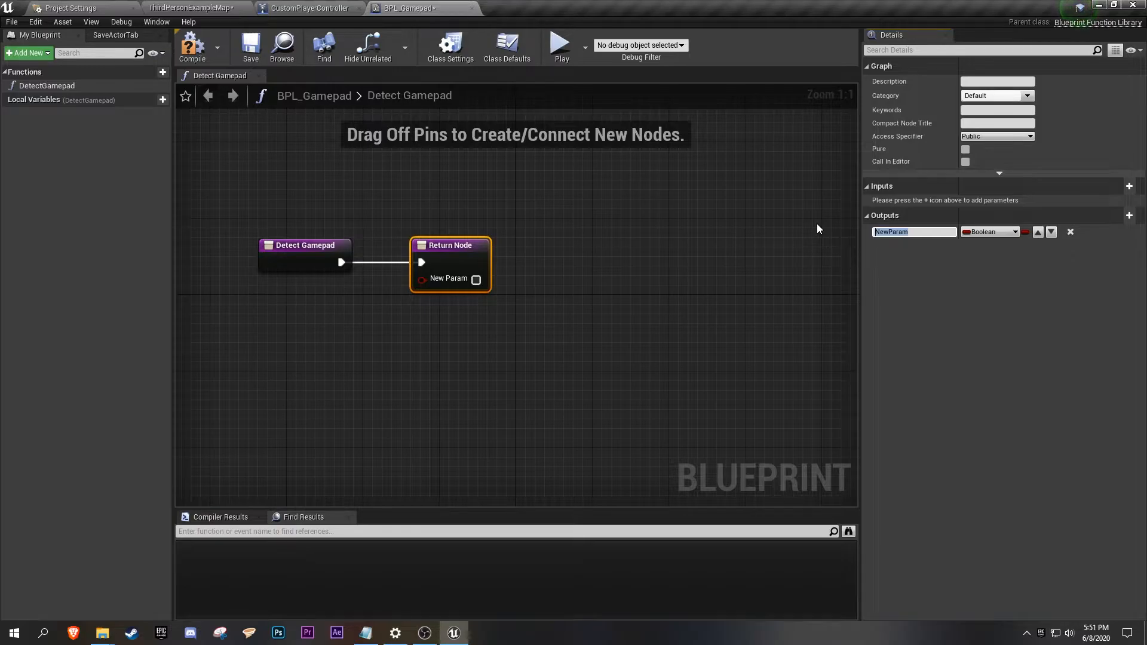
type("IsUsingGamepad")
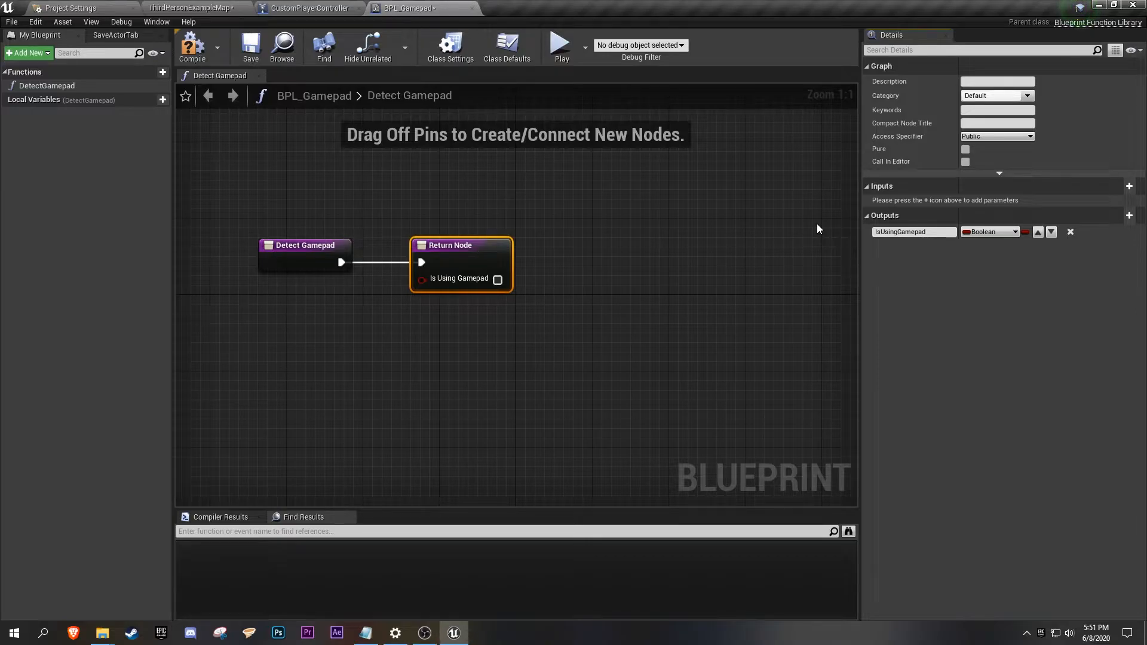
left_click_drag(451, 245, 775, 159)
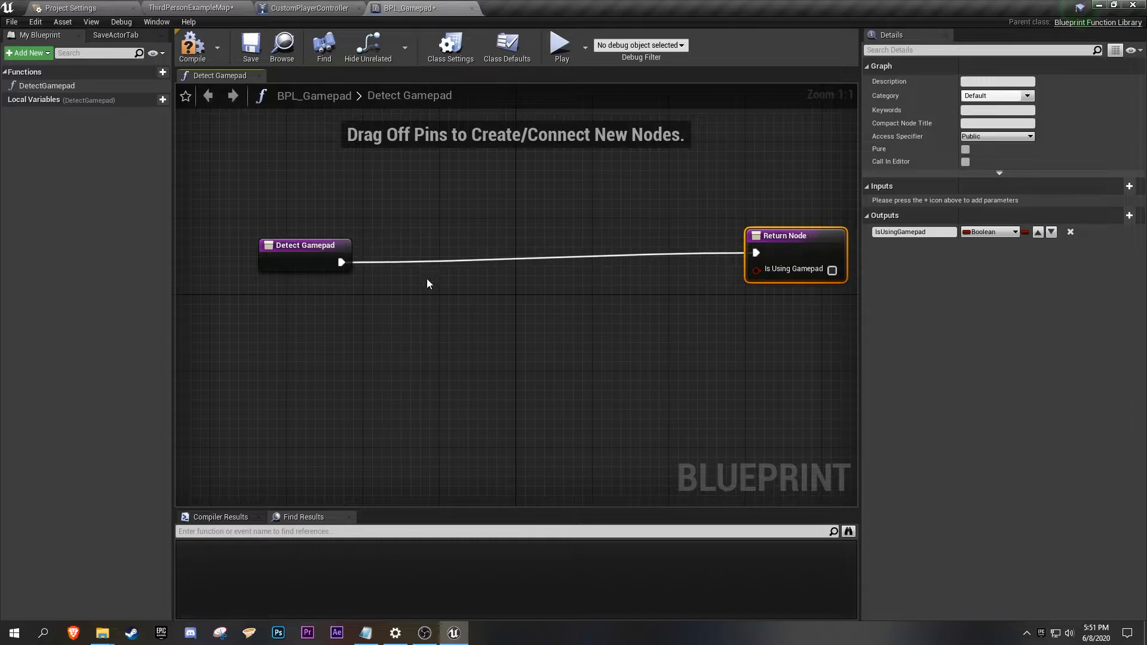
Cast Get Player Controller to CustomPlayerController after the function entry.
left_click_drag(340, 262, 396, 263)
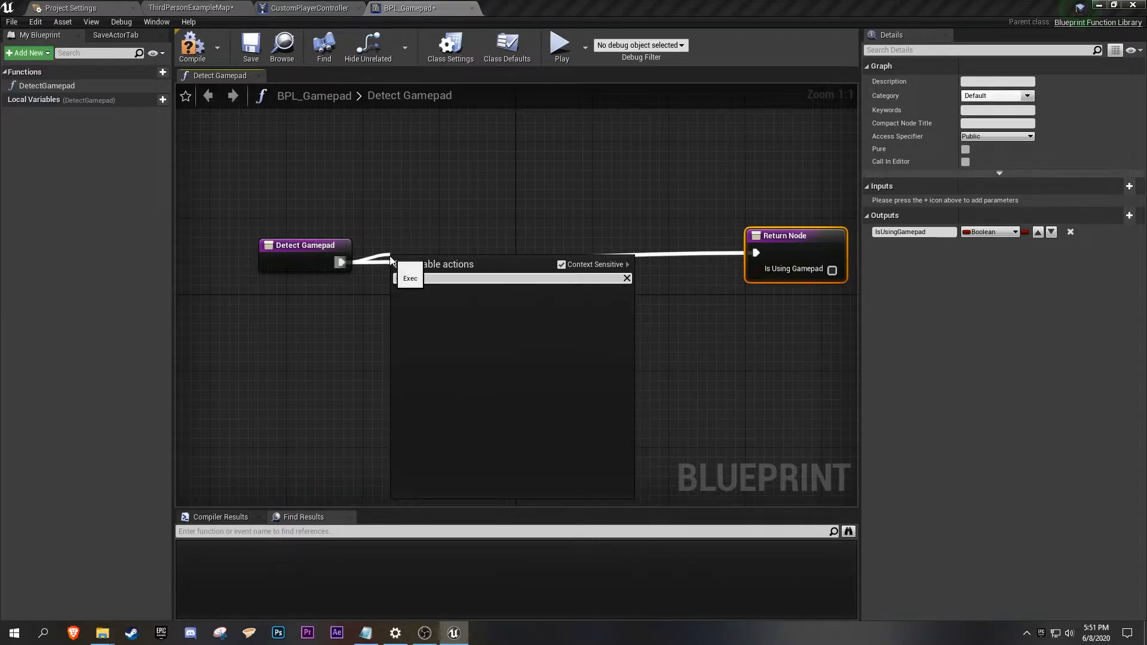
type("cast t0")
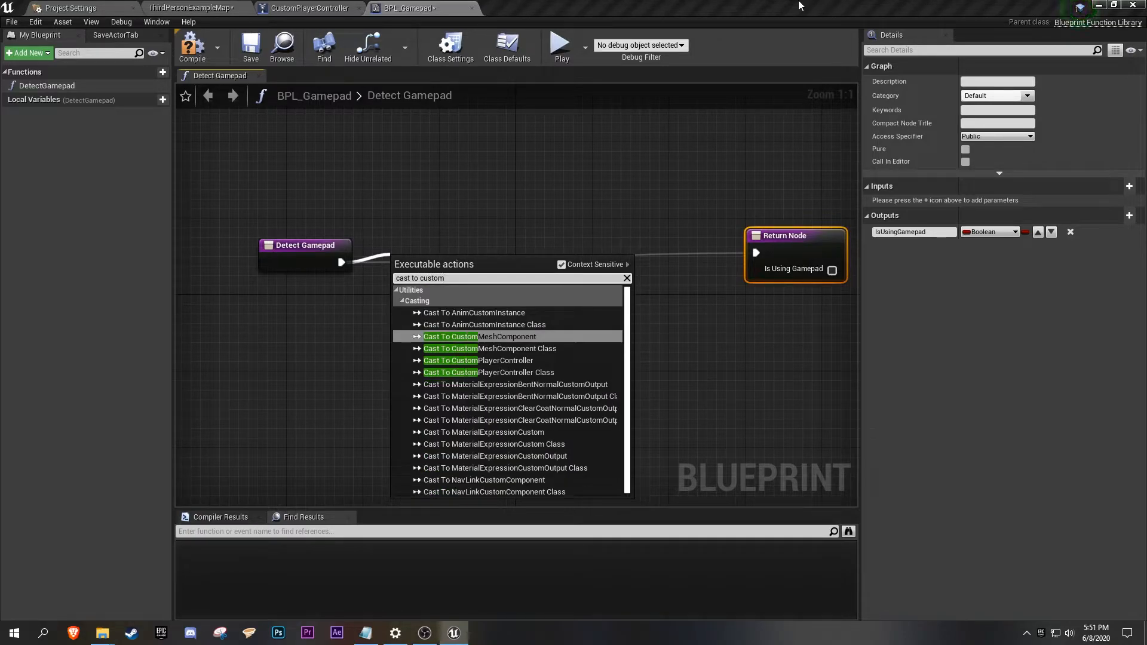
left_click(478, 359)
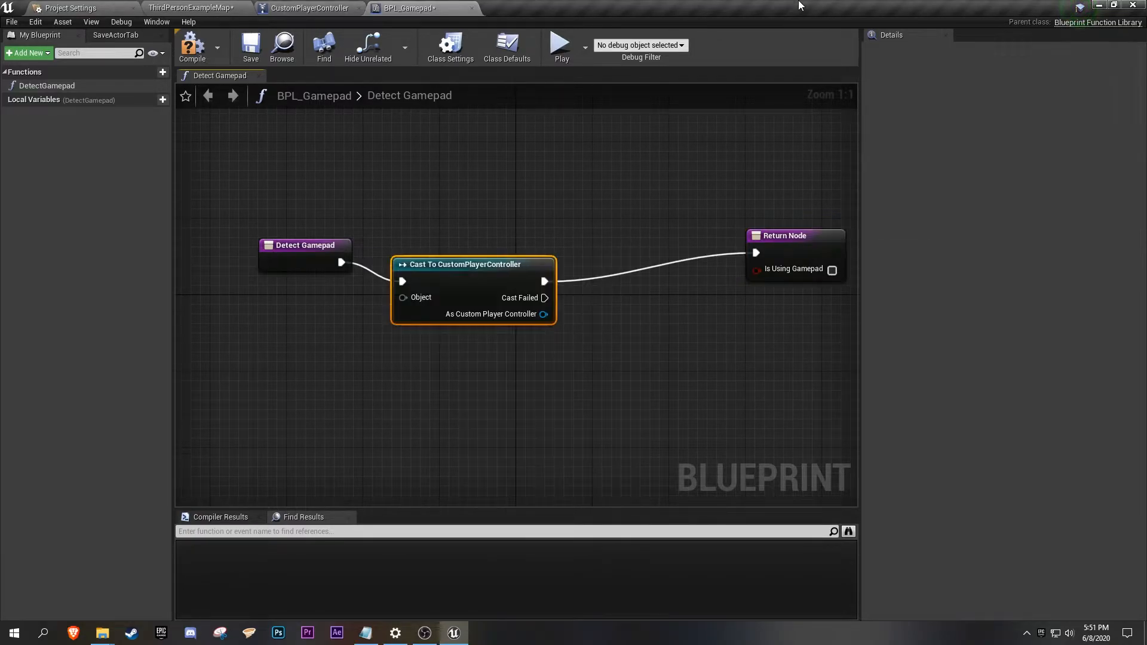
mouse_move(778, 6)
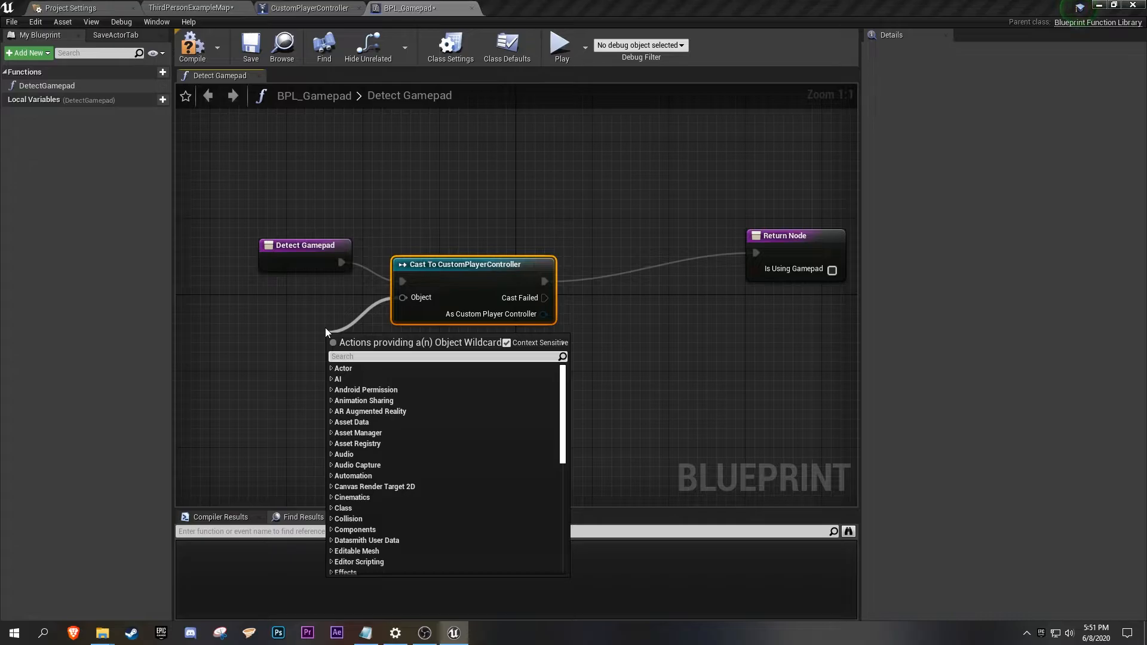
type("get player contro")
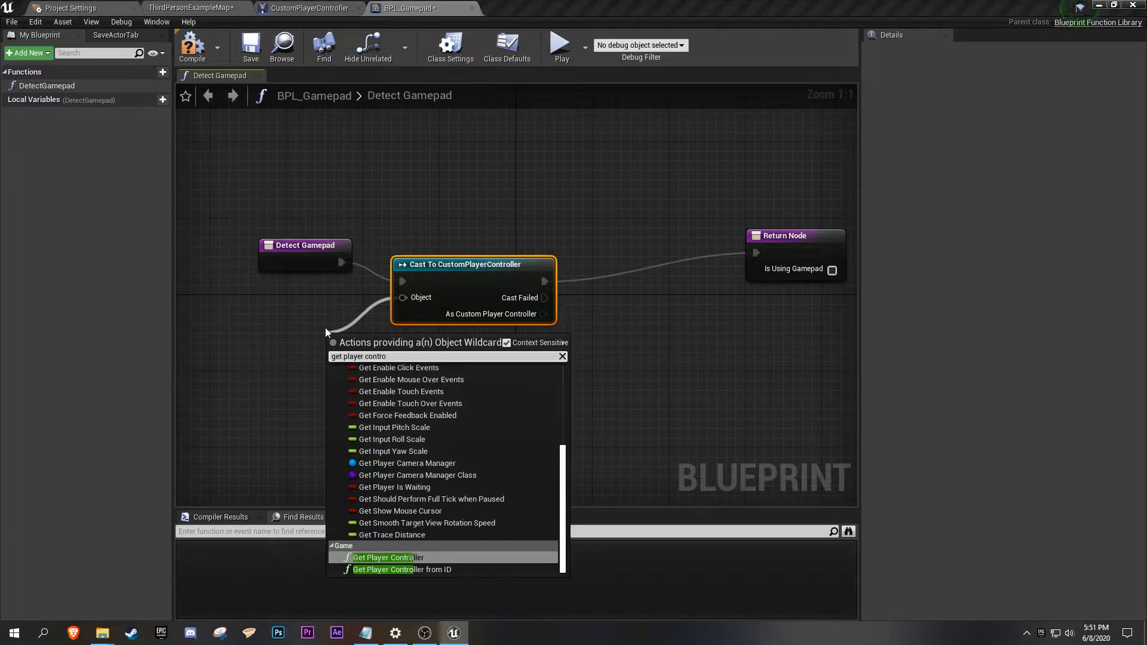
left_click(387, 557)
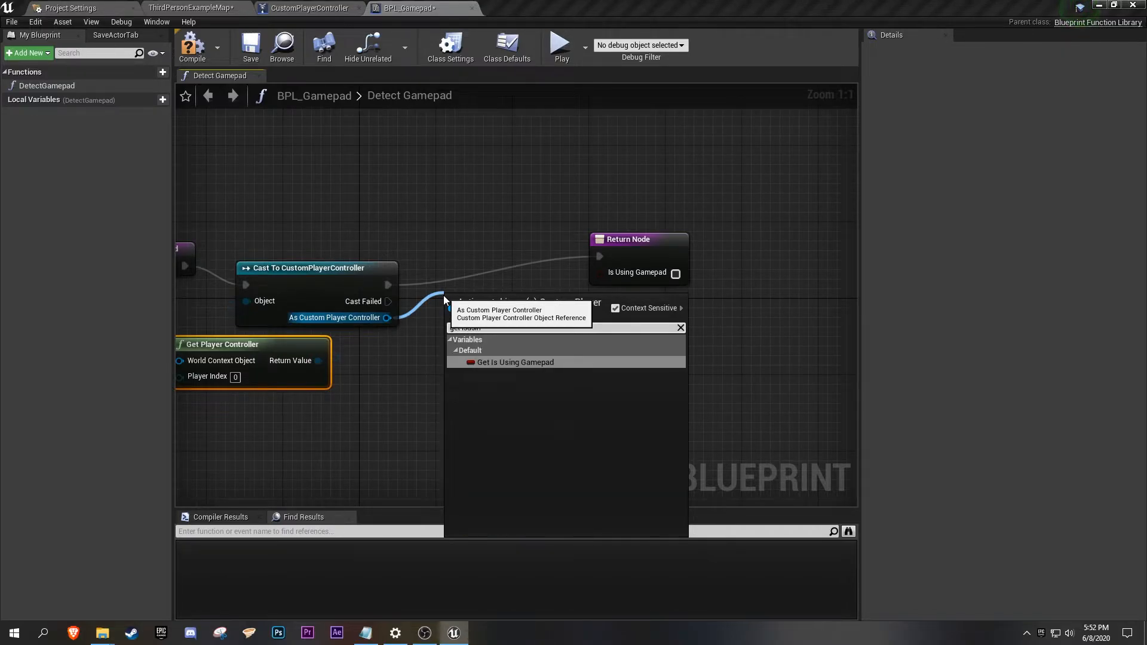
Read the controller's IsUsingGamepad value and pull a wire from it.
left_click(514, 362)
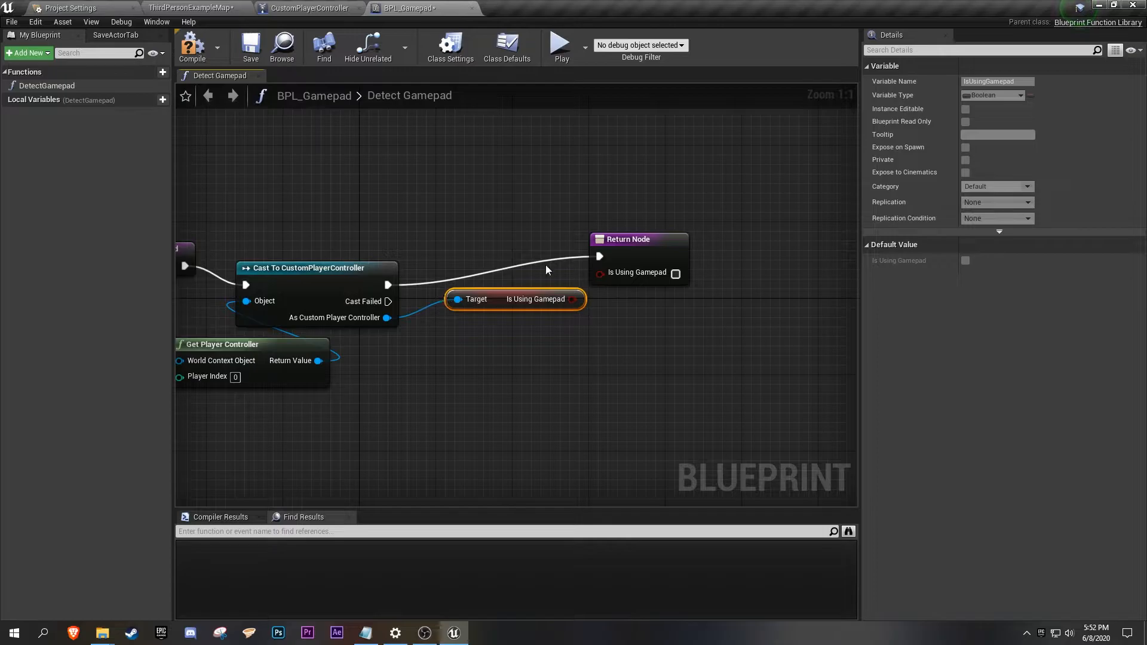
left_click_drag(514, 299, 485, 328)
type("branch")
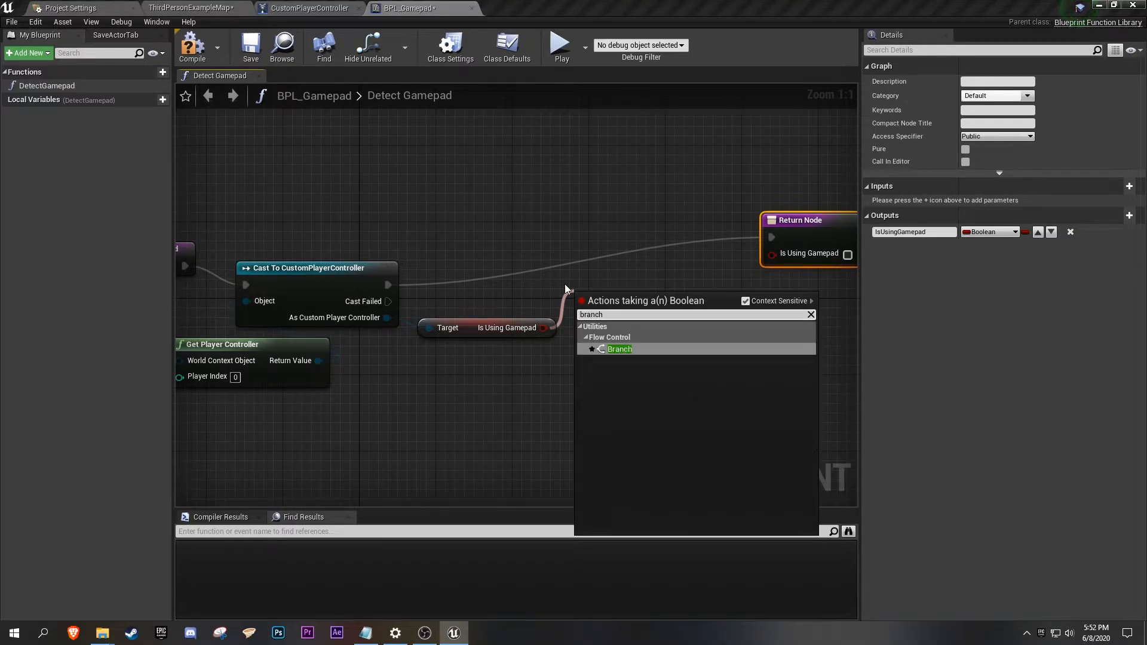
Branch on IsUsingGamepad, returning true on True and false on False, then return to the level editor.
left_click(619, 349)
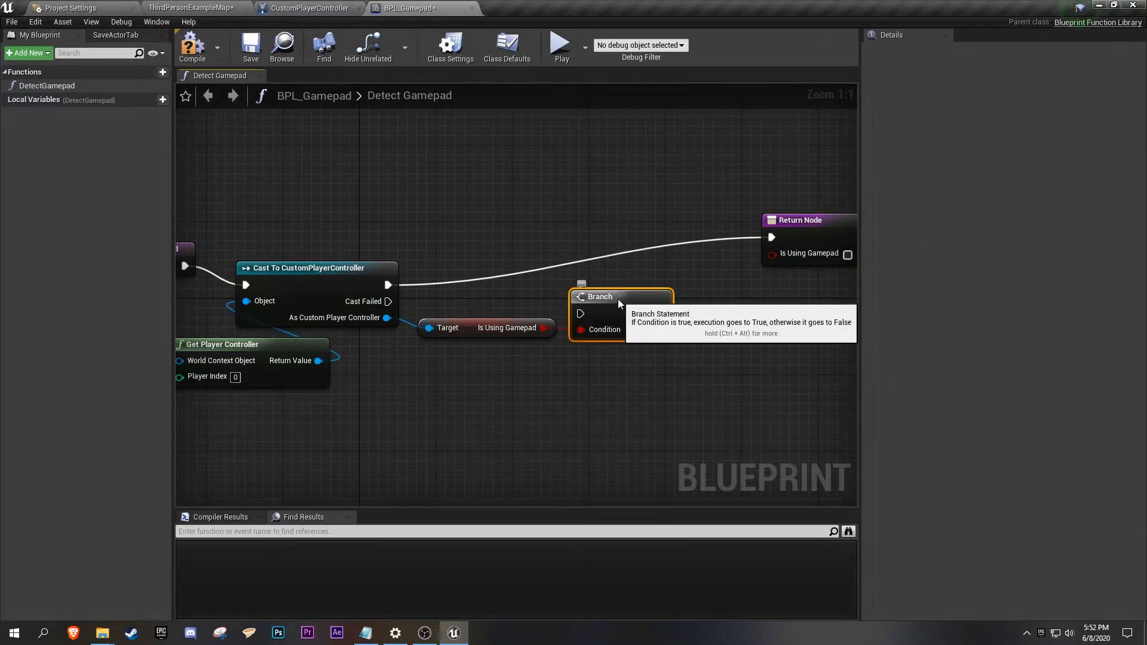
left_click_drag(621, 296, 572, 248)
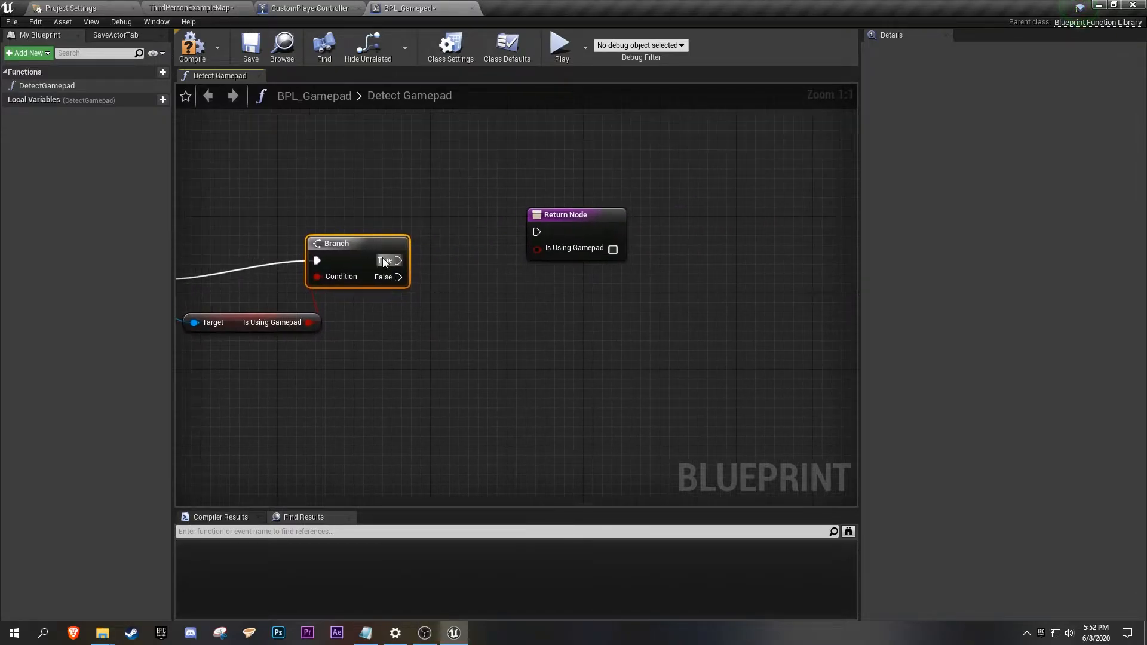
left_click_drag(399, 261, 536, 232)
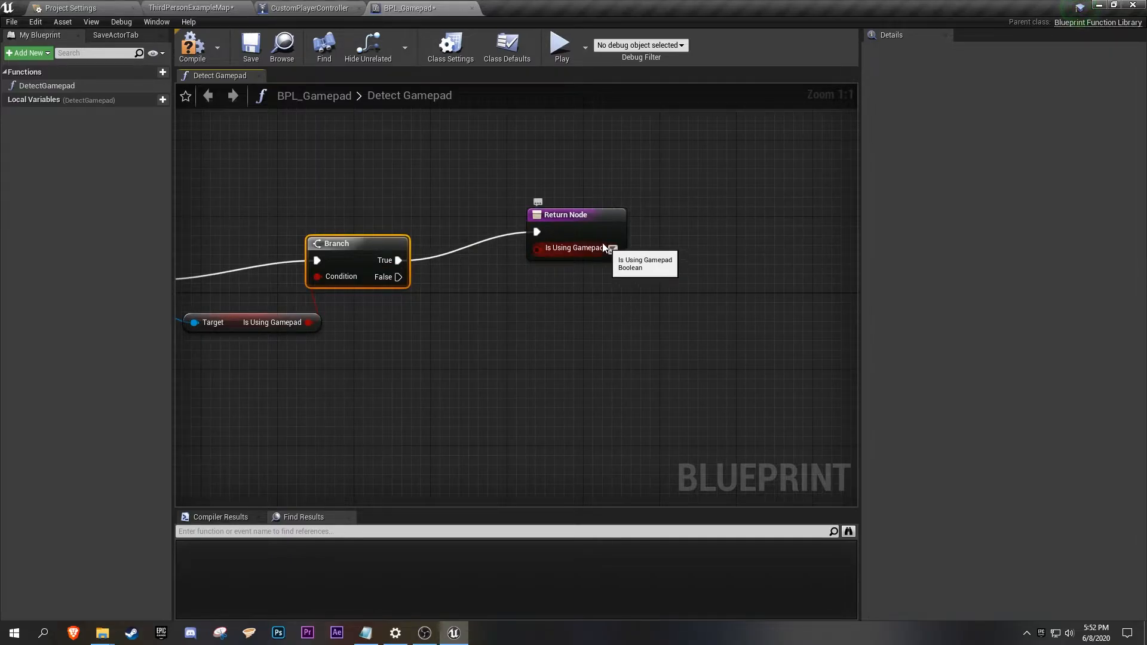
left_click(576, 194)
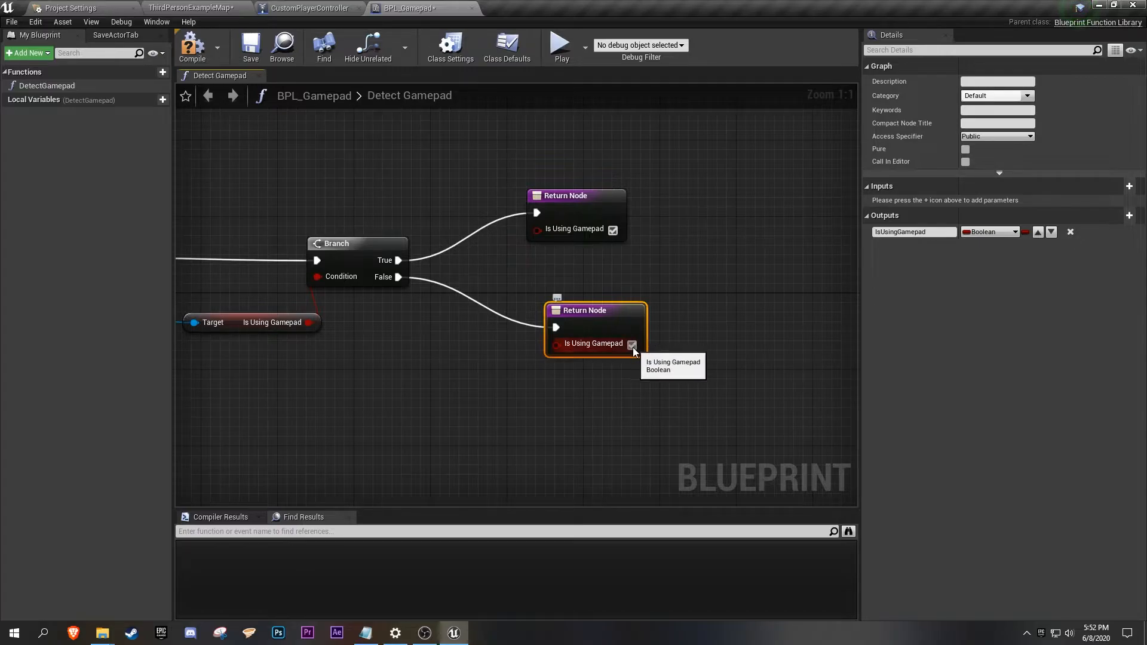
left_click(632, 344)
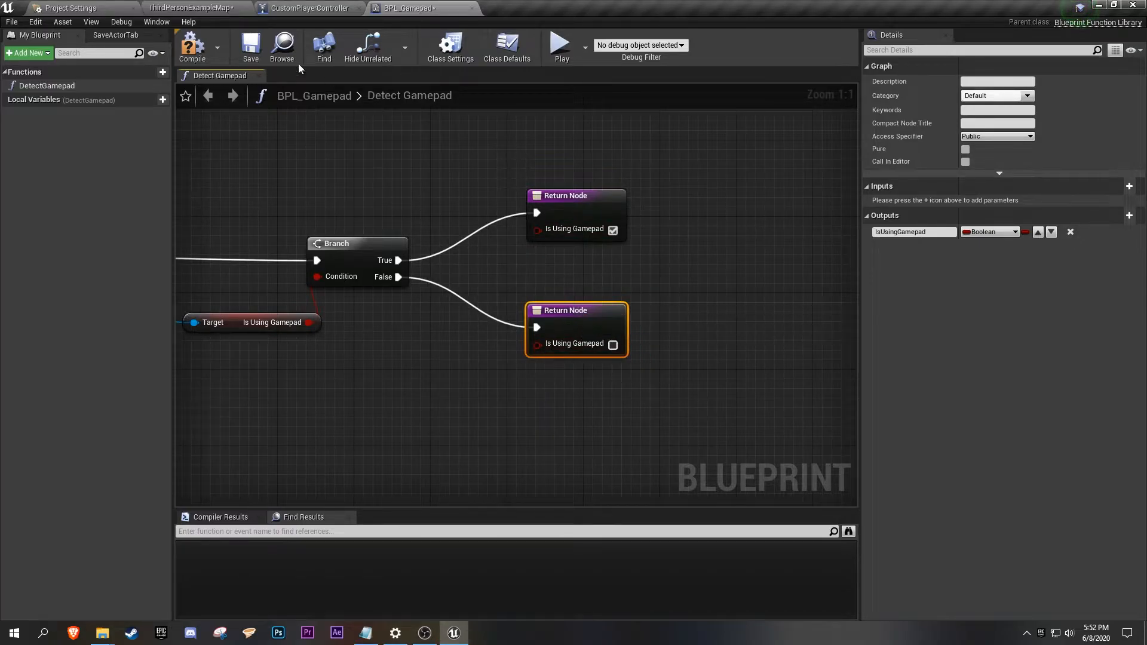
mouse_move(262, 192)
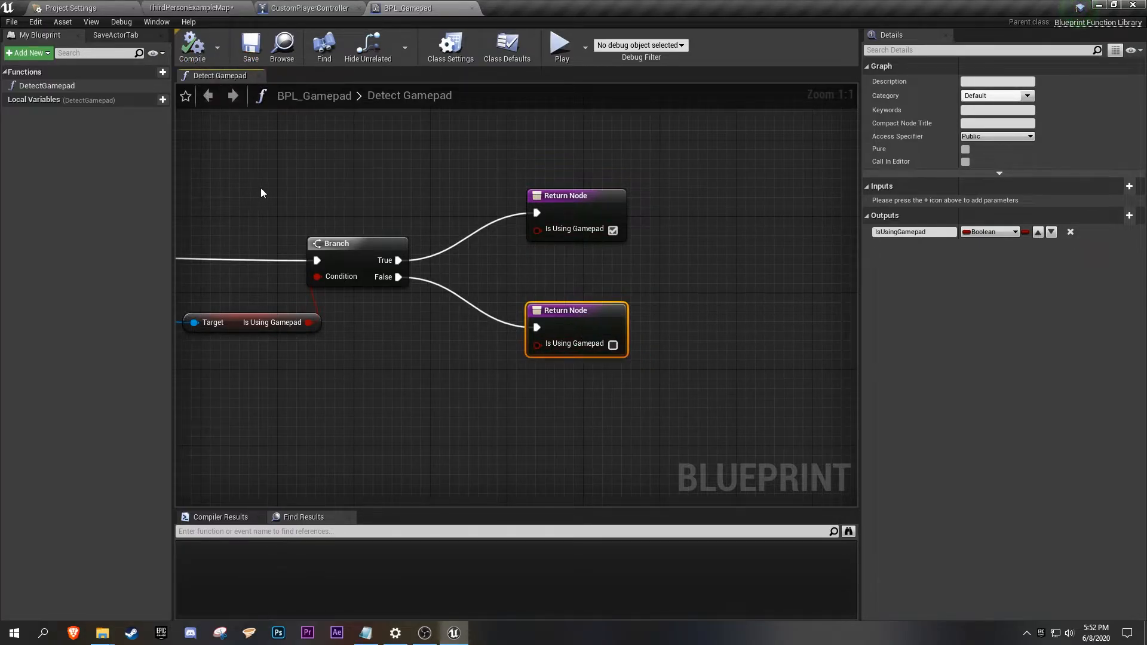
scroll("down", 3)
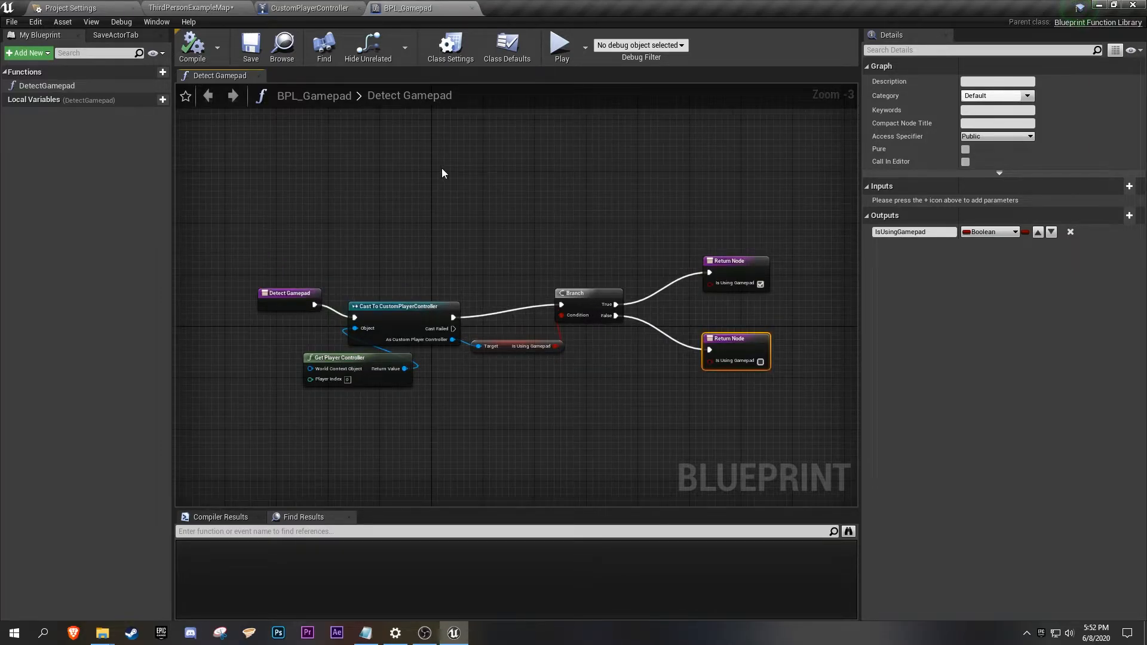
left_click(191, 8)
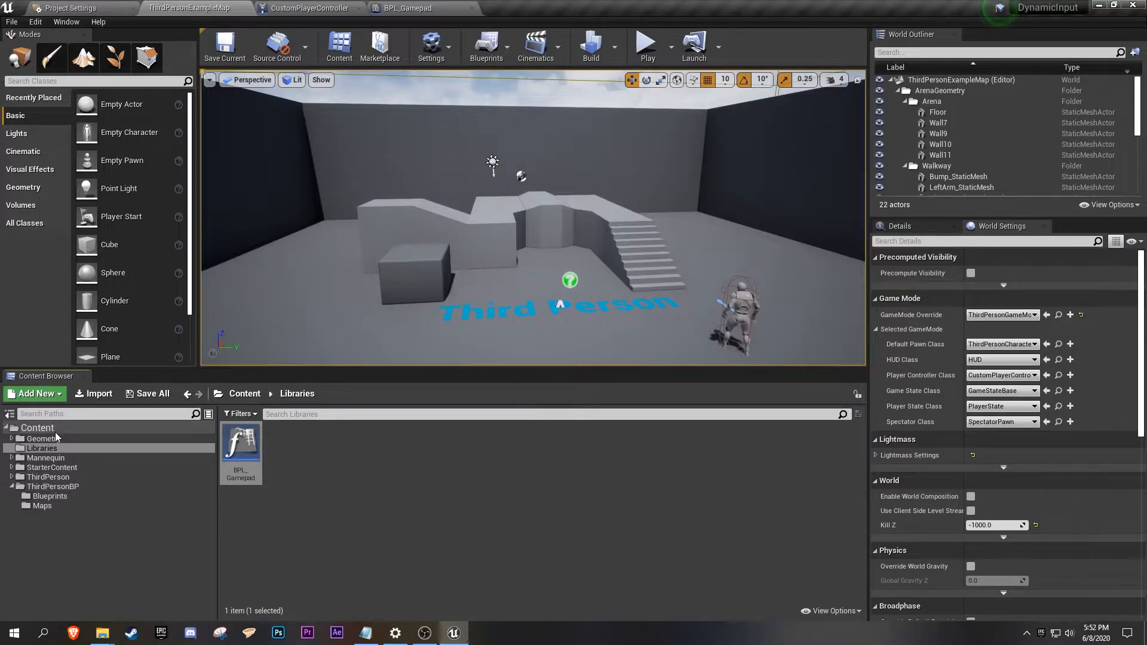
Create a Widgets folder under Content and a widget blueprint SampleHUD inside it.
right_click(37, 428)
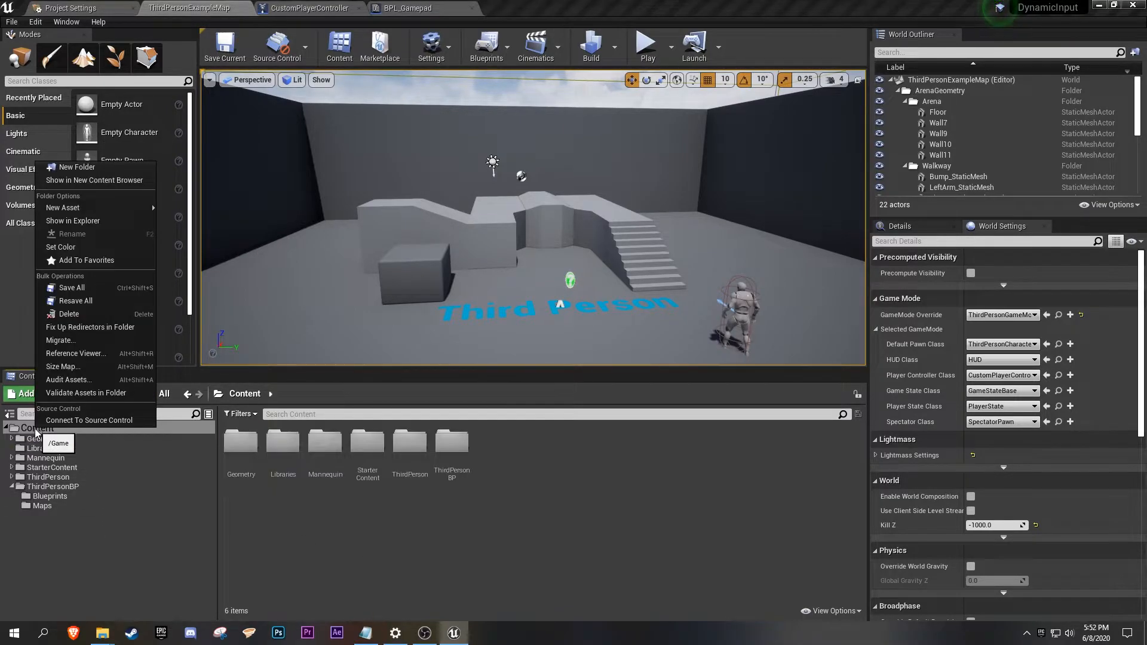
left_click(76, 167)
type("Widgets")
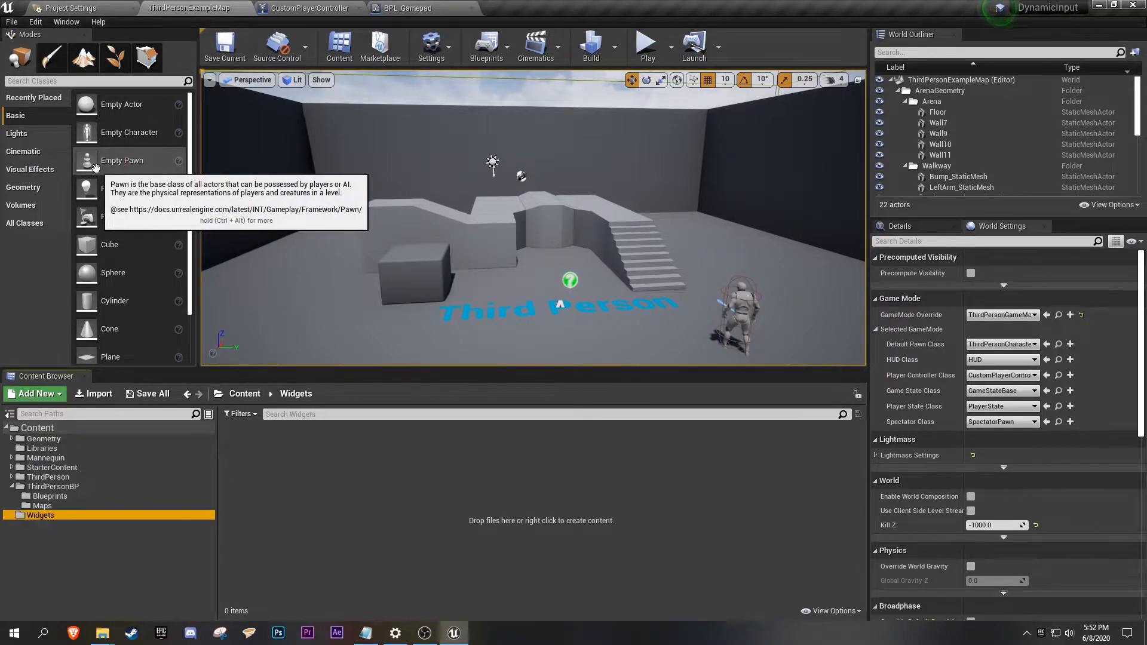
mouse_move(247, 475)
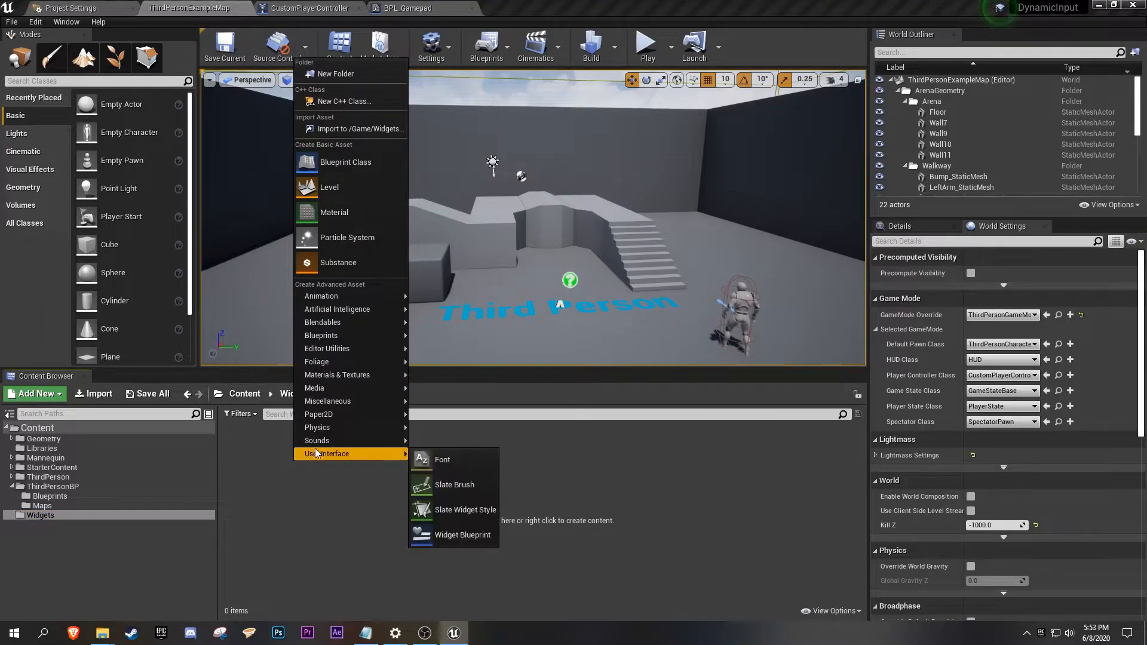
mouse_move(454, 484)
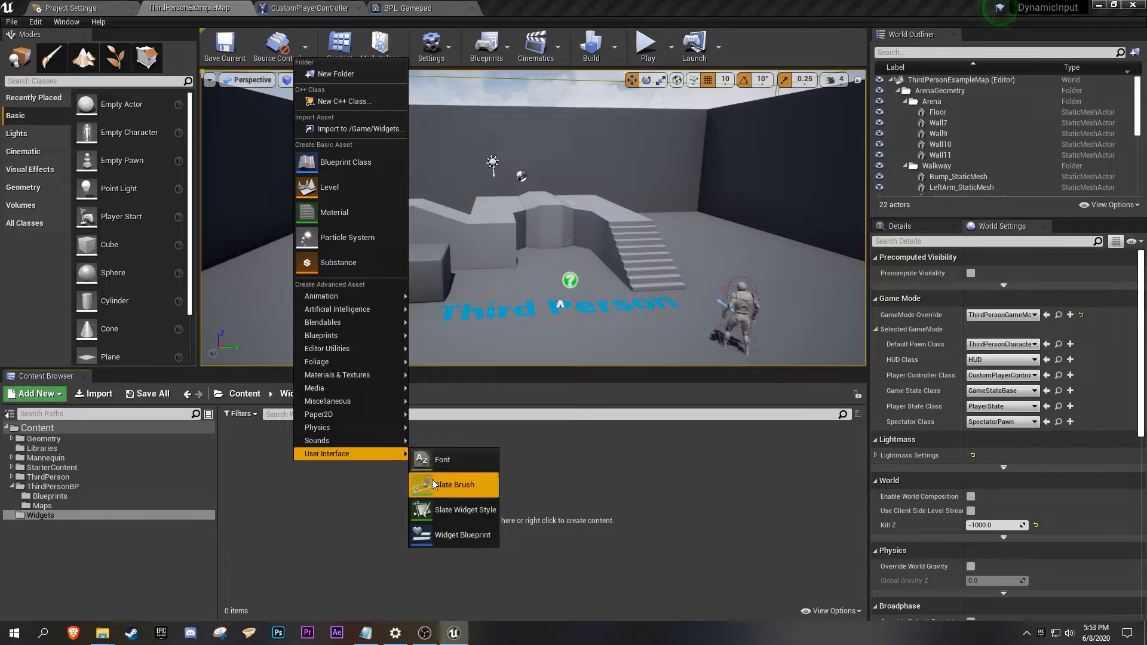
left_click(462, 535)
type("SampleHUD")
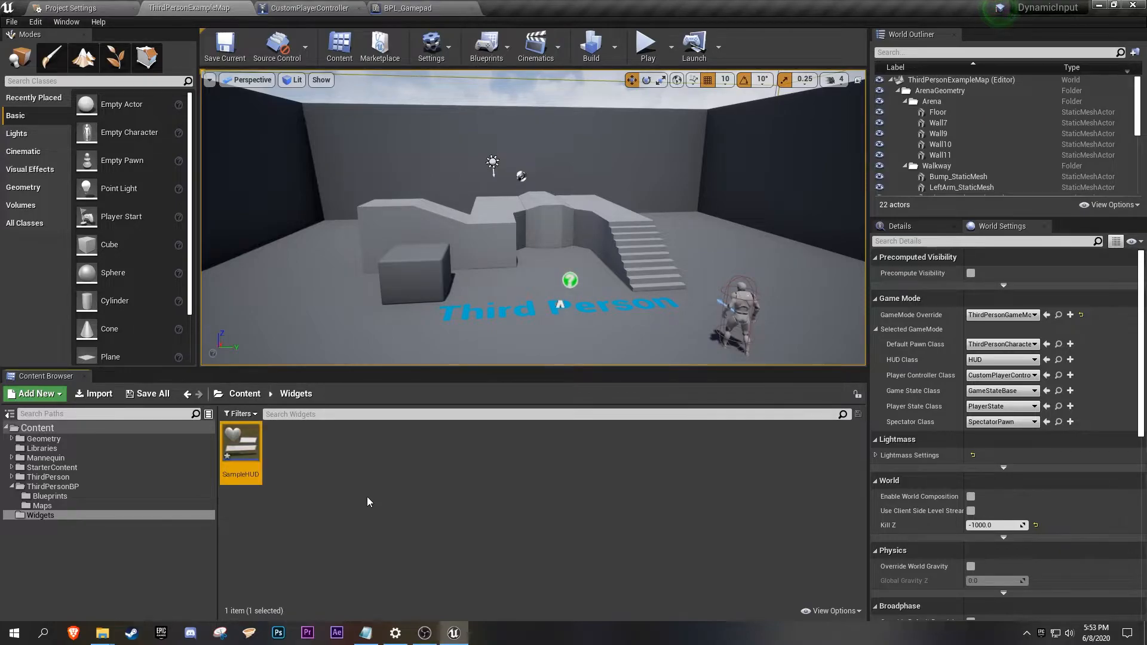
mouse_move(151, 393)
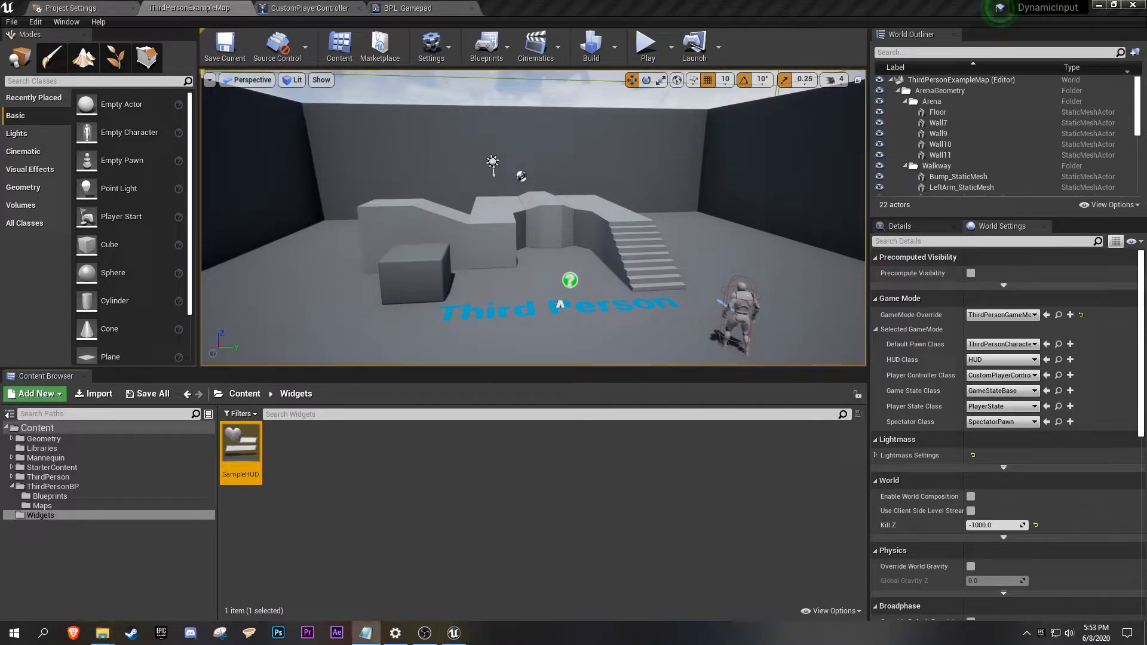
Import AButton.png and Spacebar.png into Widgets, save them, and open SampleHUD.
left_click(102, 633)
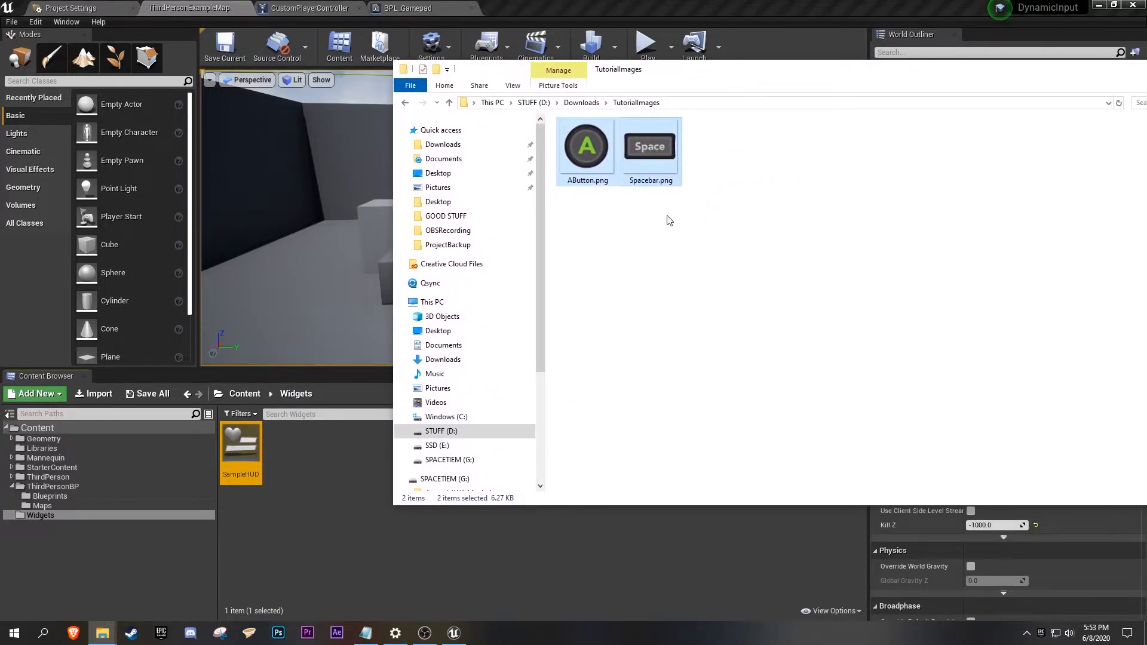
mouse_move(586, 146)
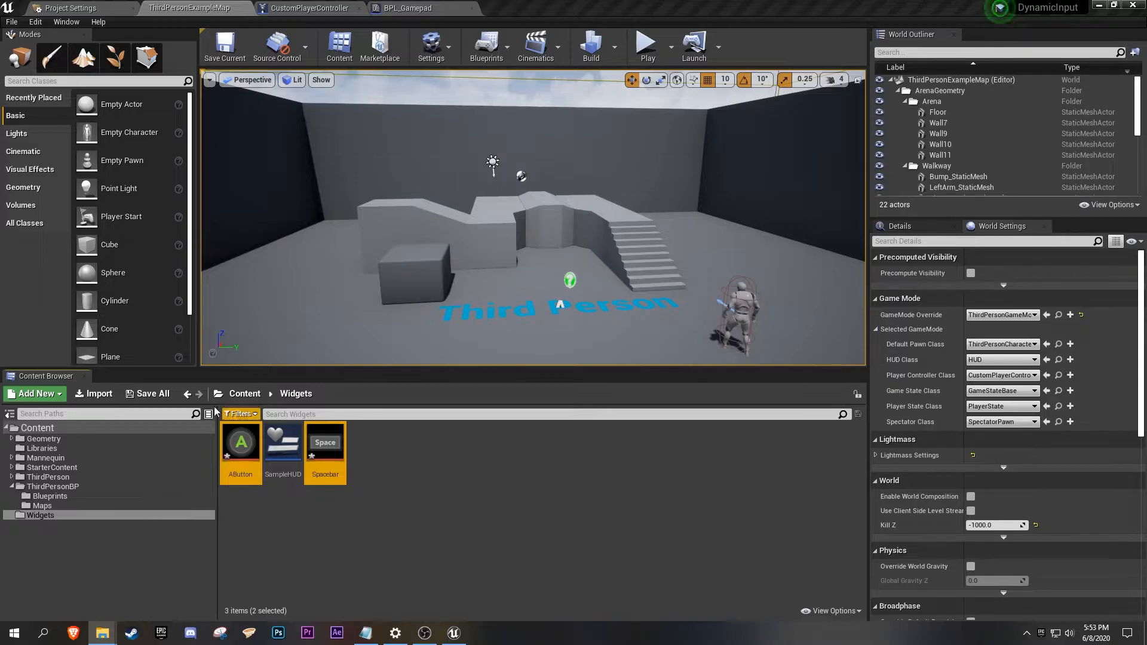
left_click(150, 394)
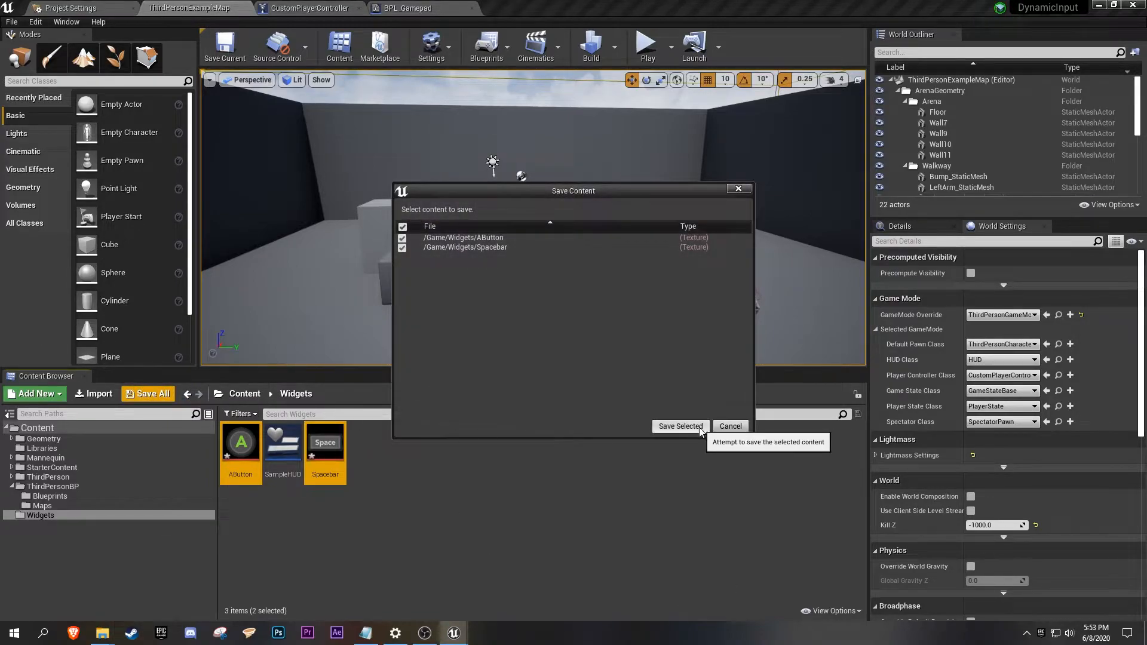
left_click(680, 426)
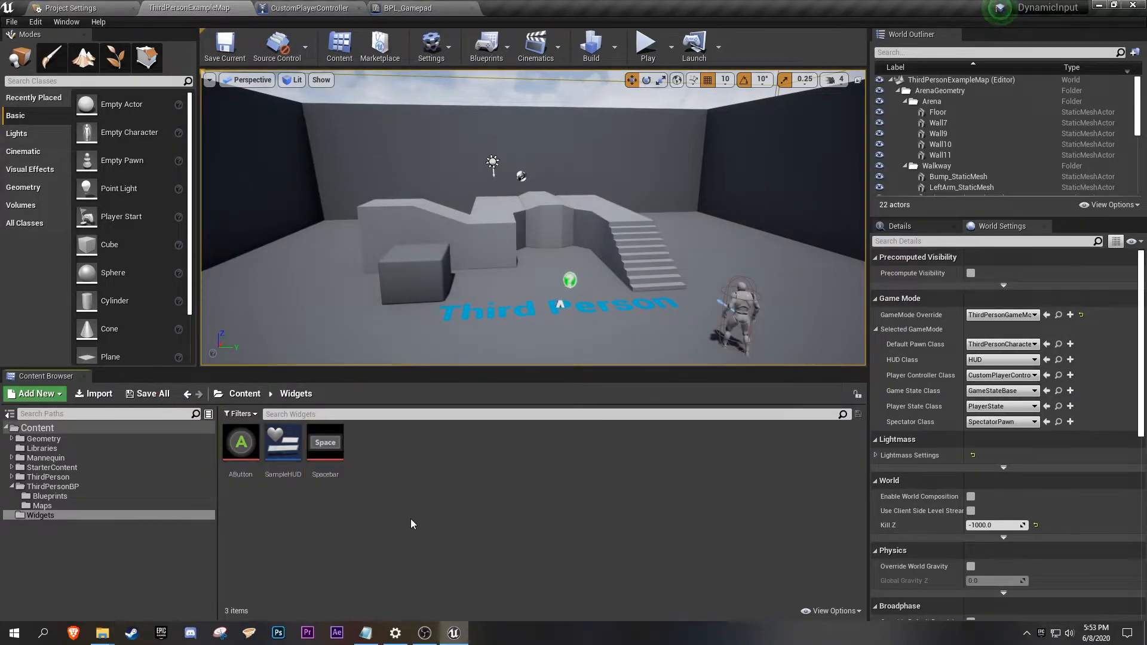
mouse_move(282, 442)
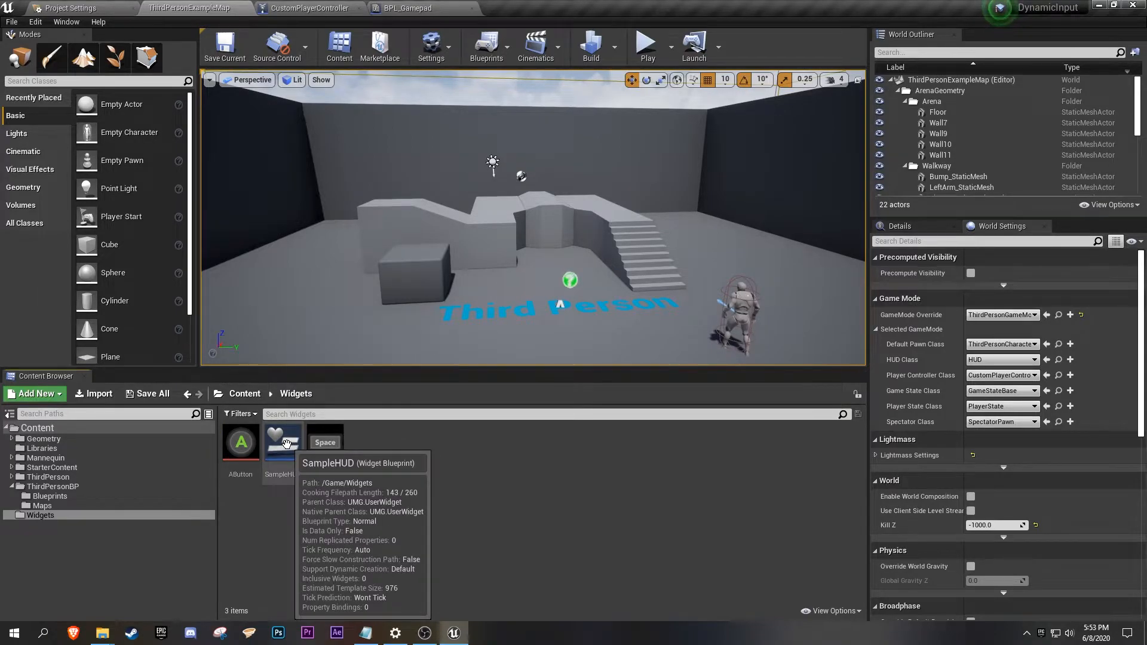
double_click(279, 441)
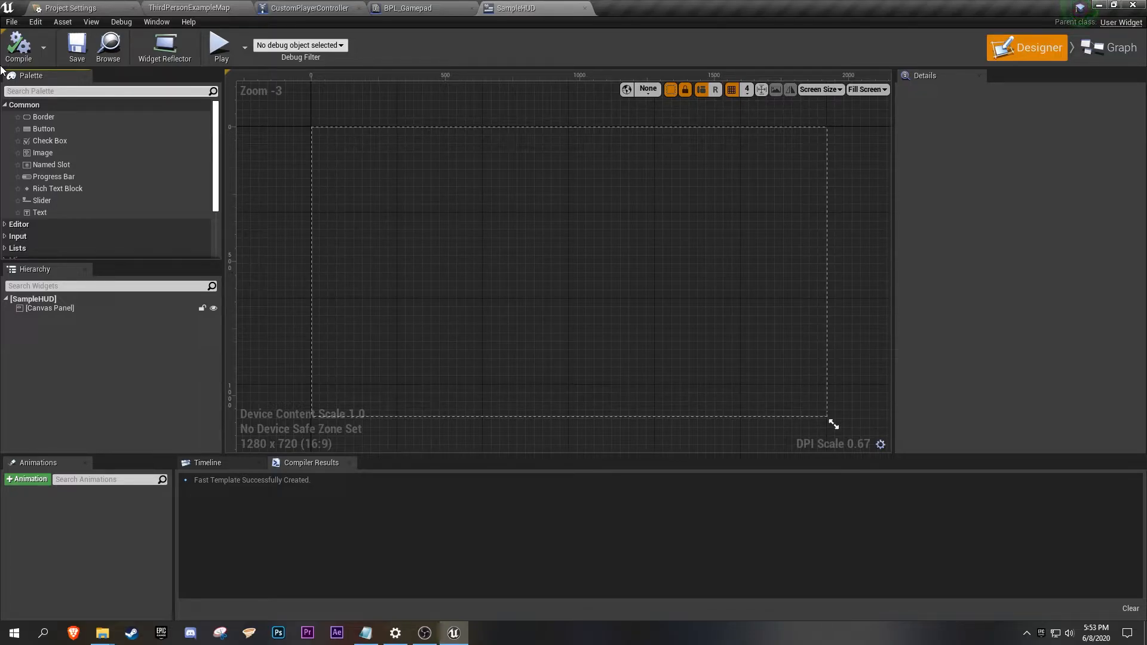
Place a Horizontal Box on the canvas, stretch it wider, and search the Palette for Text.
type("hor")
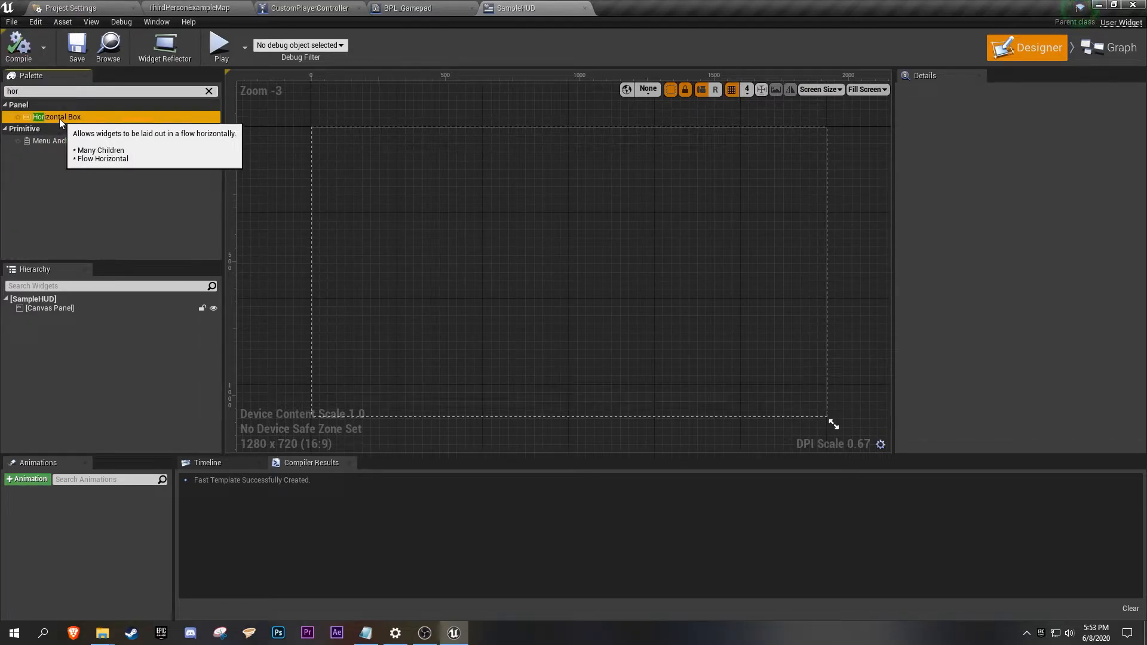
left_click_drag(55, 116, 55, 308)
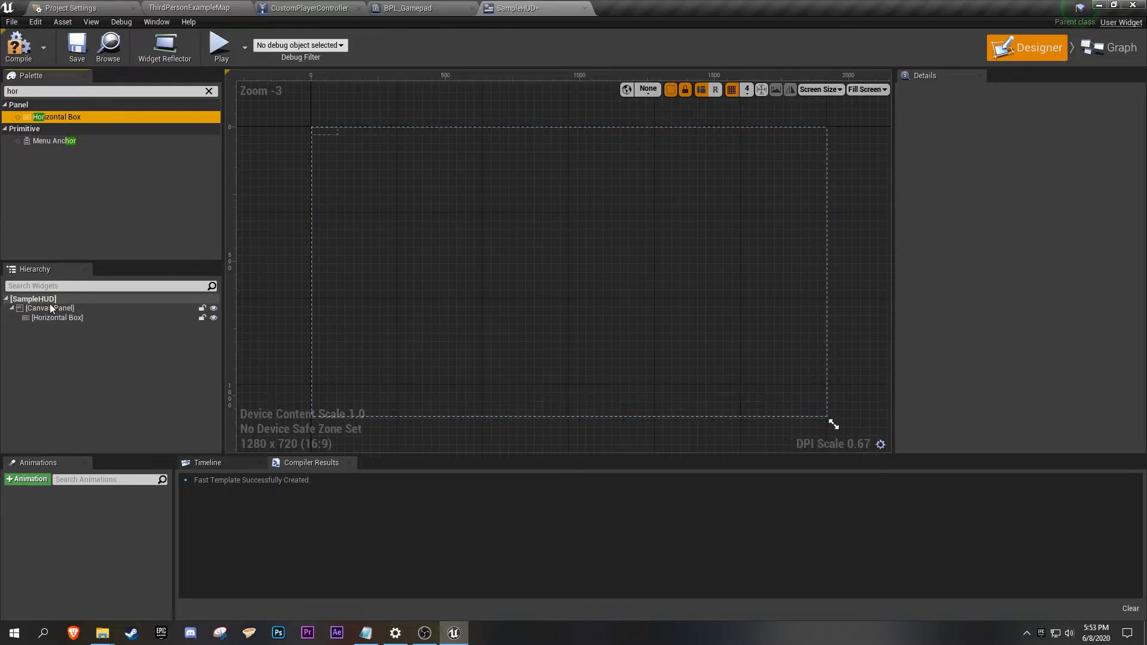
left_click(57, 317)
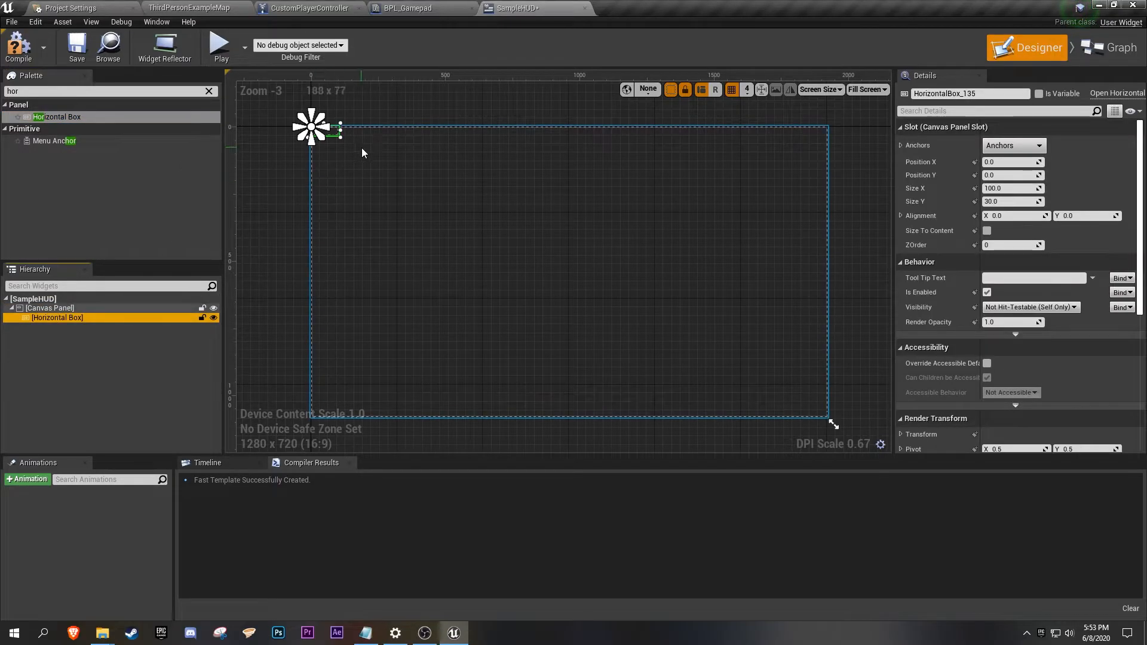
left_click_drag(338, 138, 430, 179)
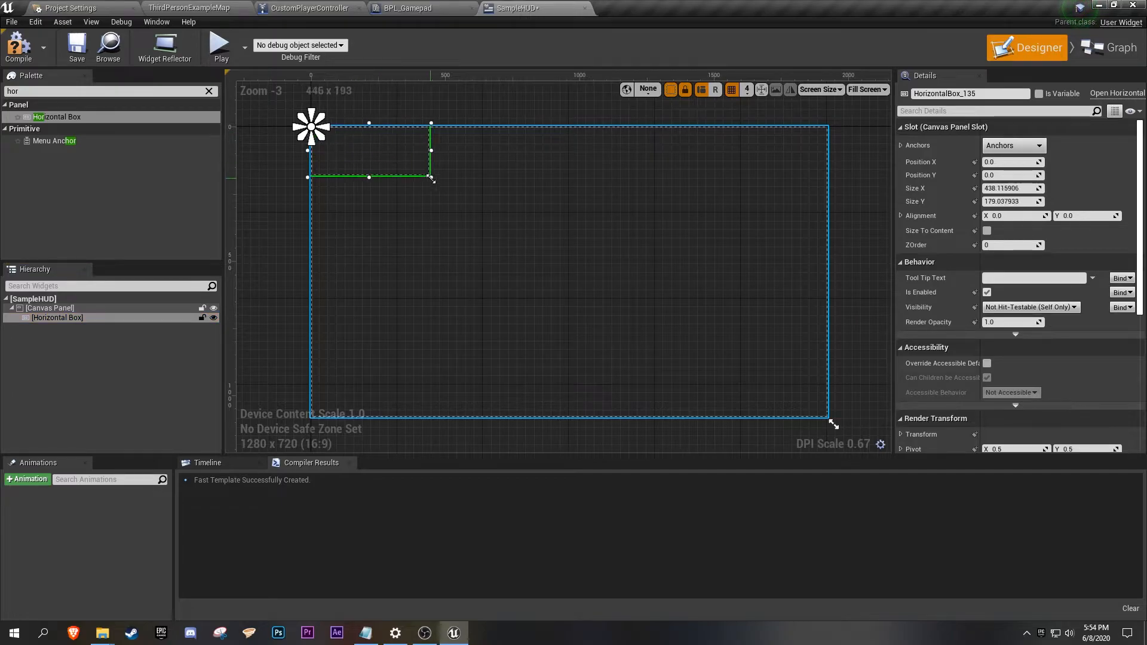
left_click_drag(432, 178, 504, 178)
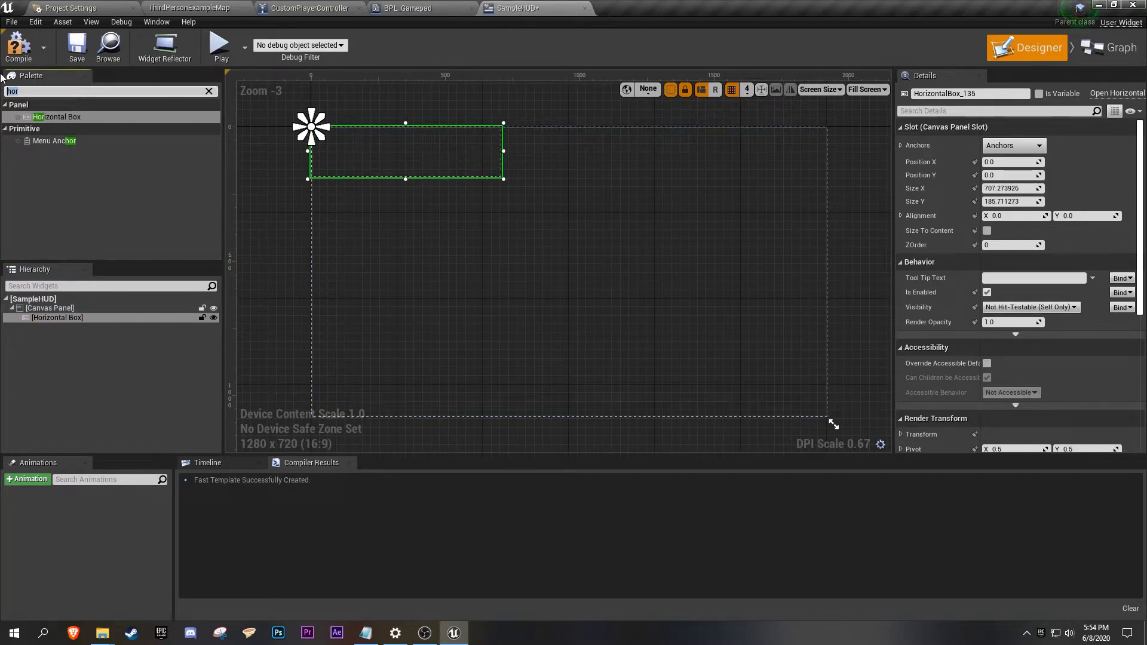
type("text")
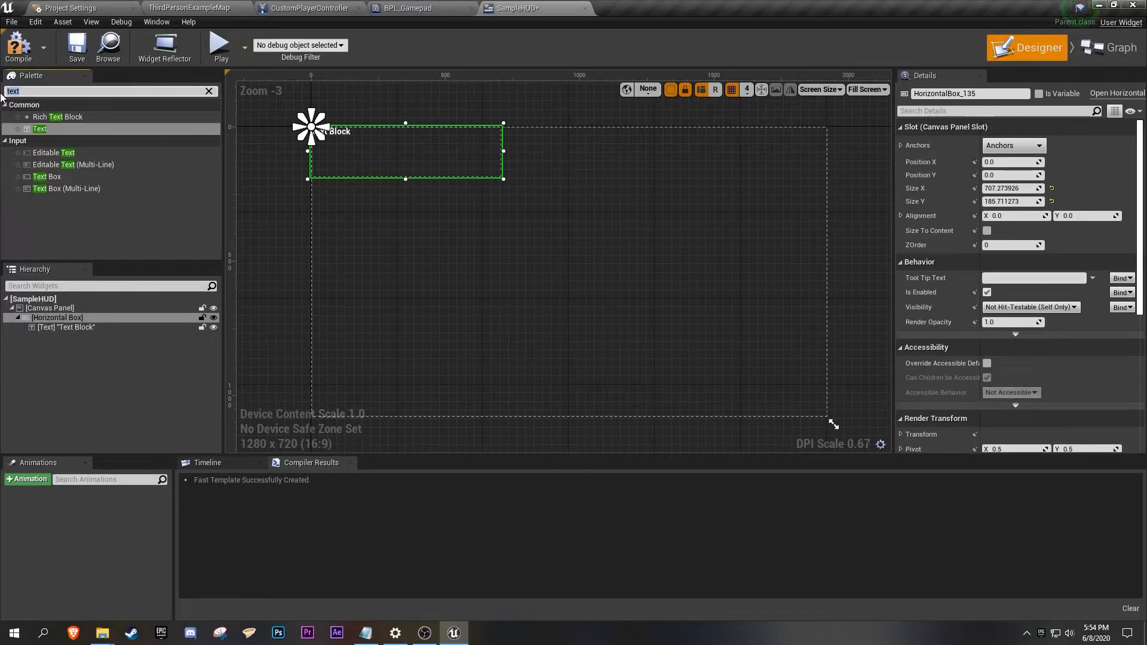
Drop an Image into the horizontal box and change the text block to read JUMP.
type("image")
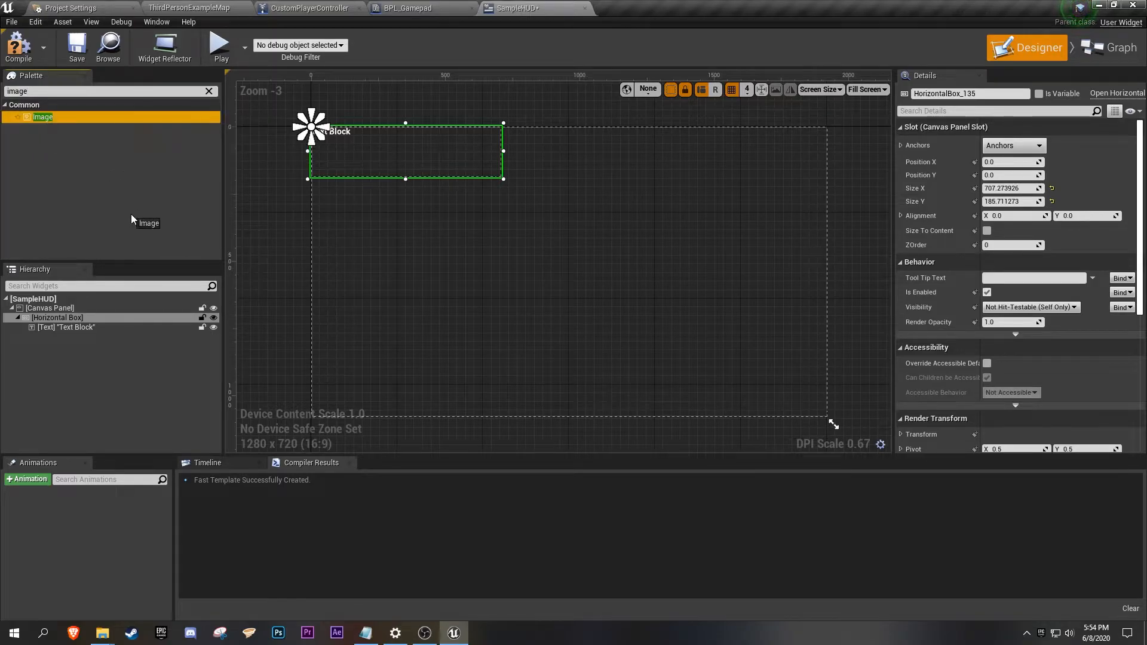
left_click_drag(42, 116, 355, 158)
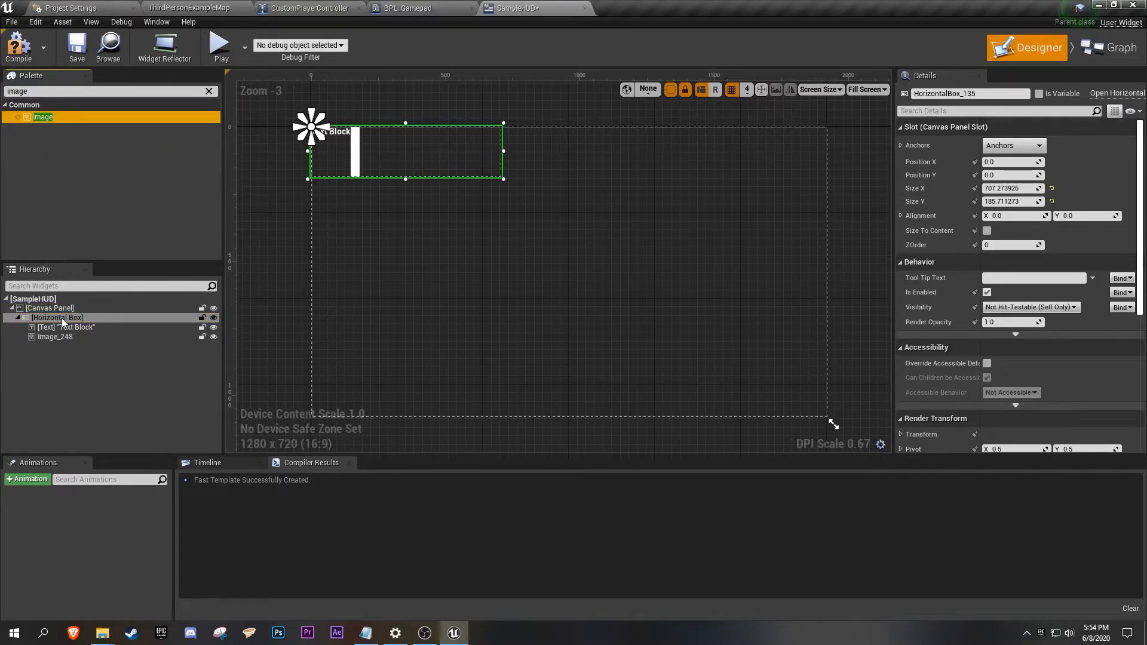
left_click(62, 327)
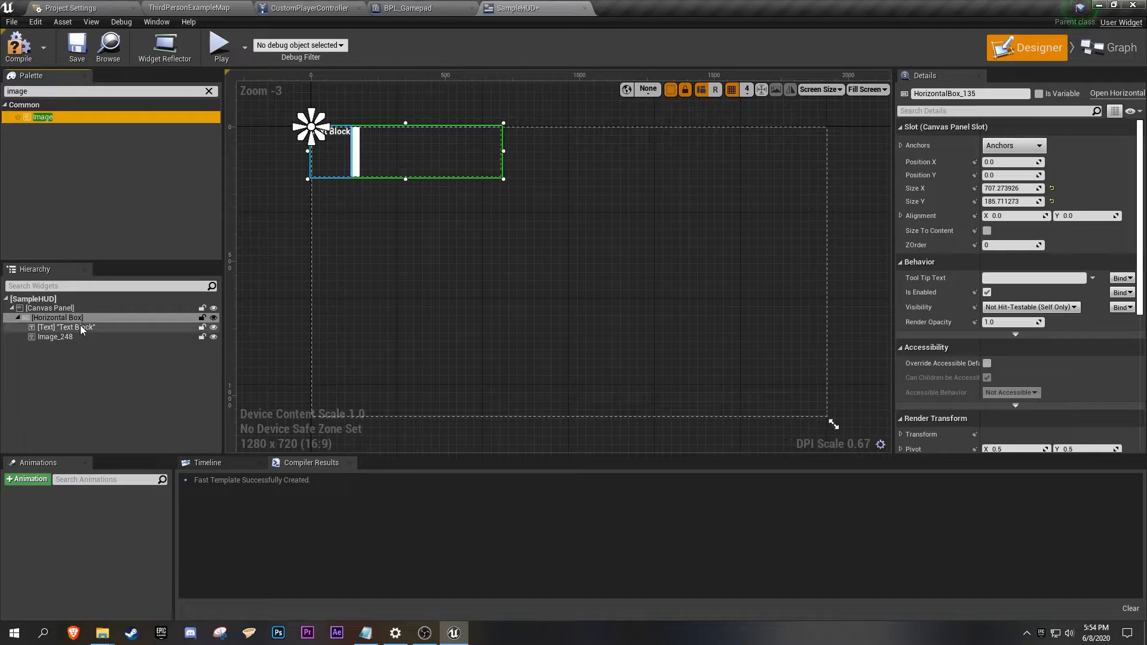
left_click(66, 327)
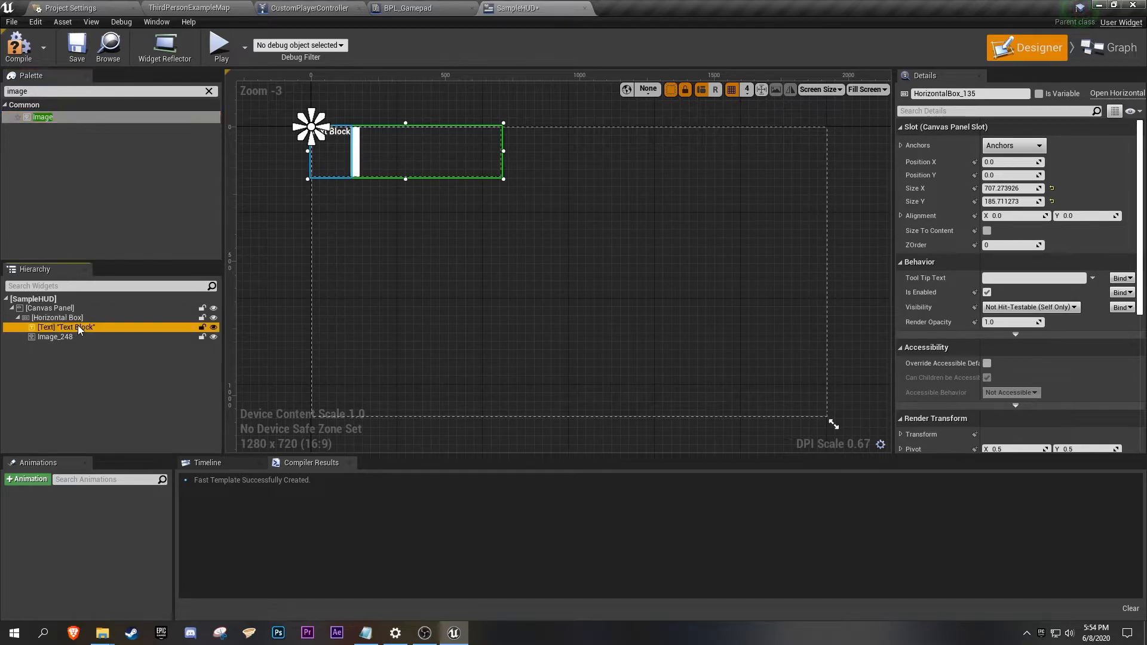
left_click(66, 327)
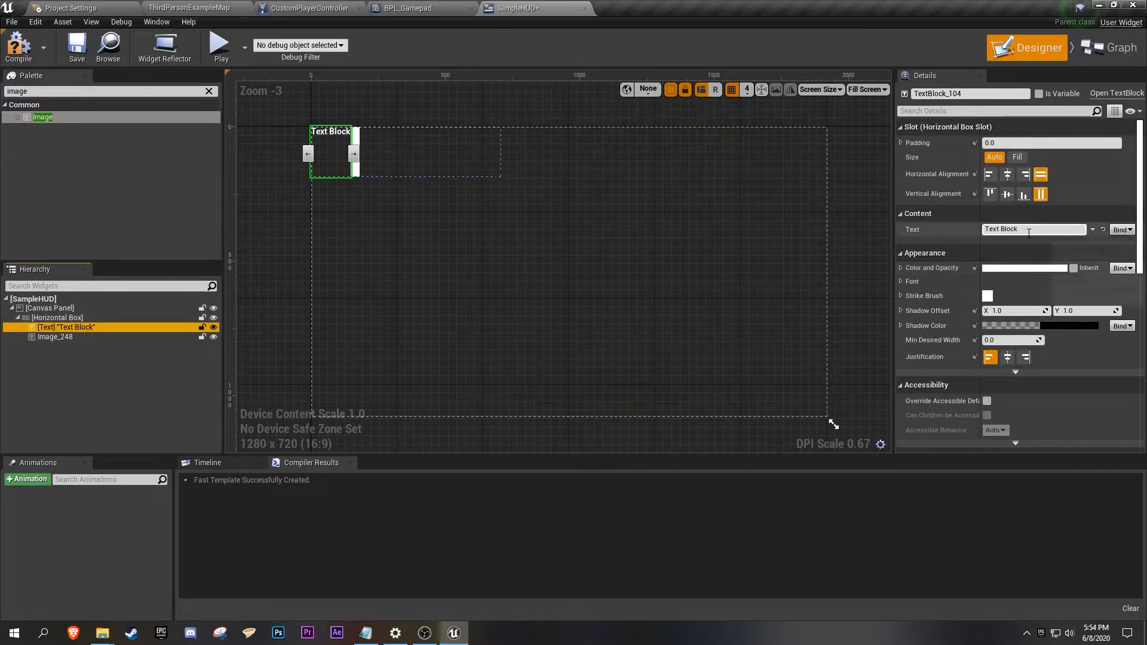
triple_click(1031, 229)
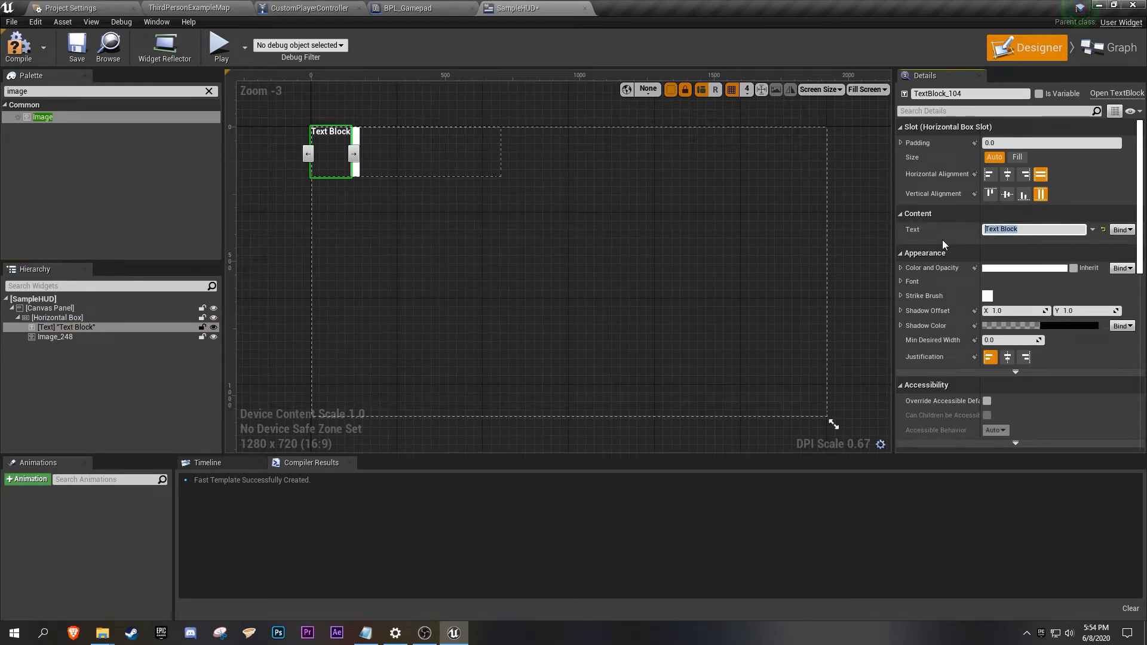
type("JUMP")
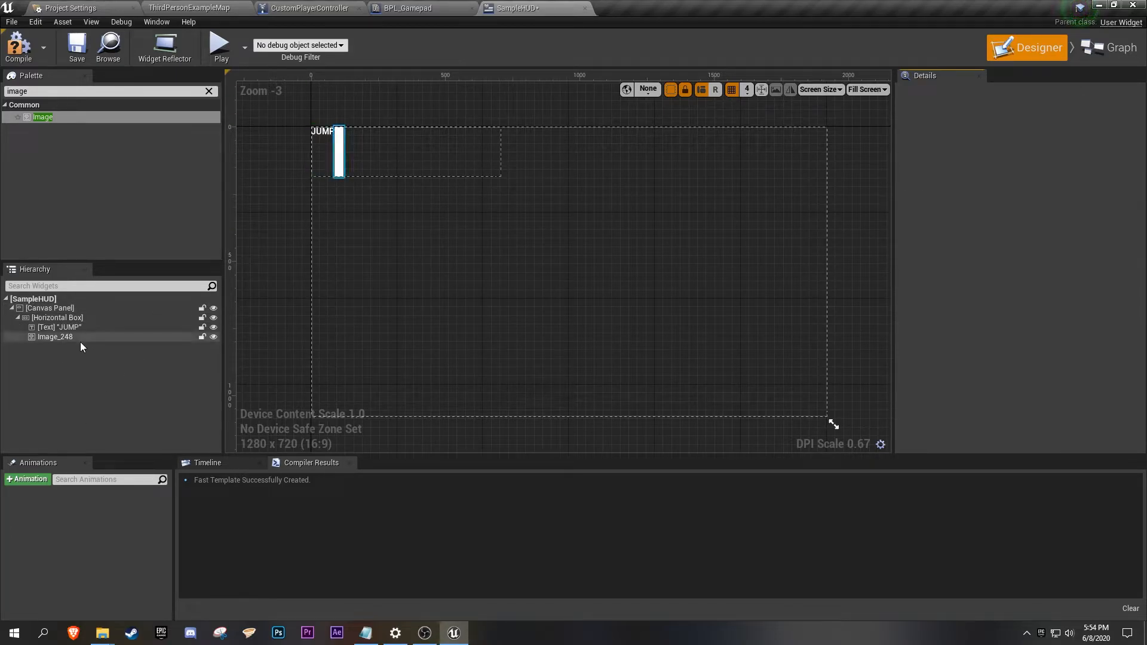
Rename the image widget to KeyImage.
left_click(55, 337)
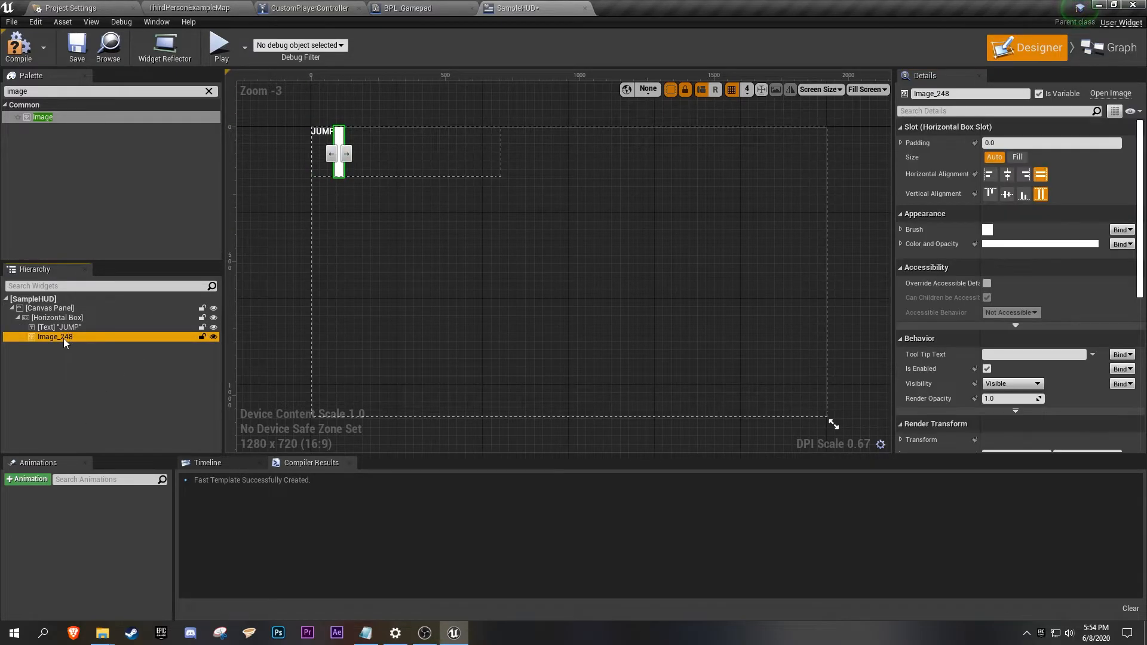
double_click(57, 337)
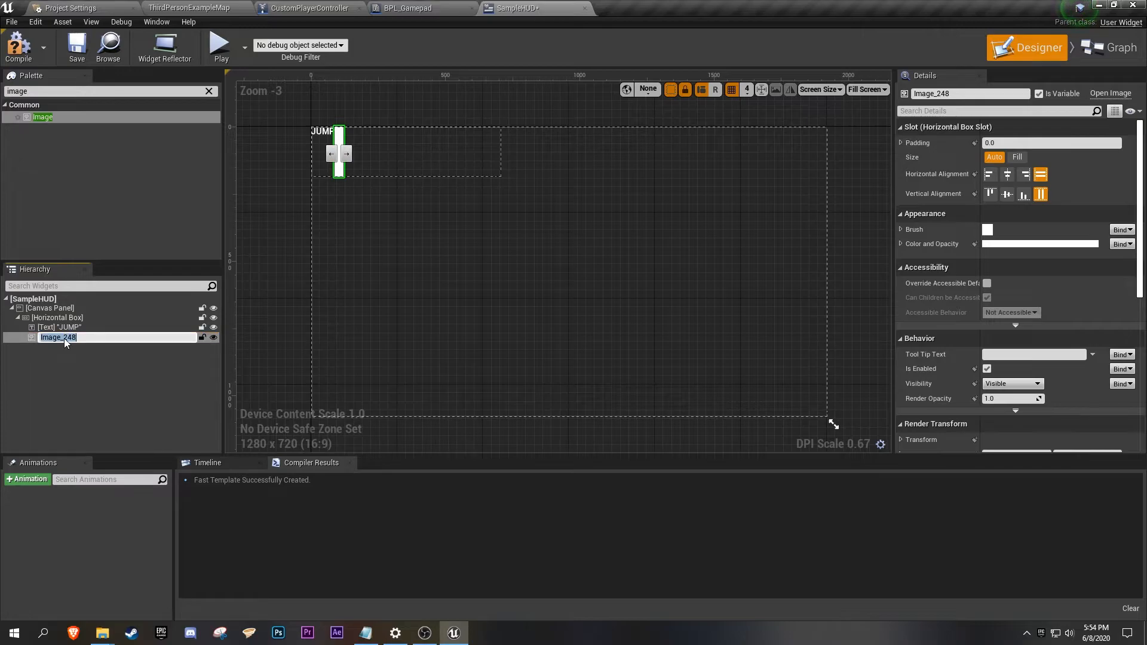
type("KeyImage")
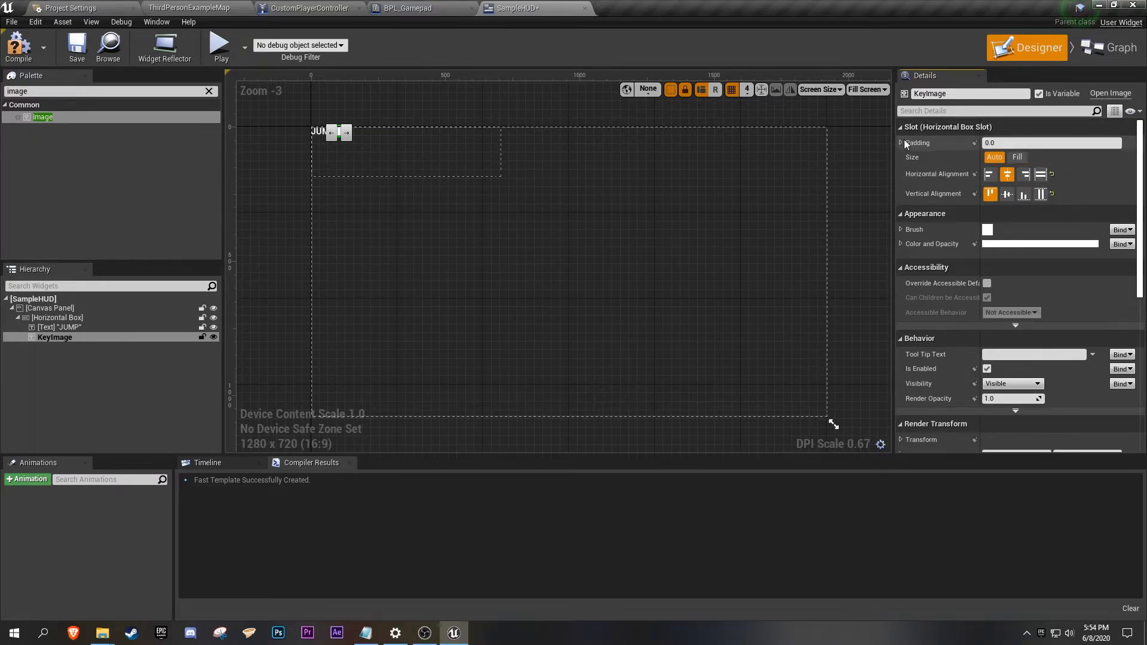
Set KeyImage's left slot padding to 20 and expand its Brush settings.
left_click(901, 142)
type("20")
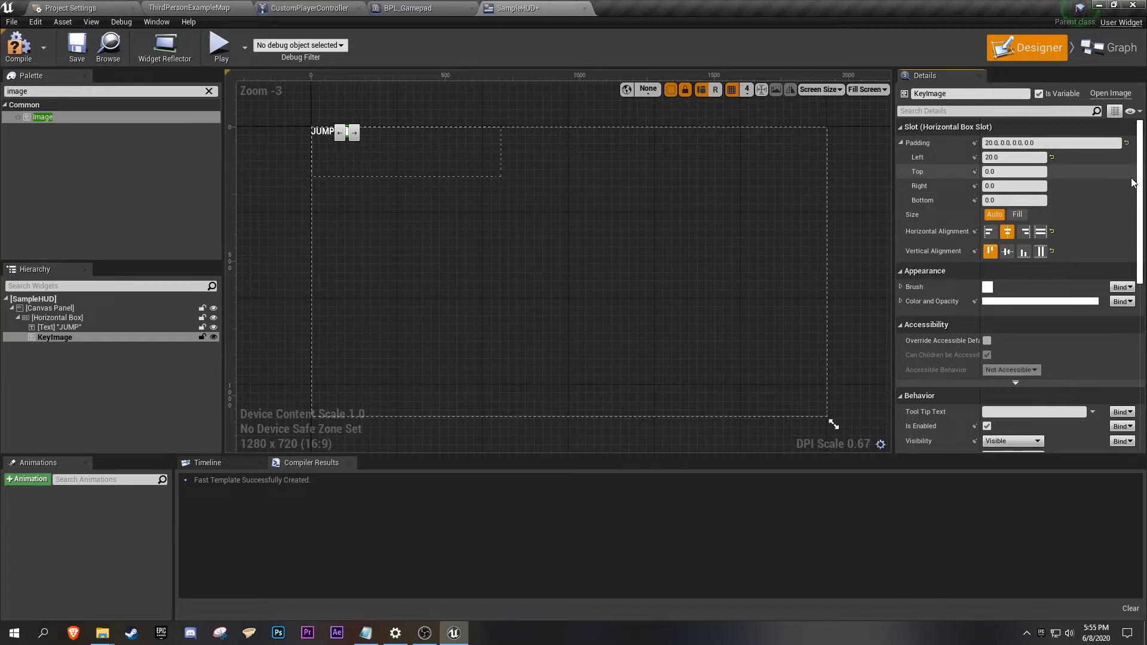
left_click(49, 309)
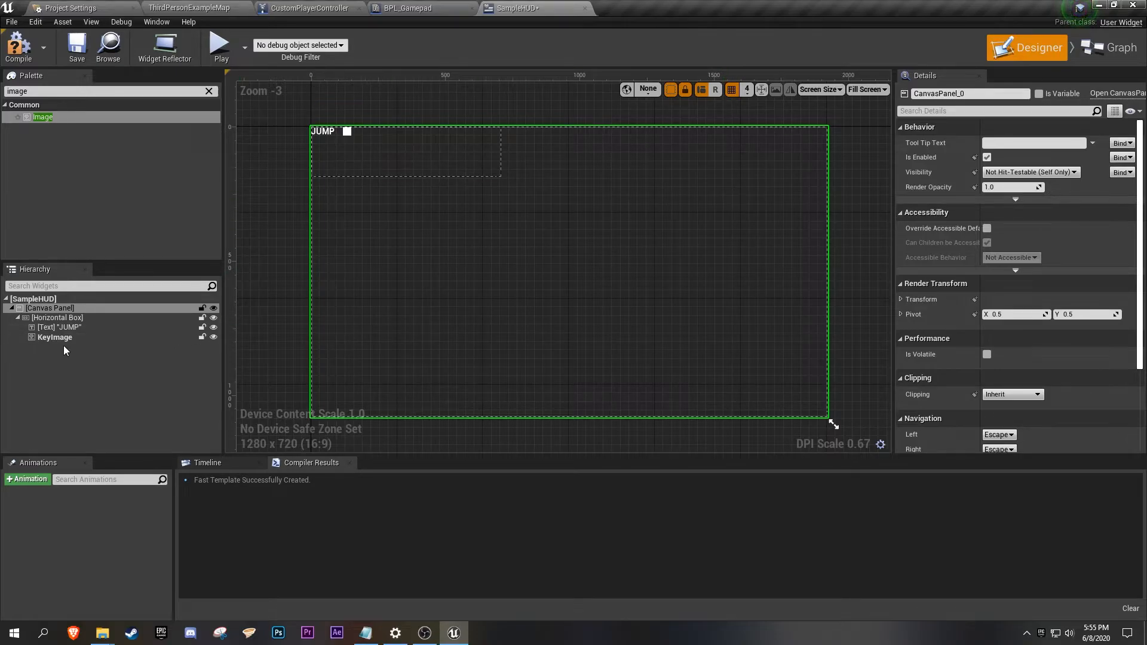
left_click(53, 337)
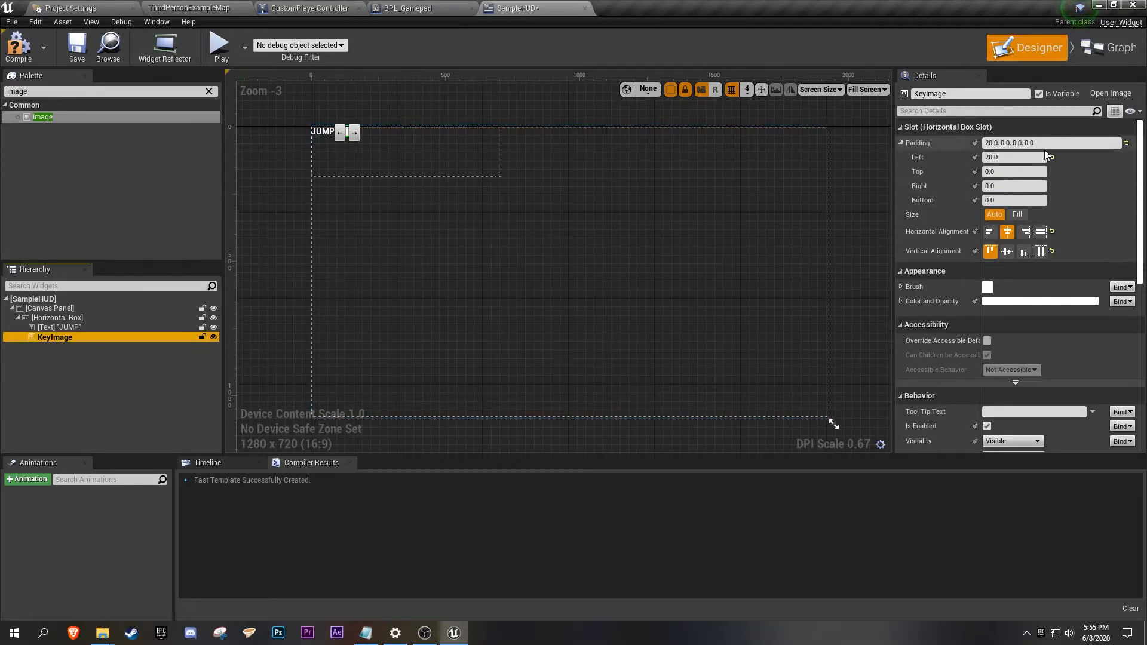
scroll("down", 3)
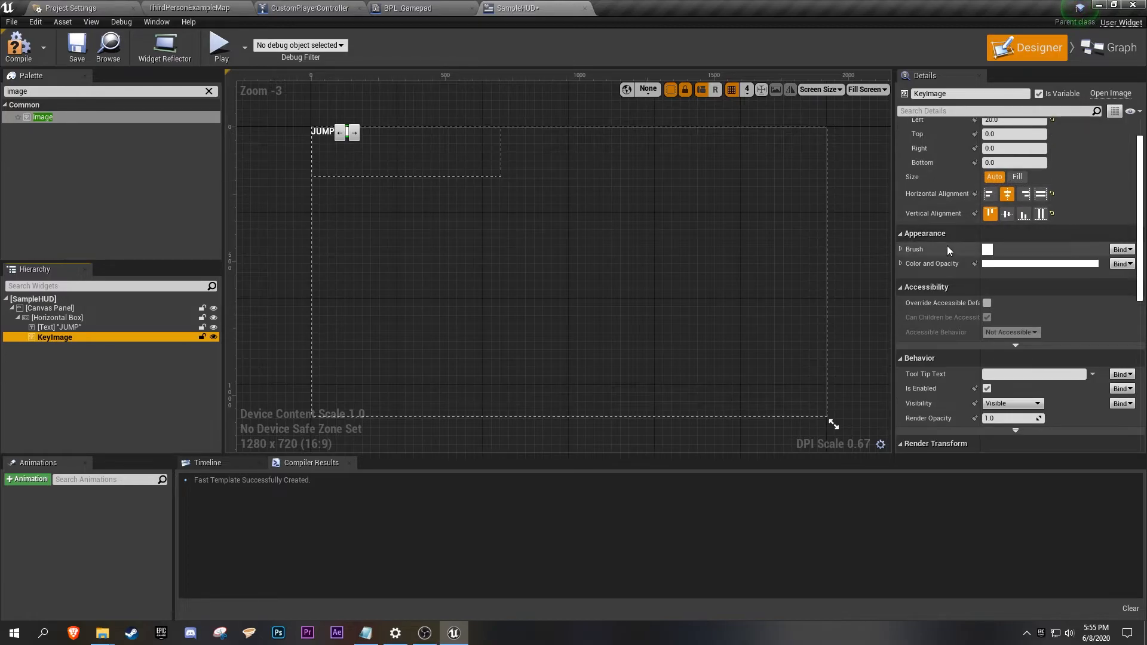
left_click(901, 248)
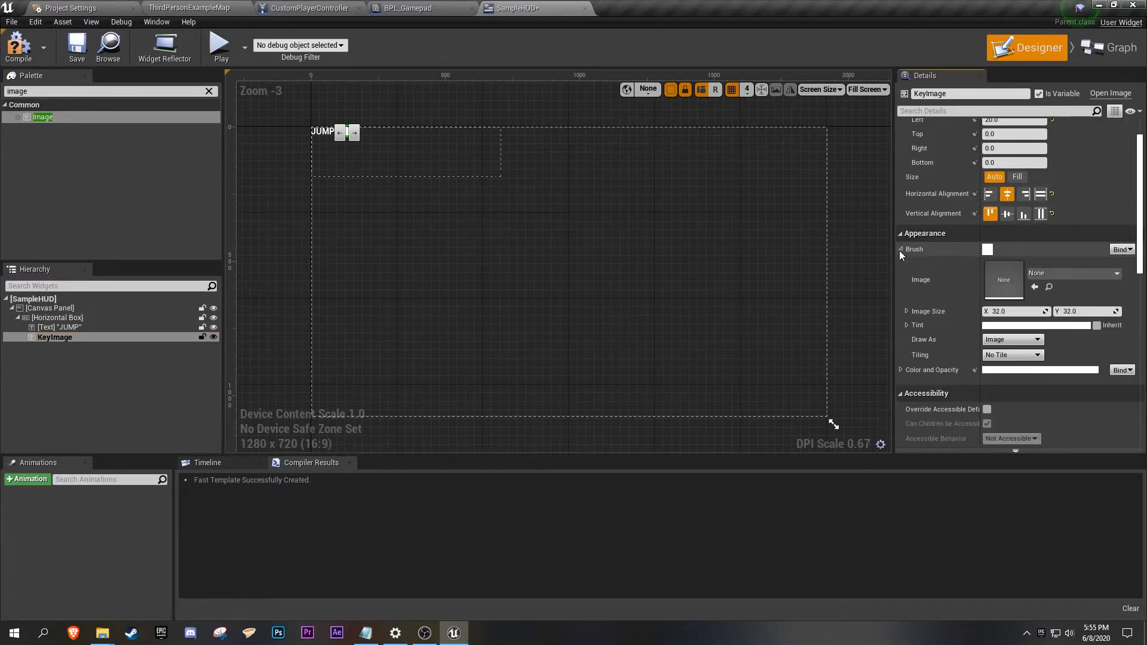
mouse_move(971, 284)
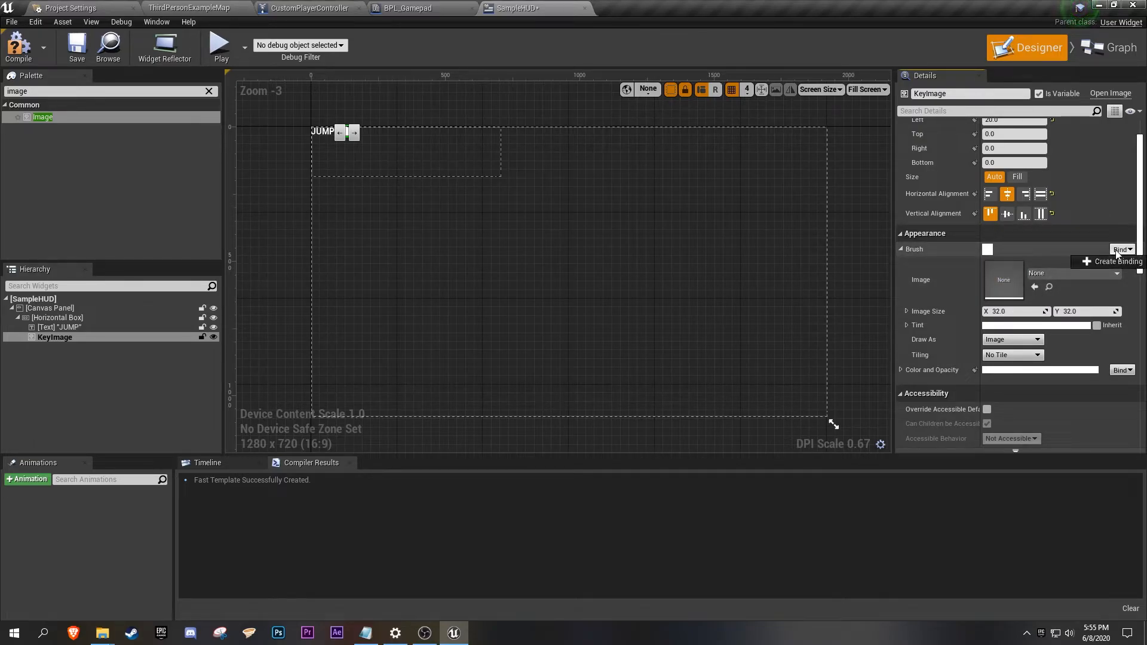
Create a Brush binding function, rename it GetKeyImage, and space its entry and return nodes.
left_click(1112, 262)
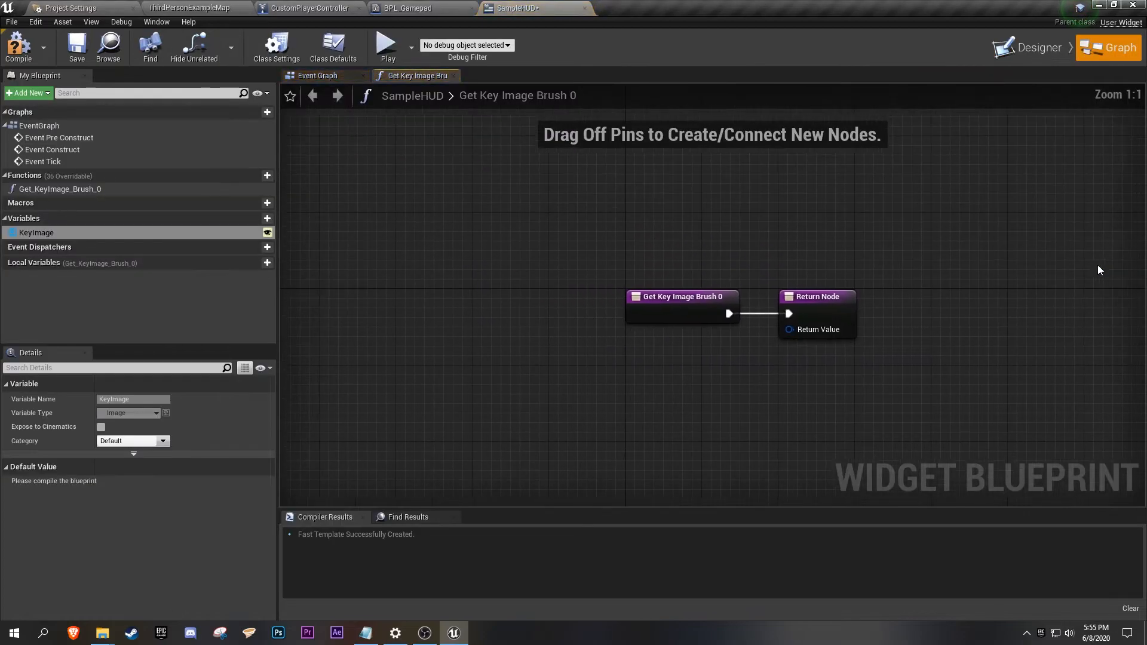
left_click_drag(680, 296, 406, 303)
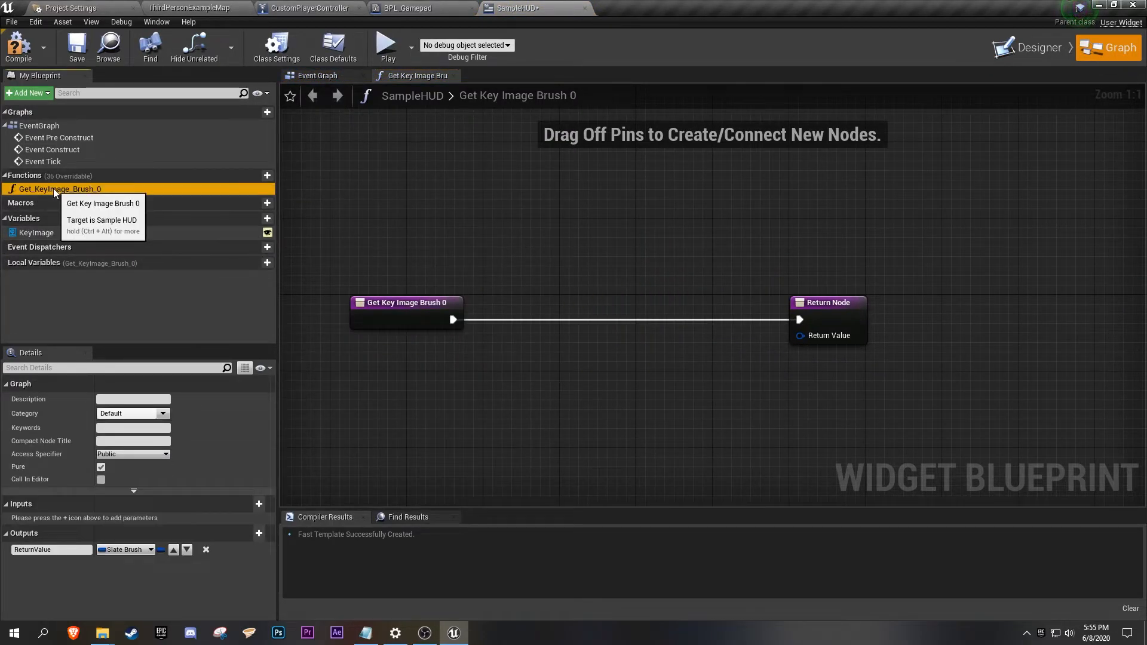
right_click(57, 189)
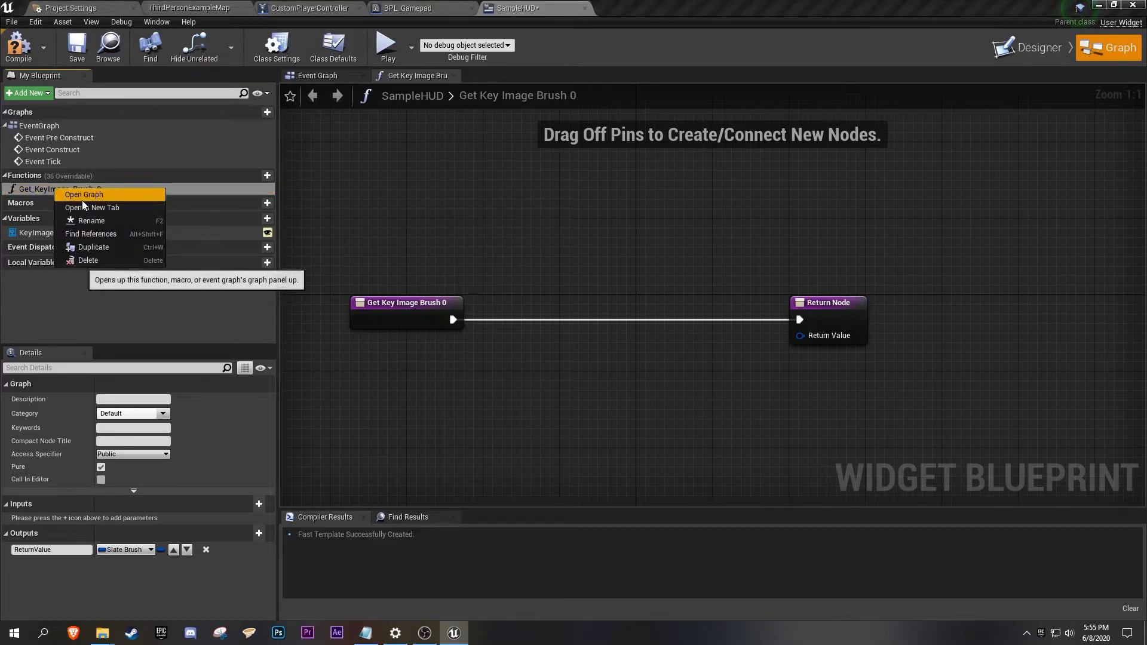
left_click(90, 220)
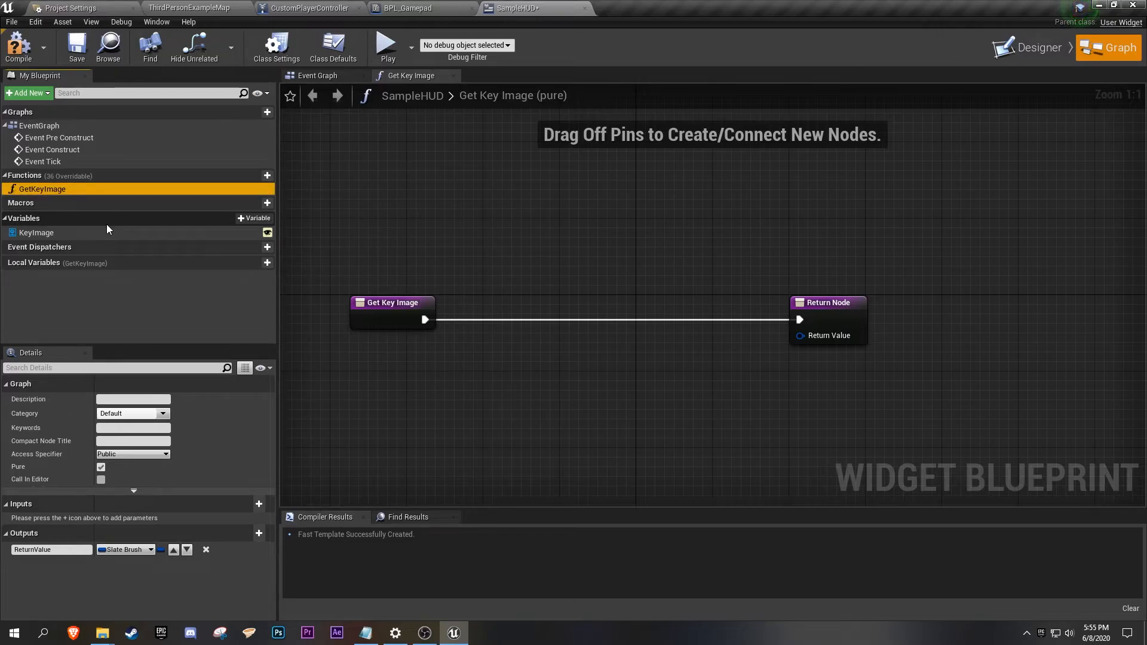
left_click_drag(827, 302, 980, 274)
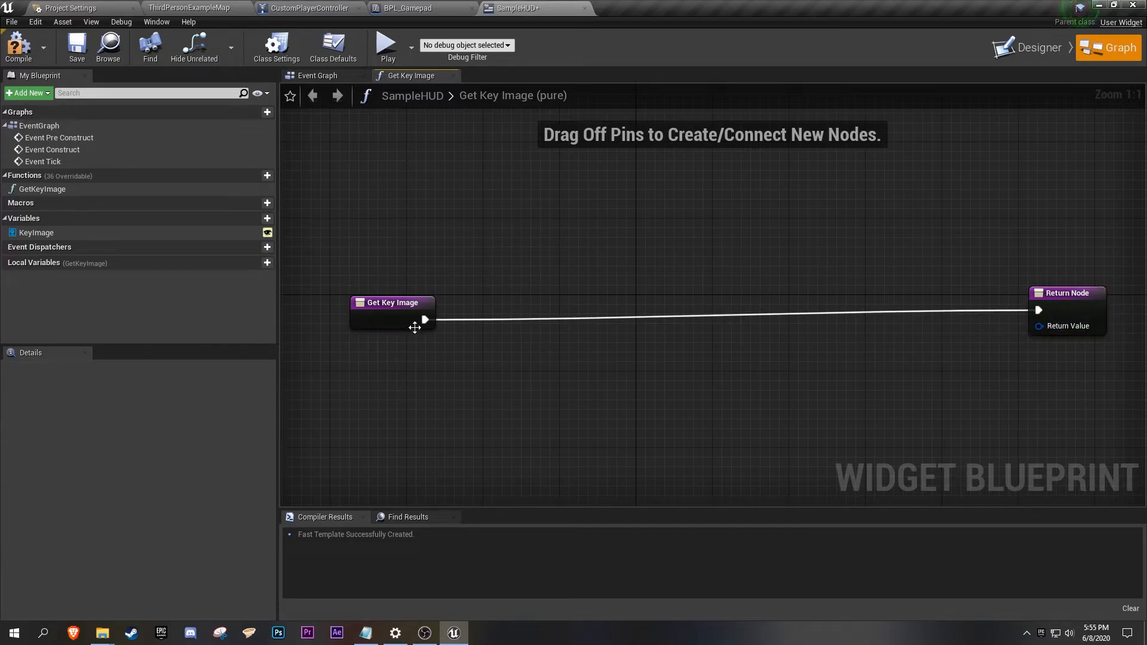
Drag from GetKeyImage's exec pin and search the node menu for Detect Gamepad.
left_click_drag(425, 319, 517, 321)
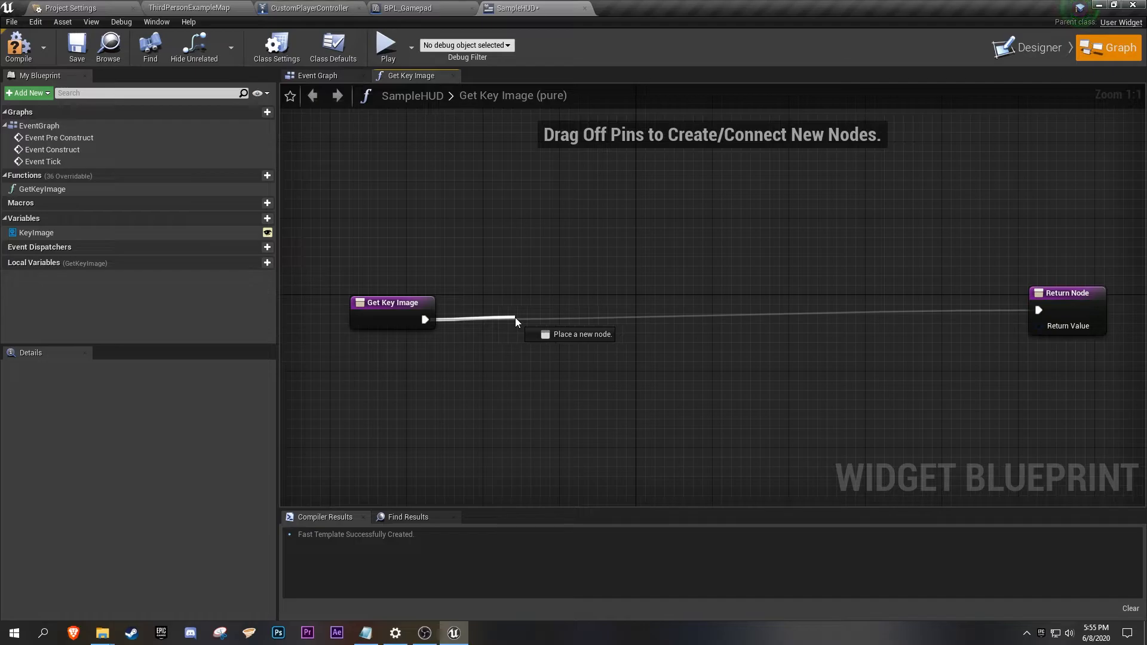
left_click(516, 321)
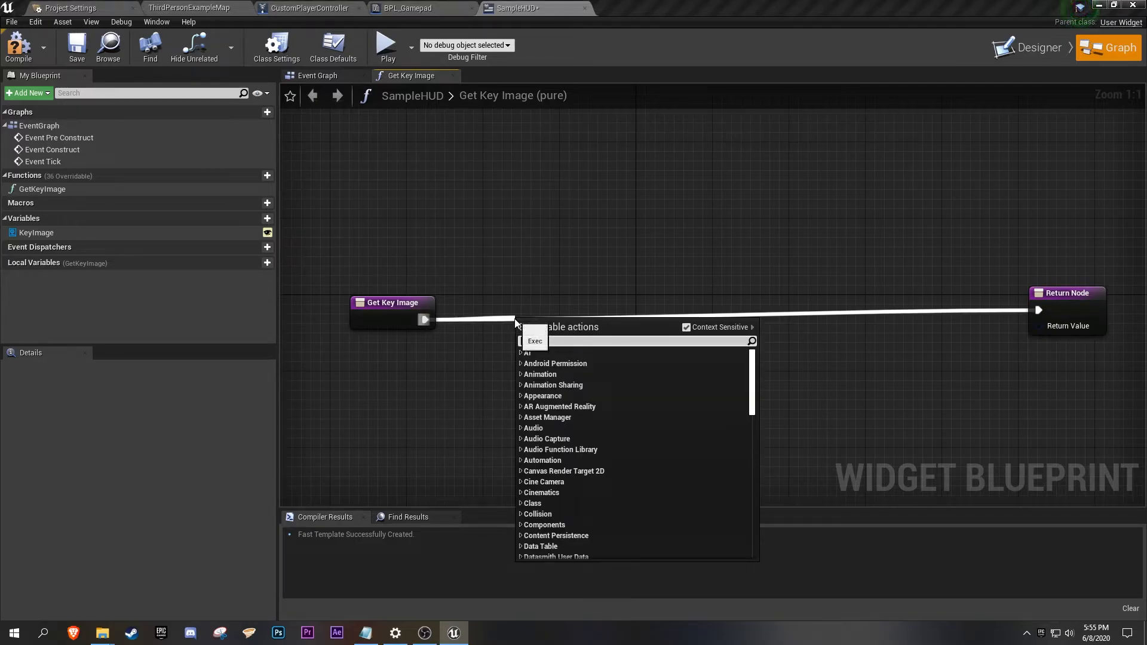
type("Detect")
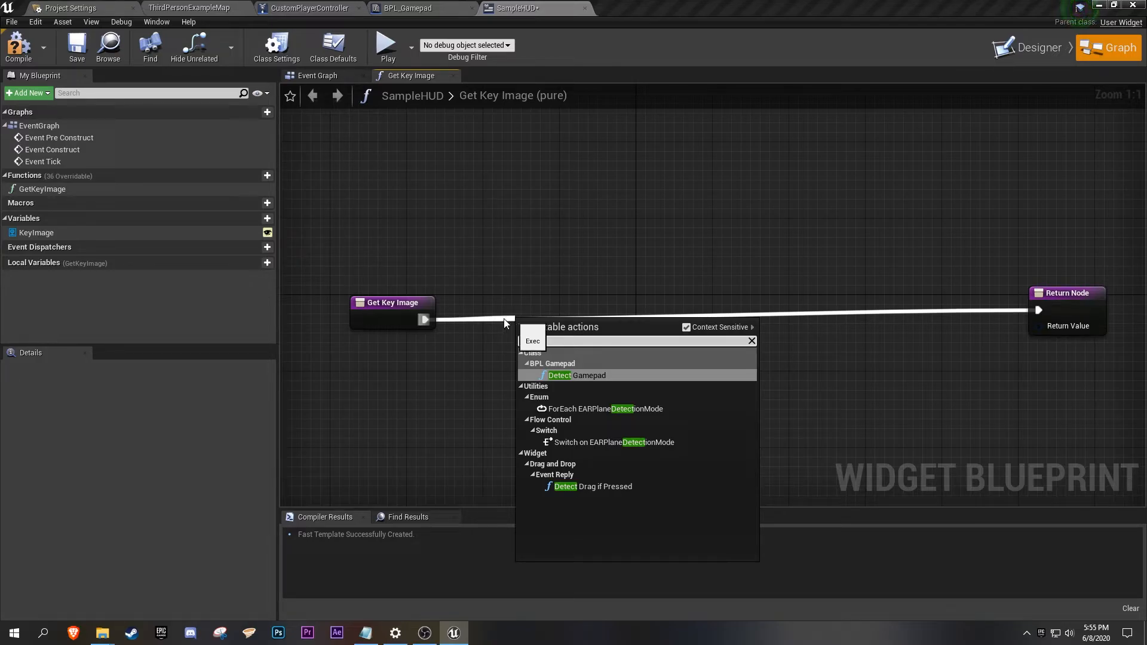
type("detect")
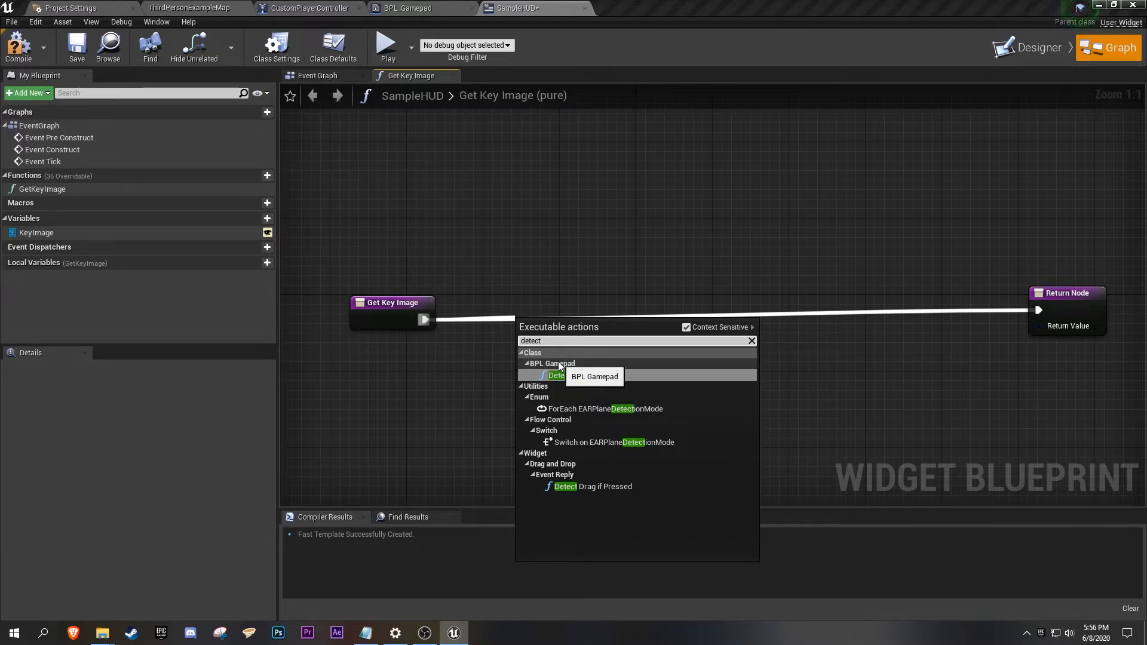
mouse_move(559, 376)
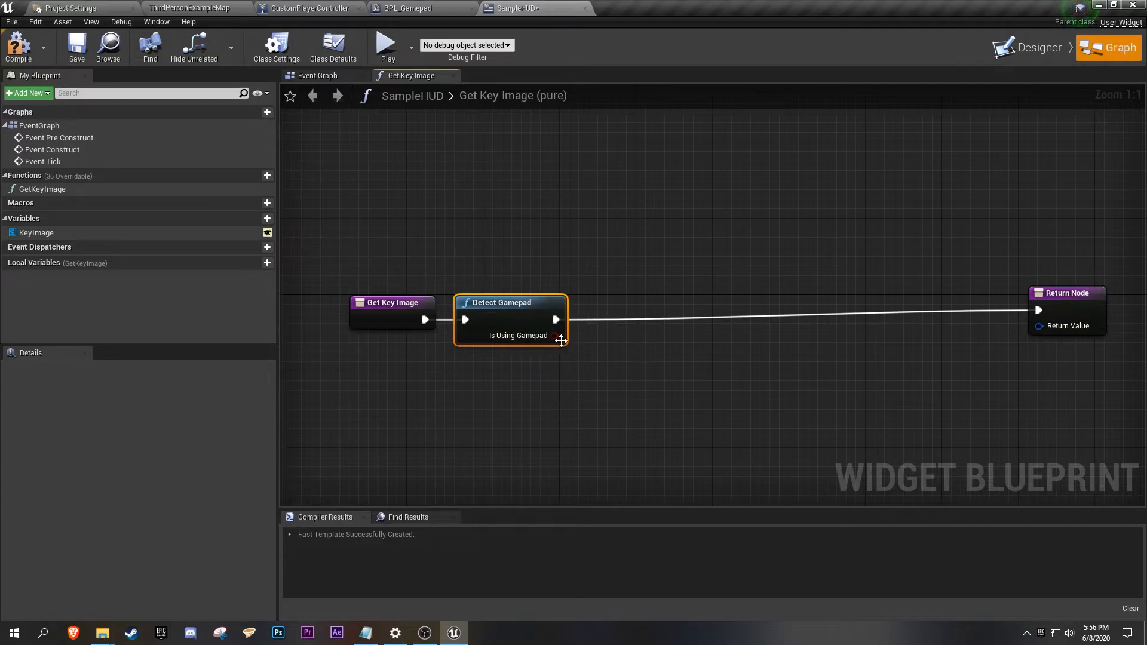
mouse_move(556, 334)
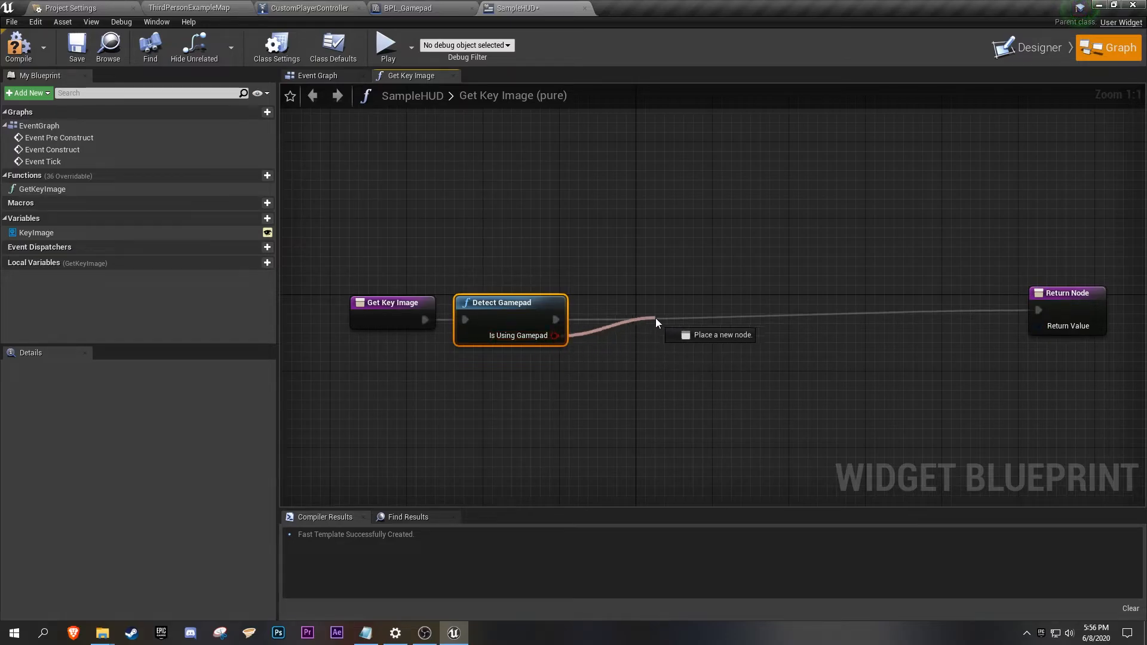
Branch on Is Using Gamepad; on True add Set Brush Resource to Texture with Brush promoted to a local variable.
left_click(653, 314)
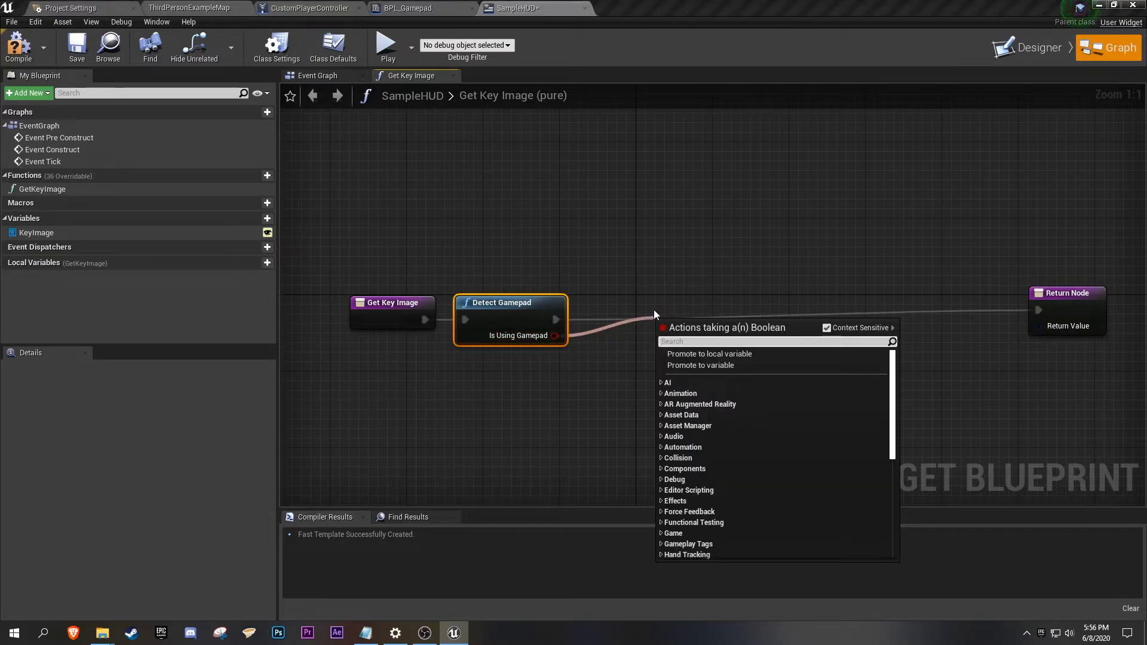
type("bra")
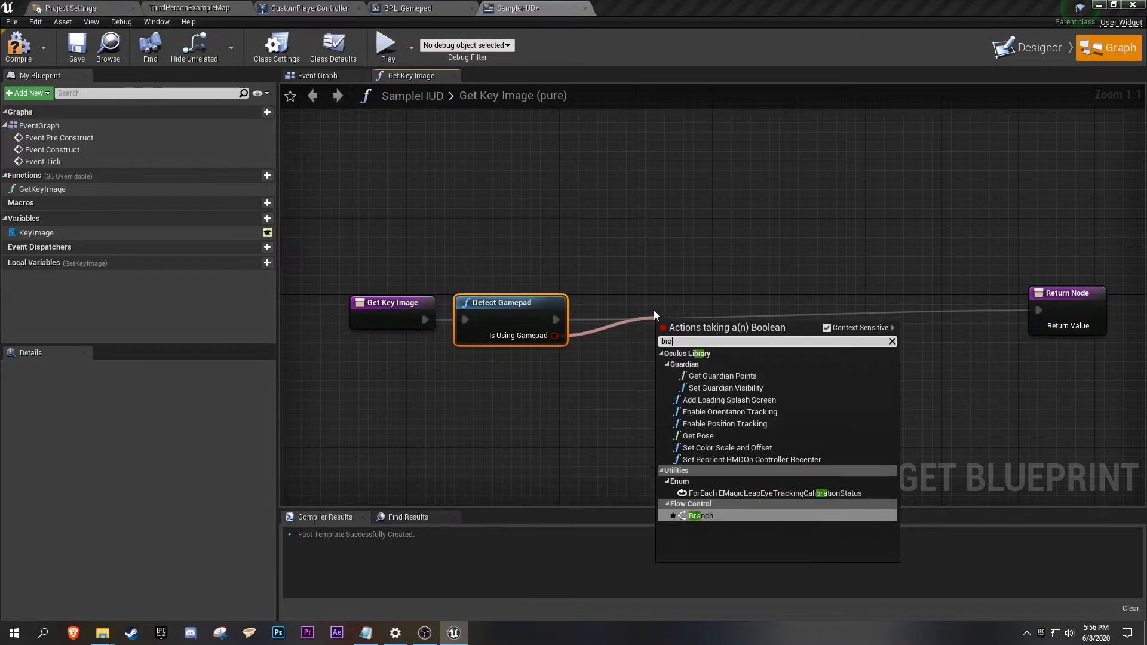
left_click(700, 515)
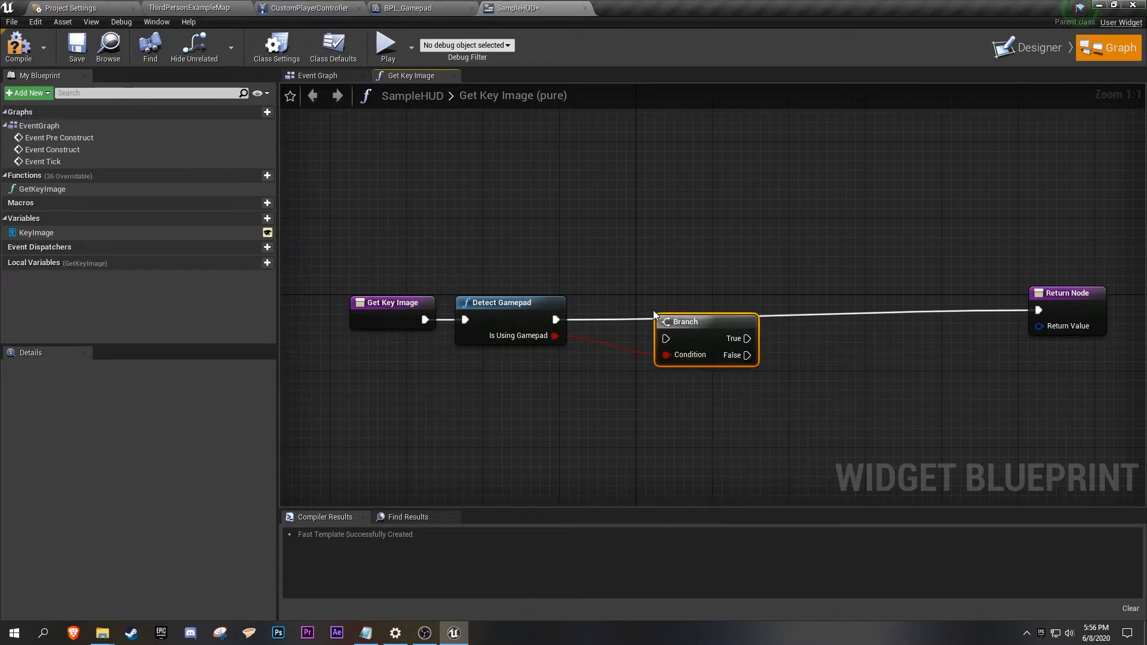
mouse_move(706, 302)
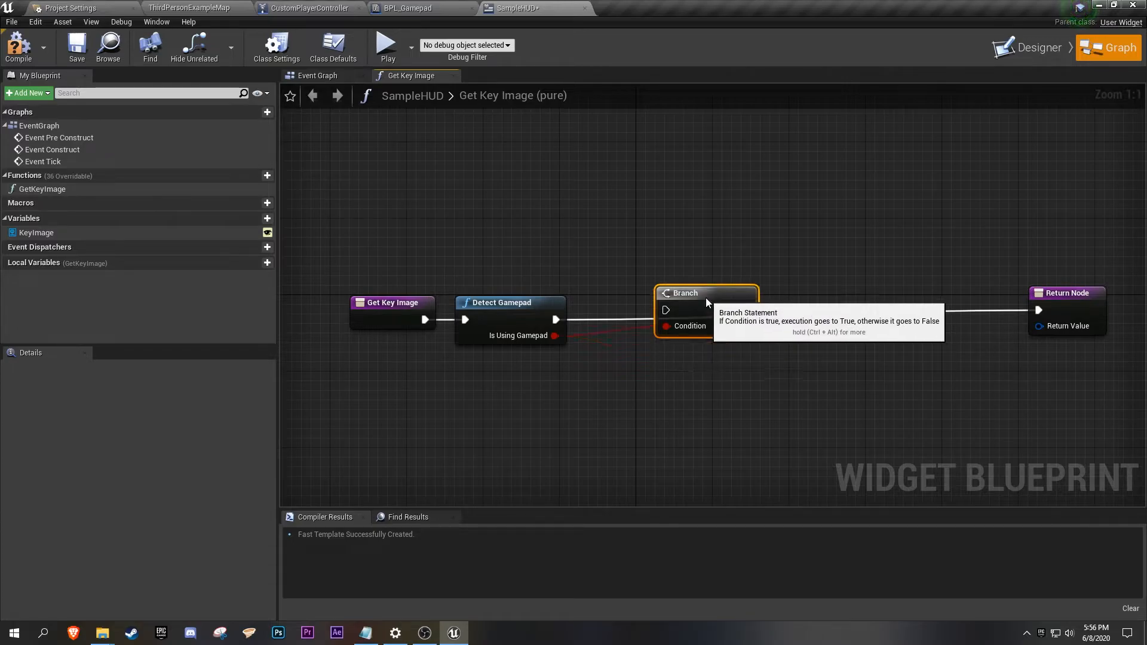
left_click_drag(555, 320, 666, 309)
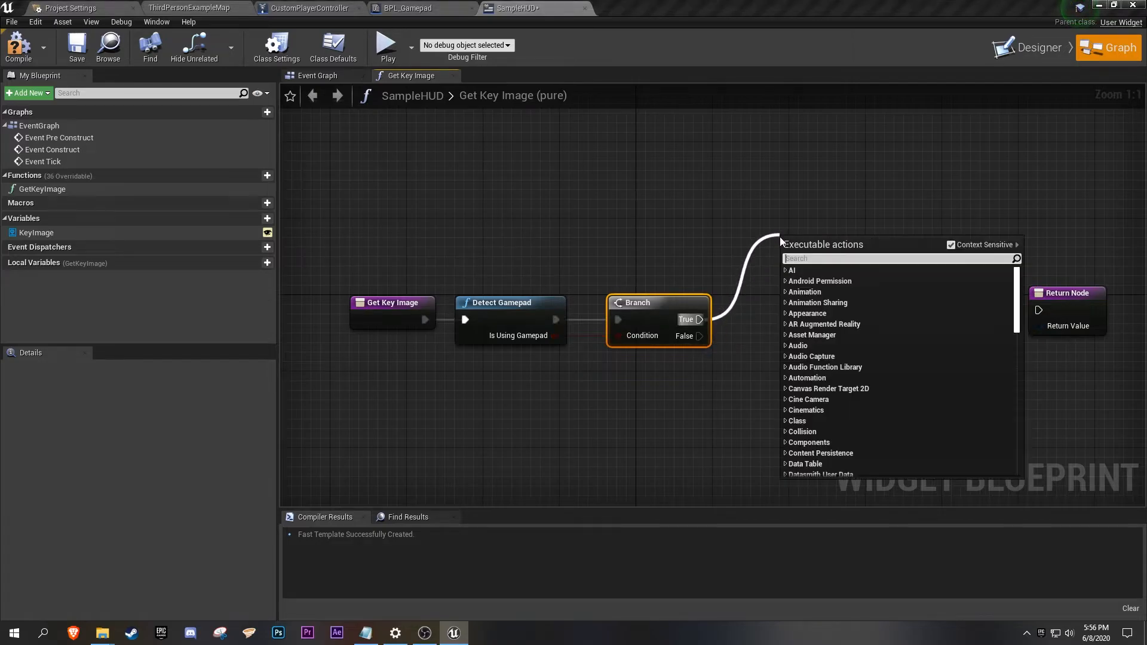
type("set")
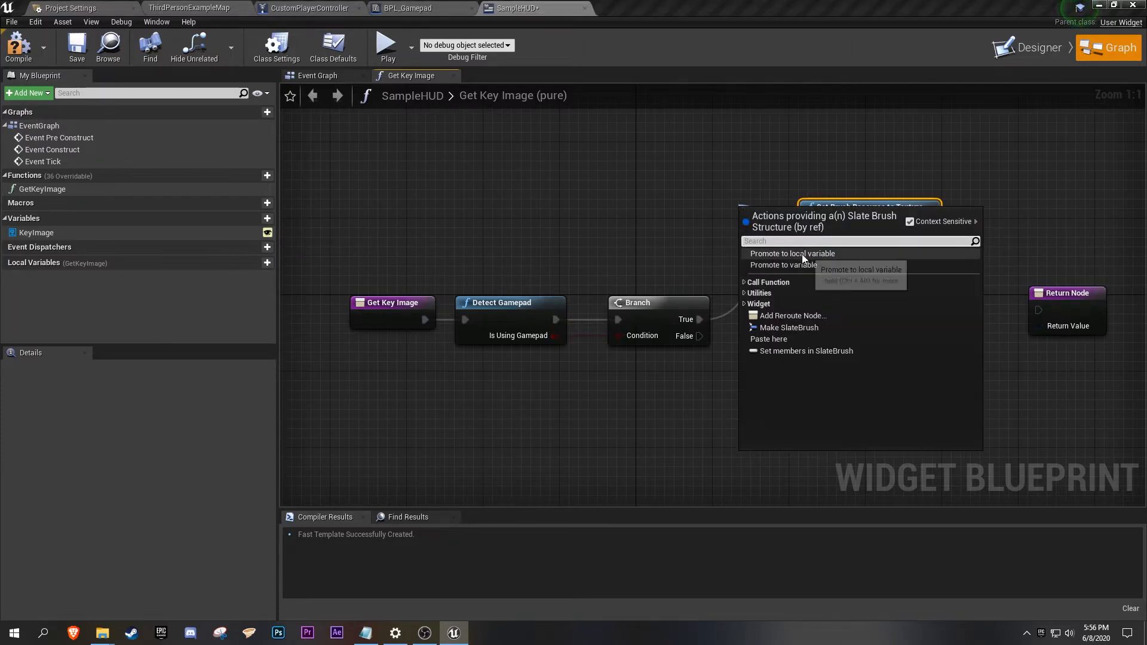
left_click(792, 253)
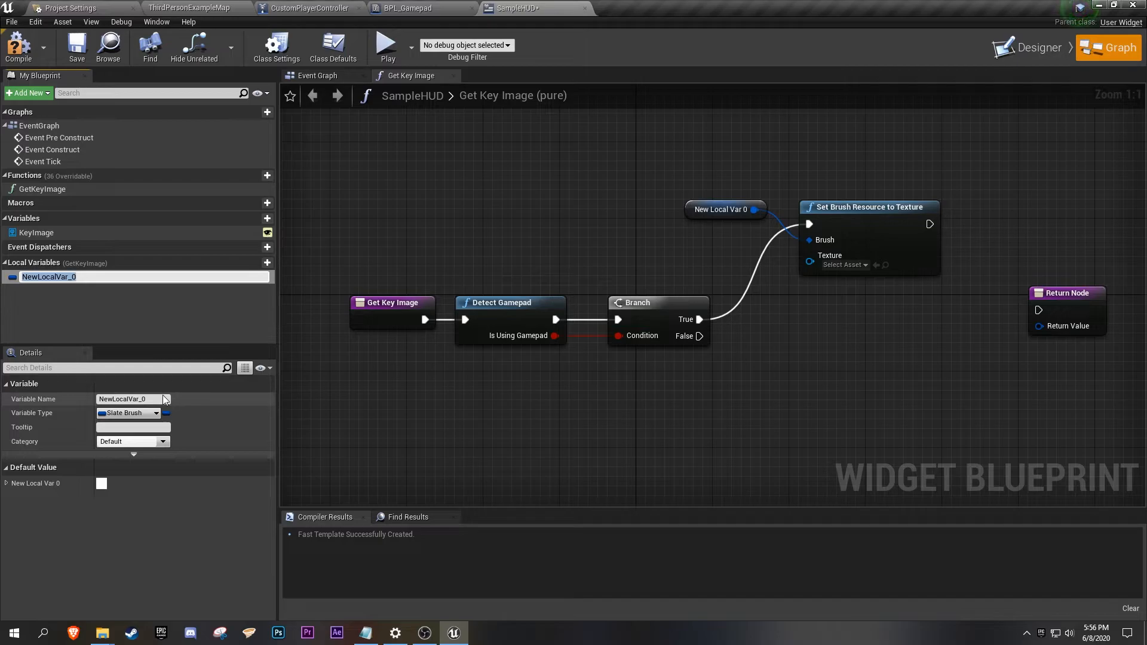
Rename the new local brush variable NewLocalVar_0 to CurrentImage.
left_click(131, 399)
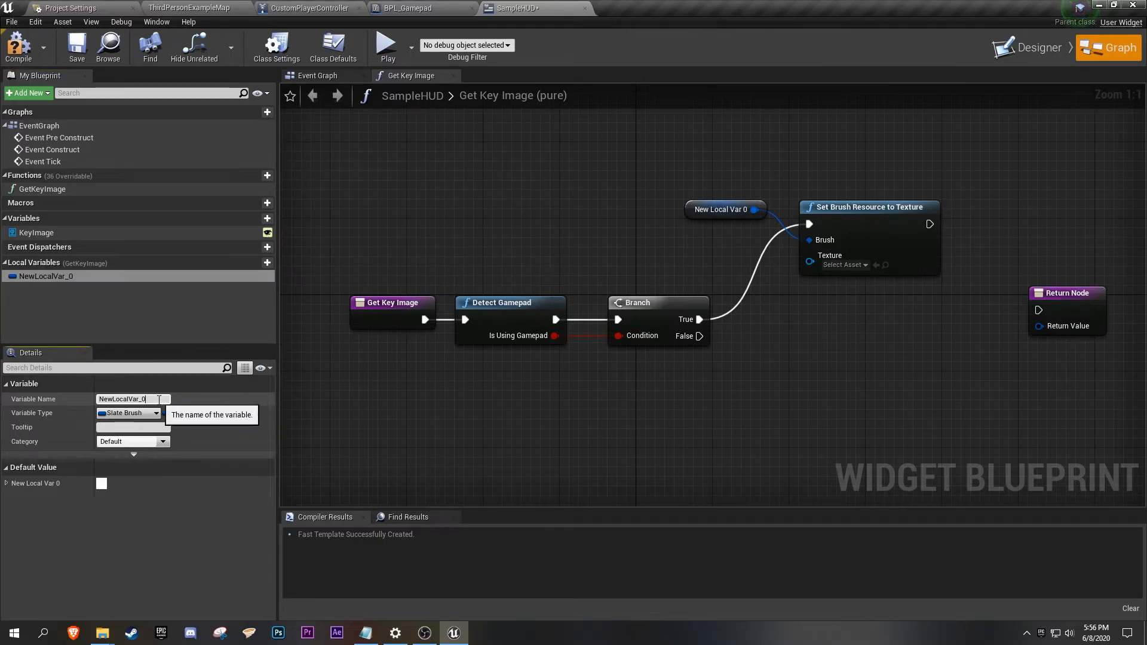
type("C")
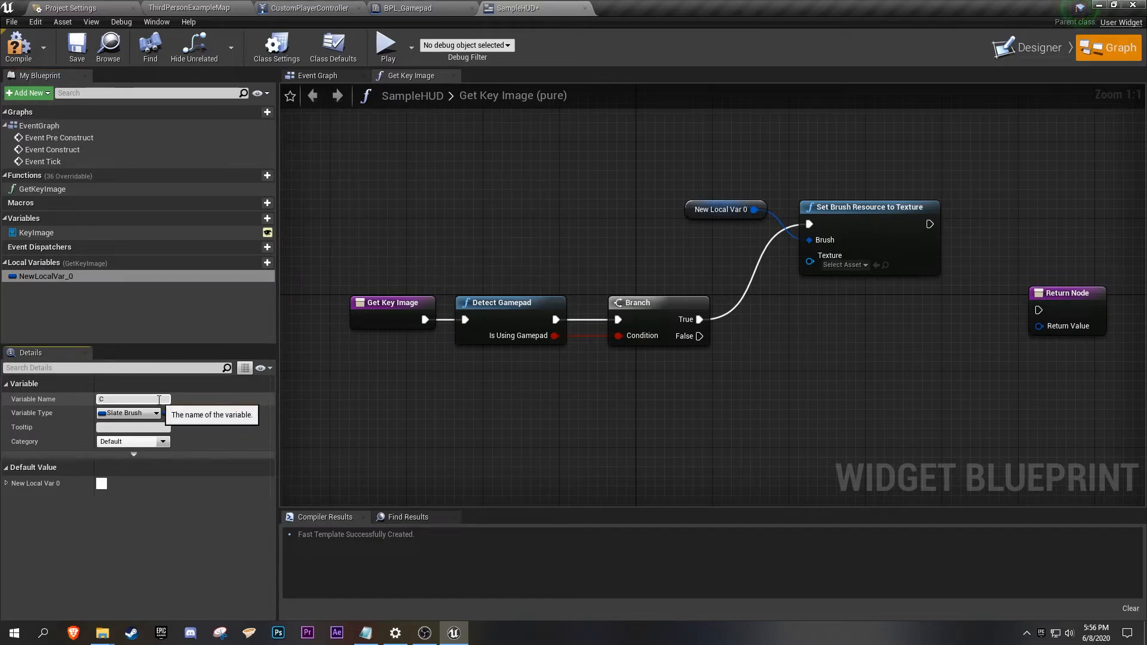
type("urrent")
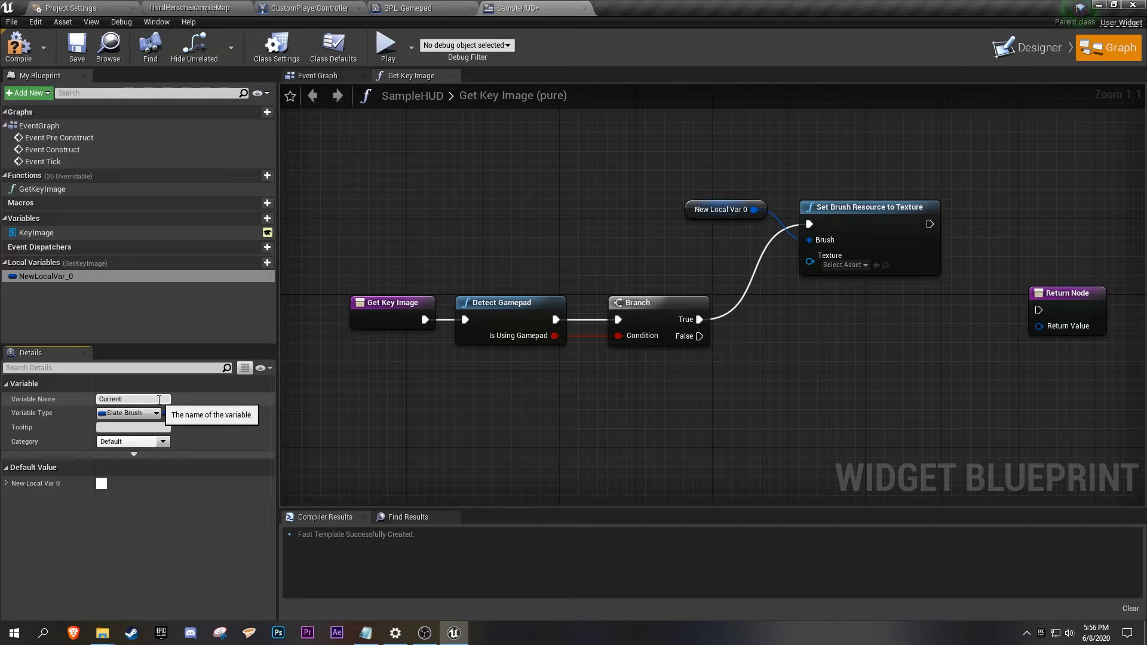
type("CurrentImage")
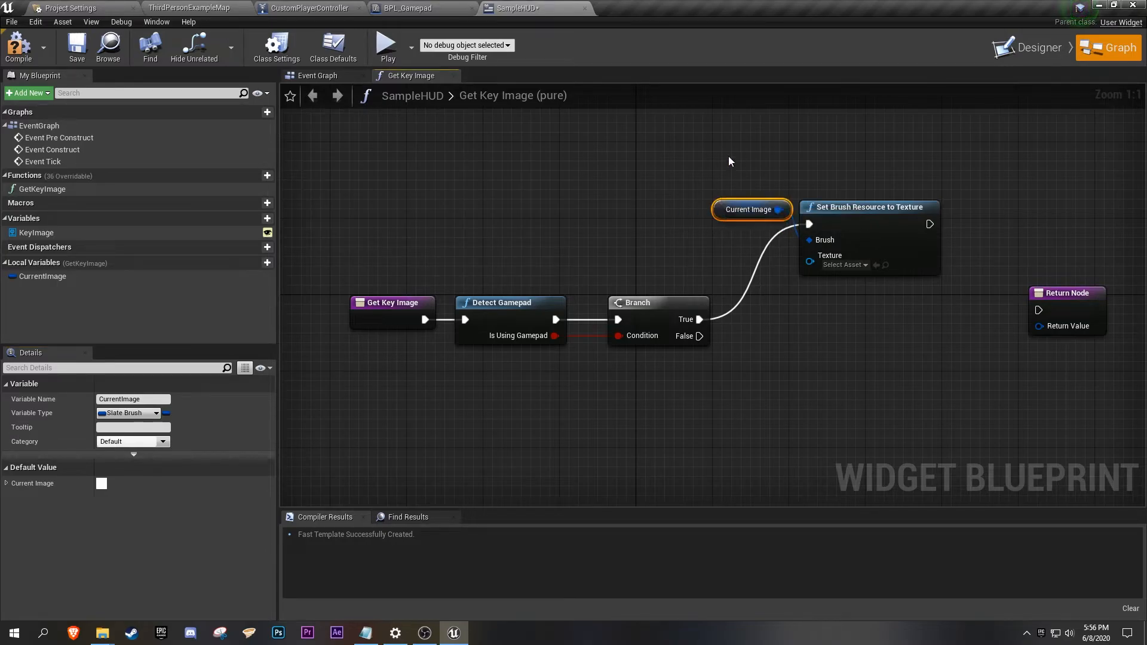
left_click(867, 207)
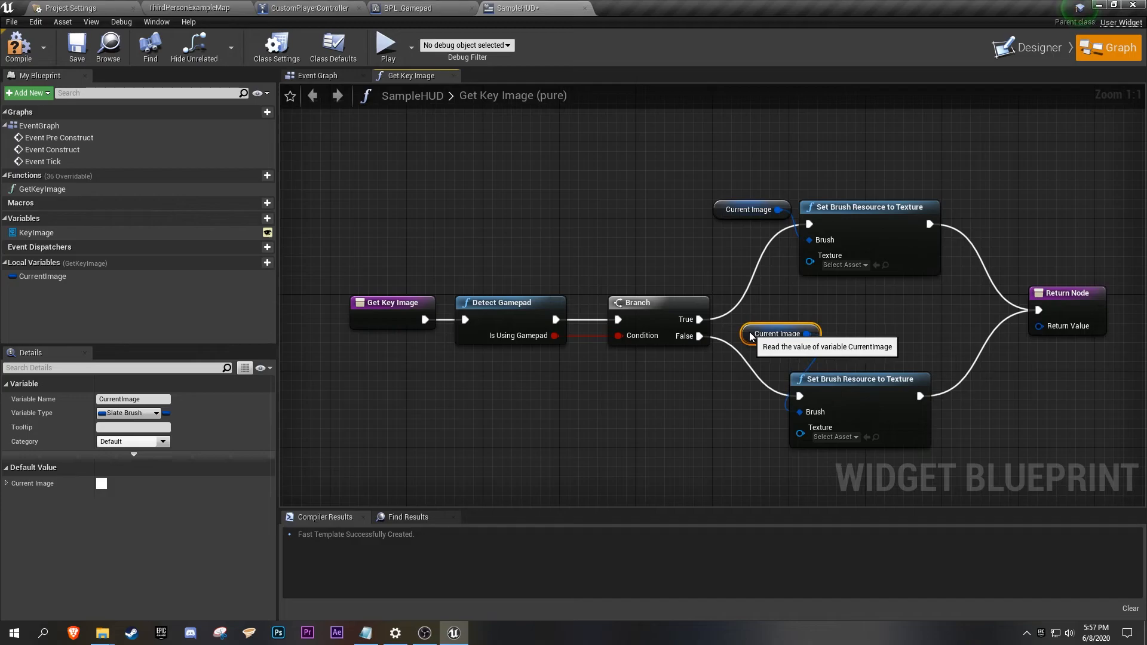
Wire CurrentImage into GetKeyImage's Return Value pin.
left_click_drag(807, 333, 803, 239)
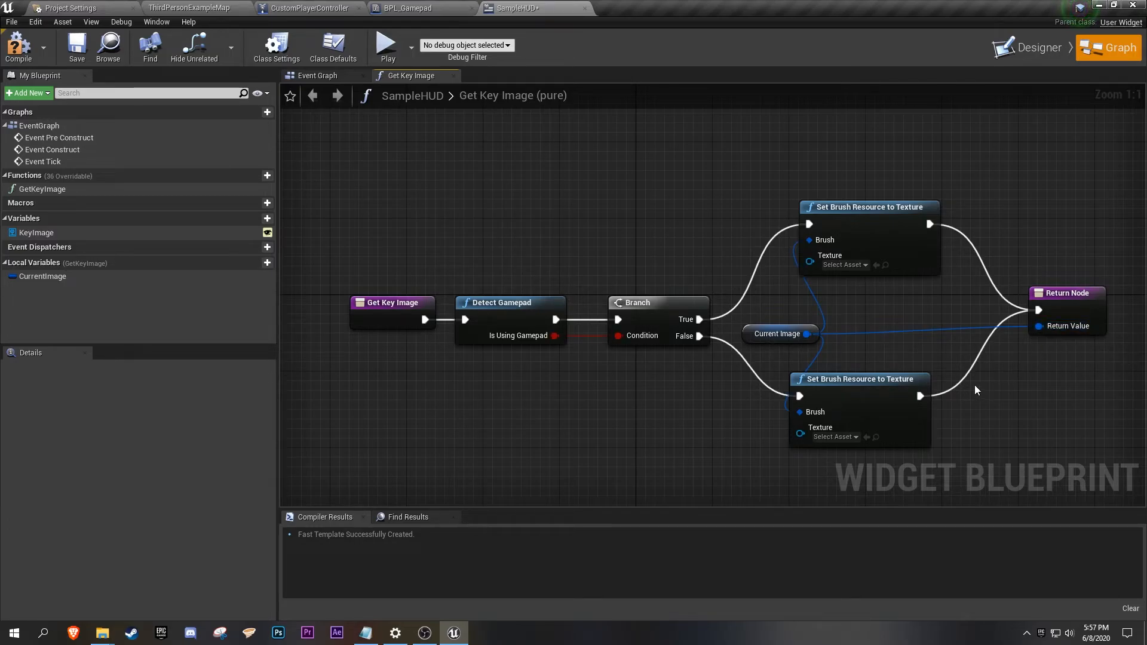
mouse_move(993, 277)
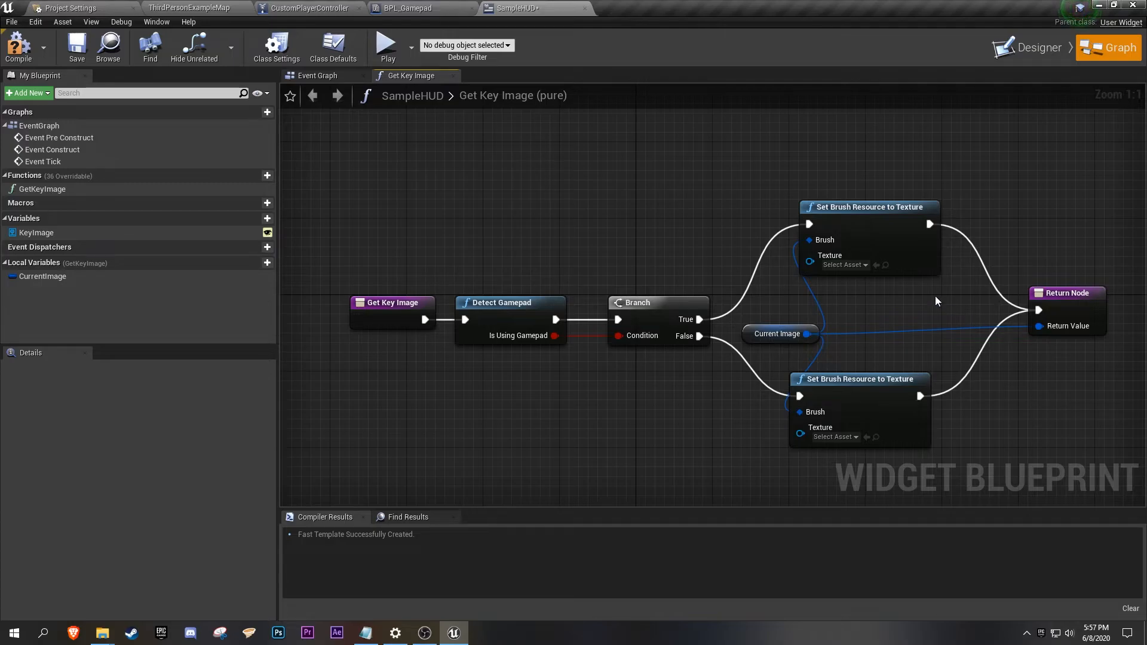
Assign the AButton texture to the True-branch brush and Spacebar to the False-branch brush.
left_click(842, 266)
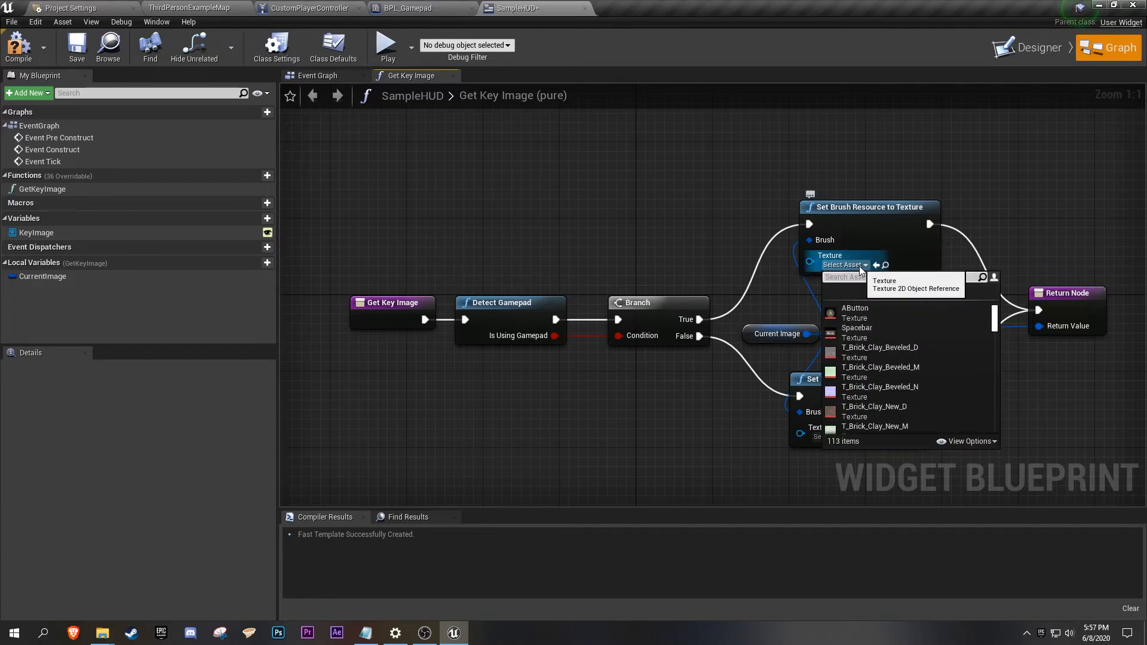
mouse_move(853, 308)
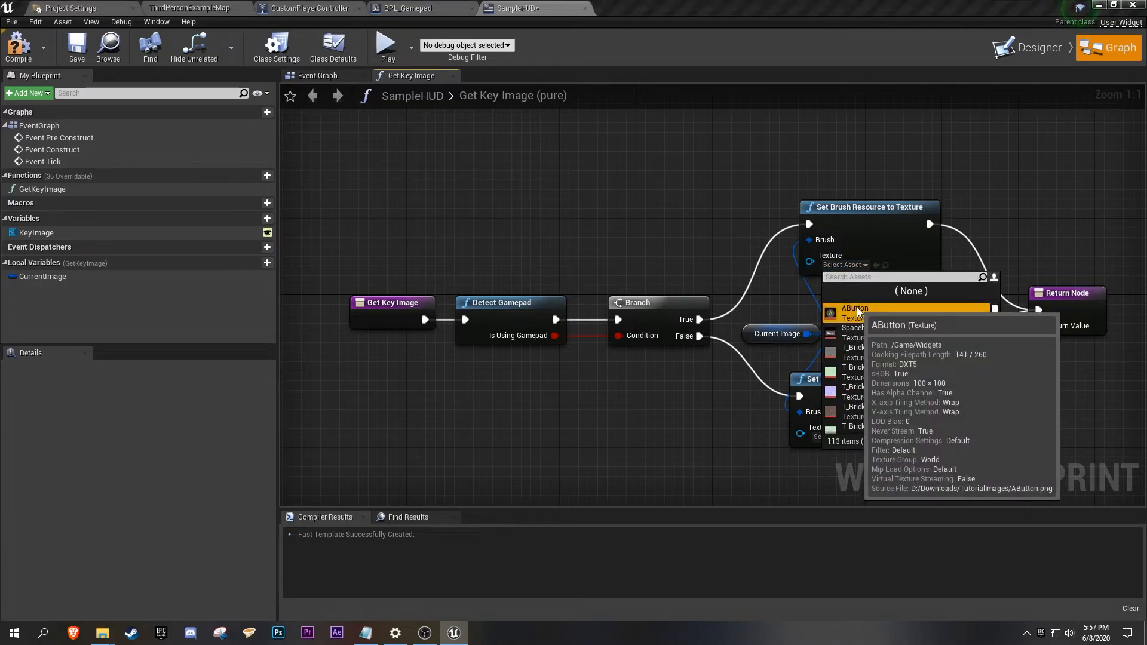
left_click(854, 308)
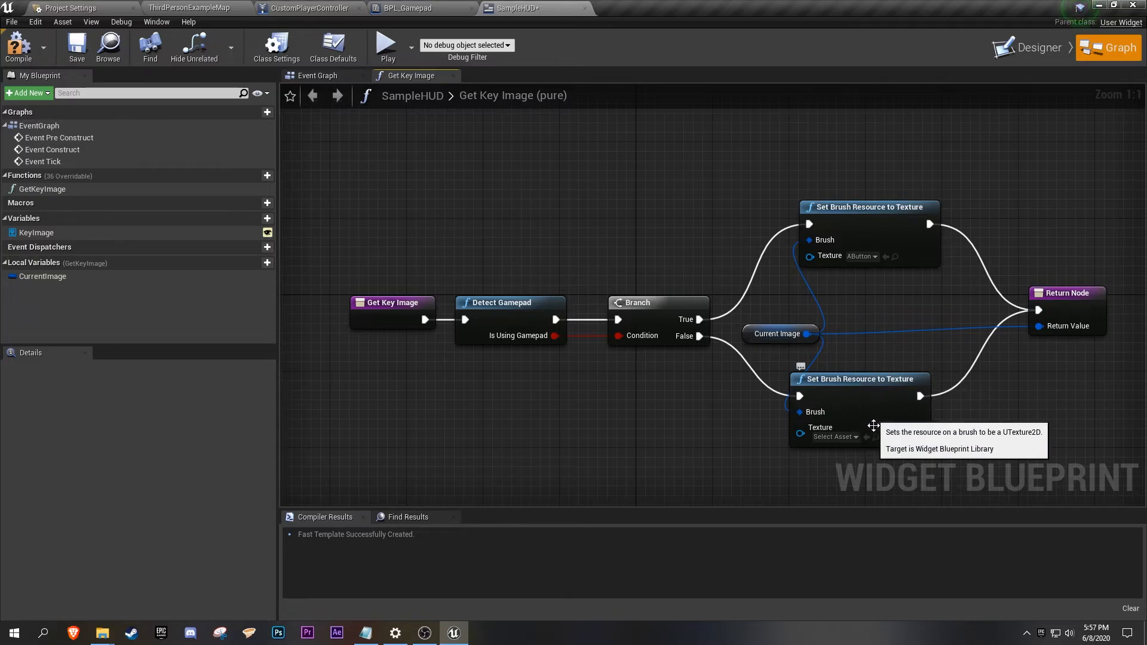
left_click(833, 437)
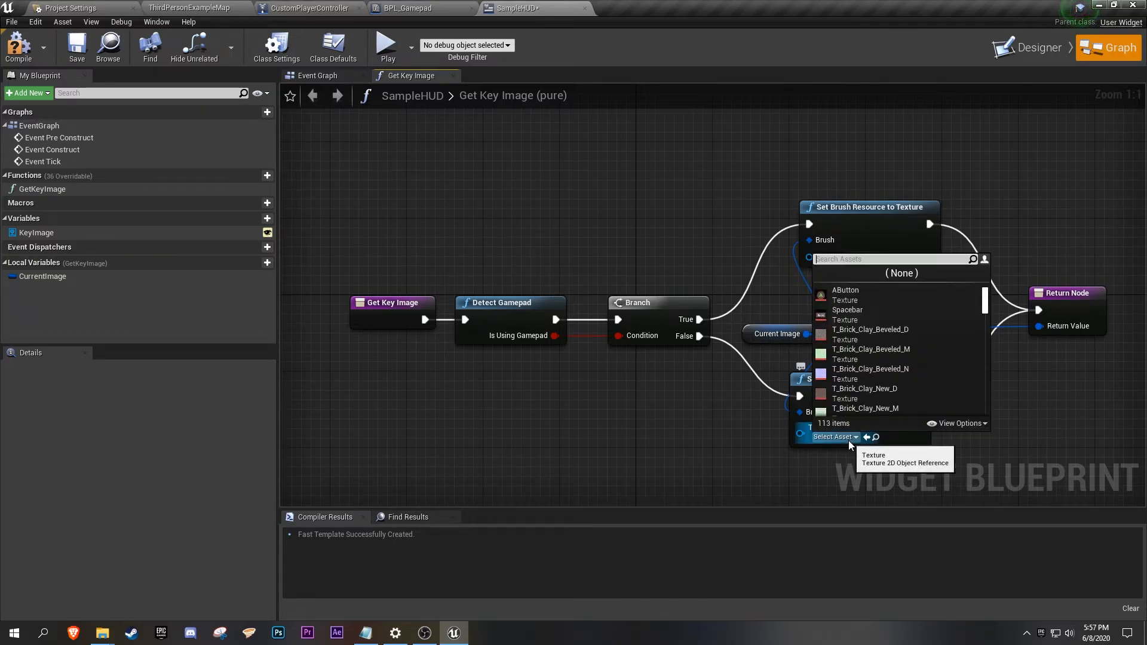
left_click(846, 310)
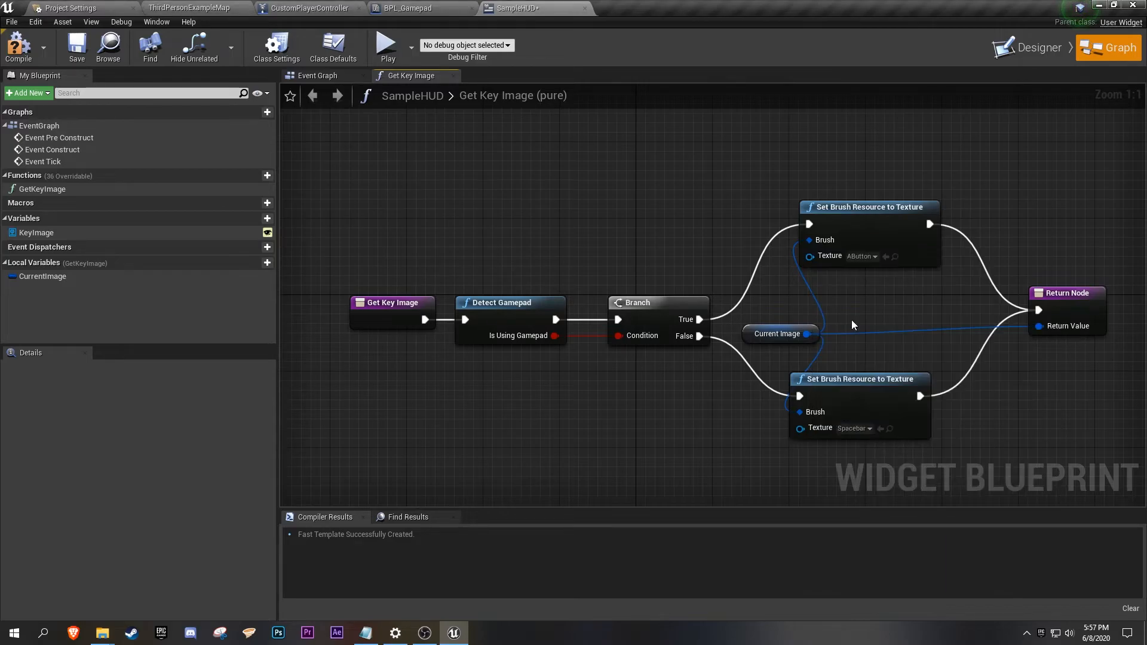
Compile and save the SampleHUD widget.
left_click(150, 93)
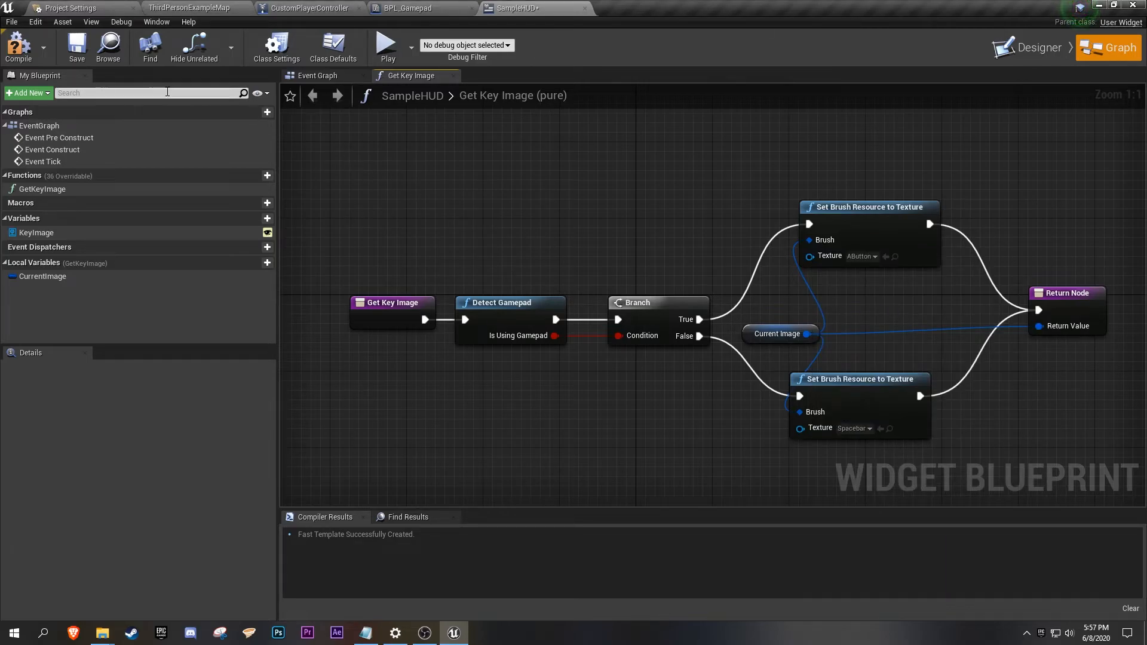
left_click(76, 44)
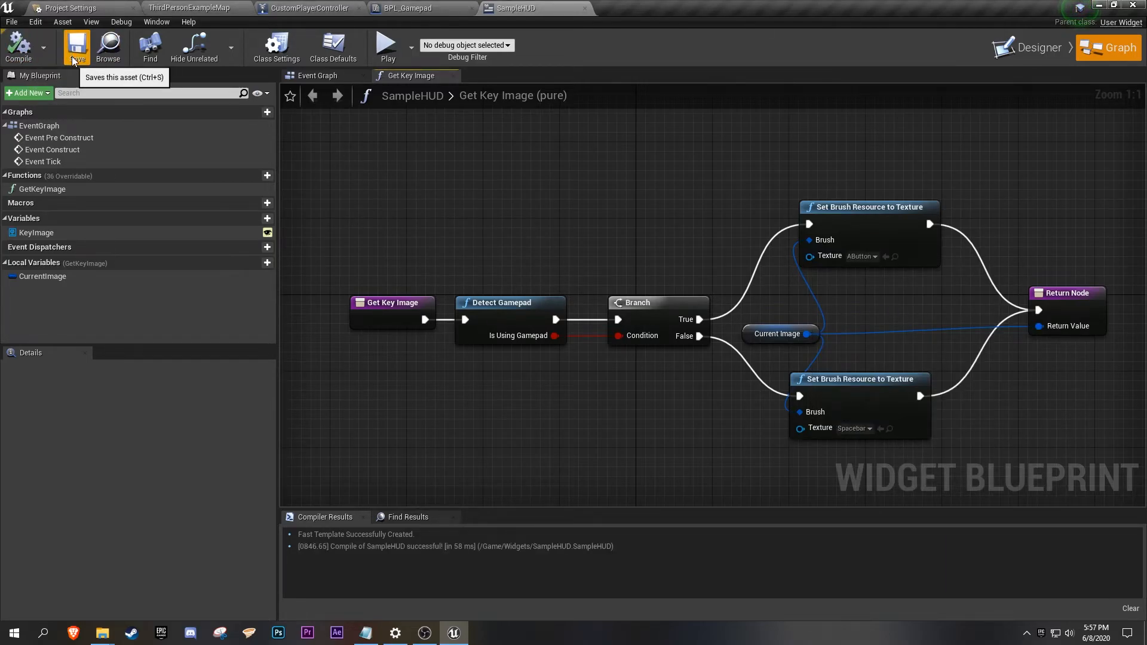
mouse_move(1037, 47)
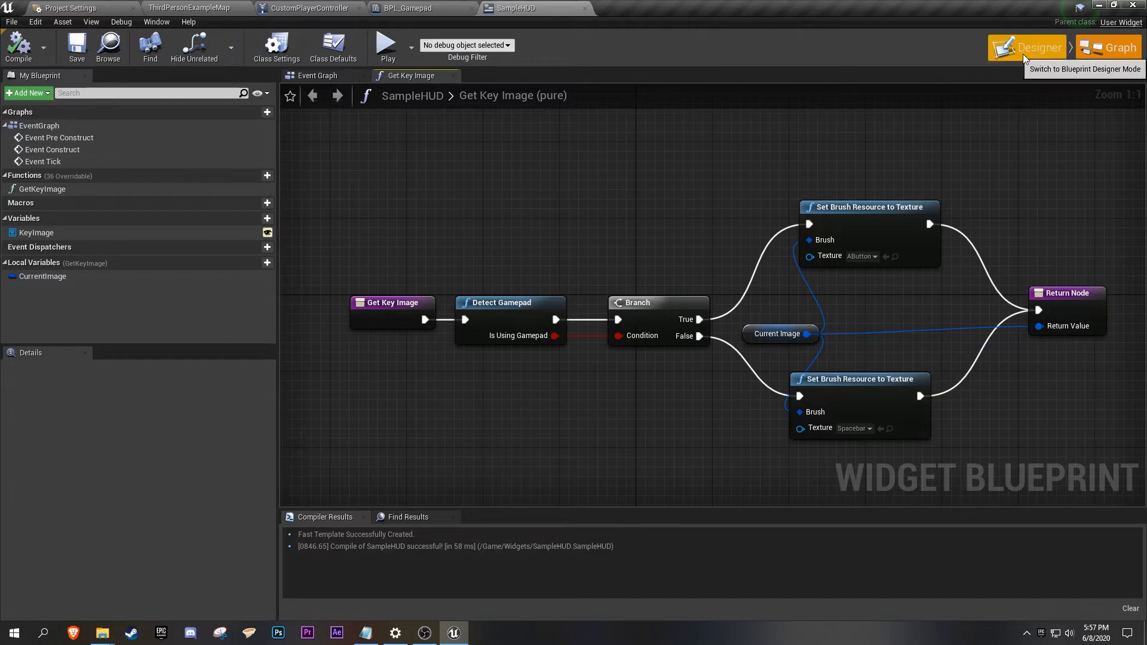
Set KeyImage's default brush image to AButton in the Designer, then return to the level editor.
left_click(1036, 48)
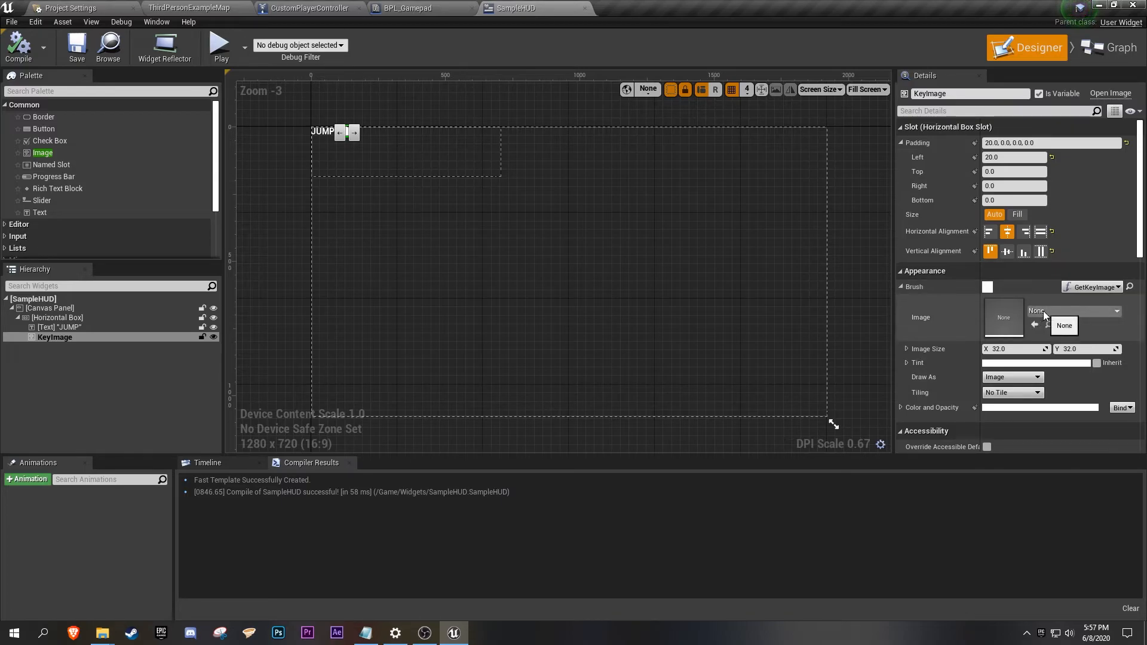
left_click(1073, 311)
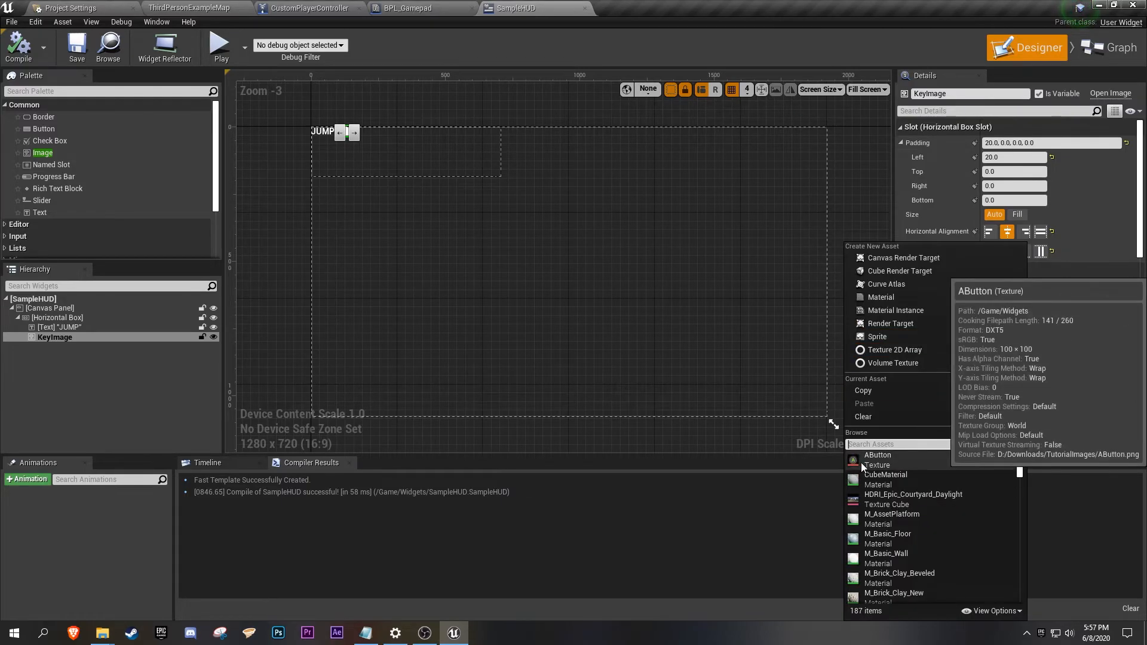
left_click(877, 454)
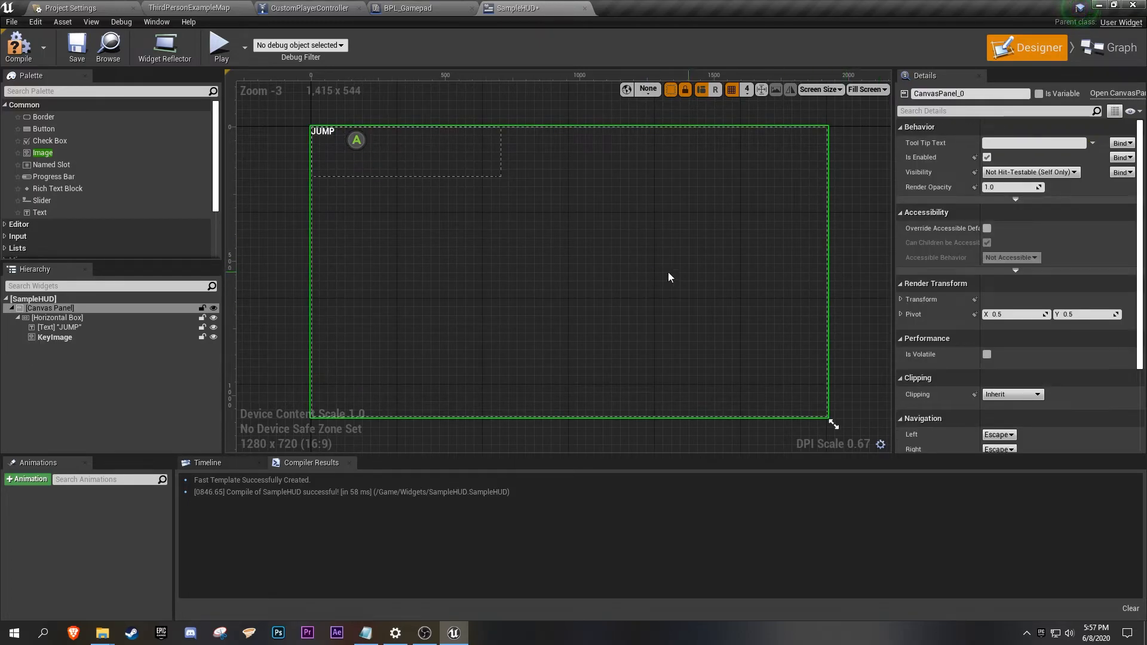
mouse_move(76, 46)
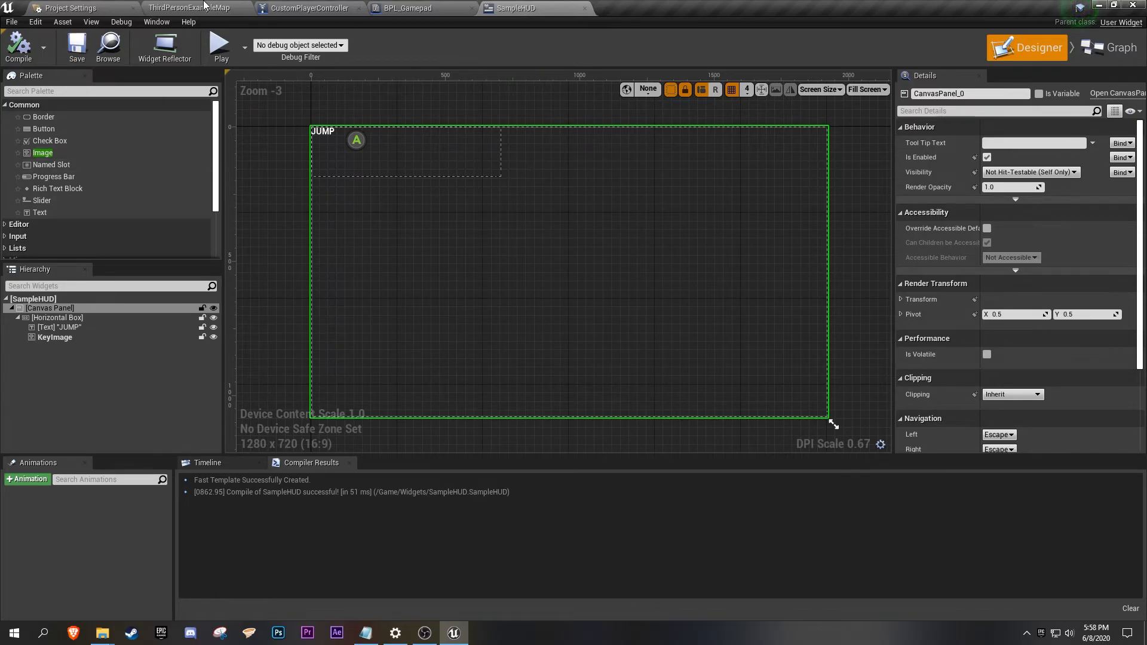
left_click(192, 8)
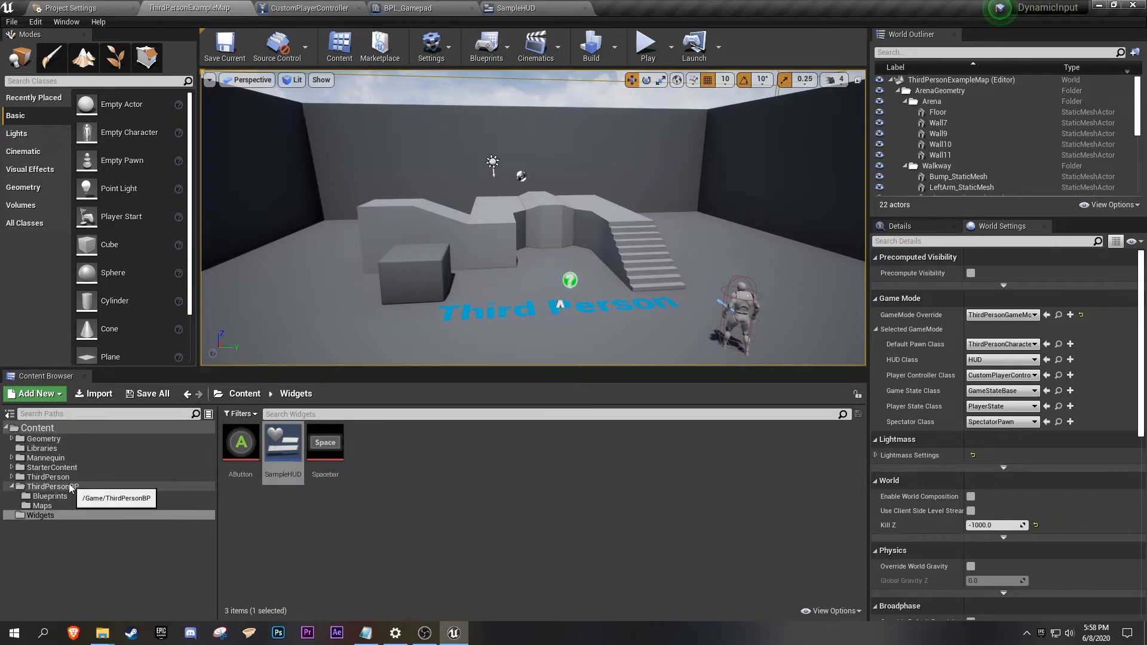
Open the ThirdPersonCharacter blueprint from the ThirdPersonBP Blueprints folder.
left_click(49, 496)
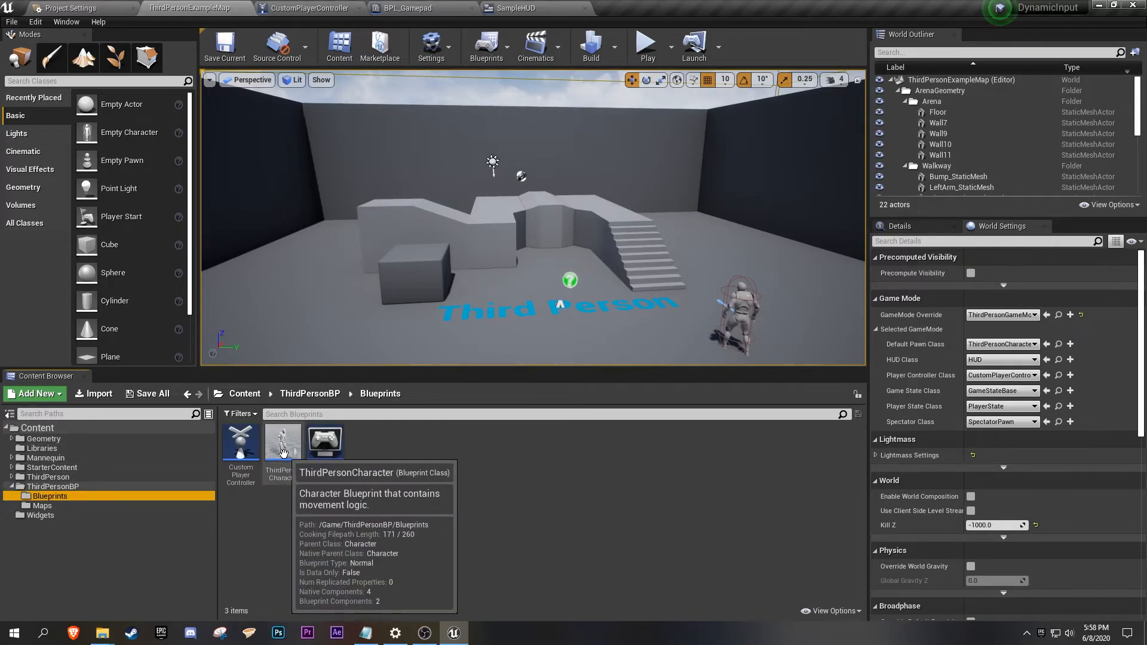
double_click(280, 441)
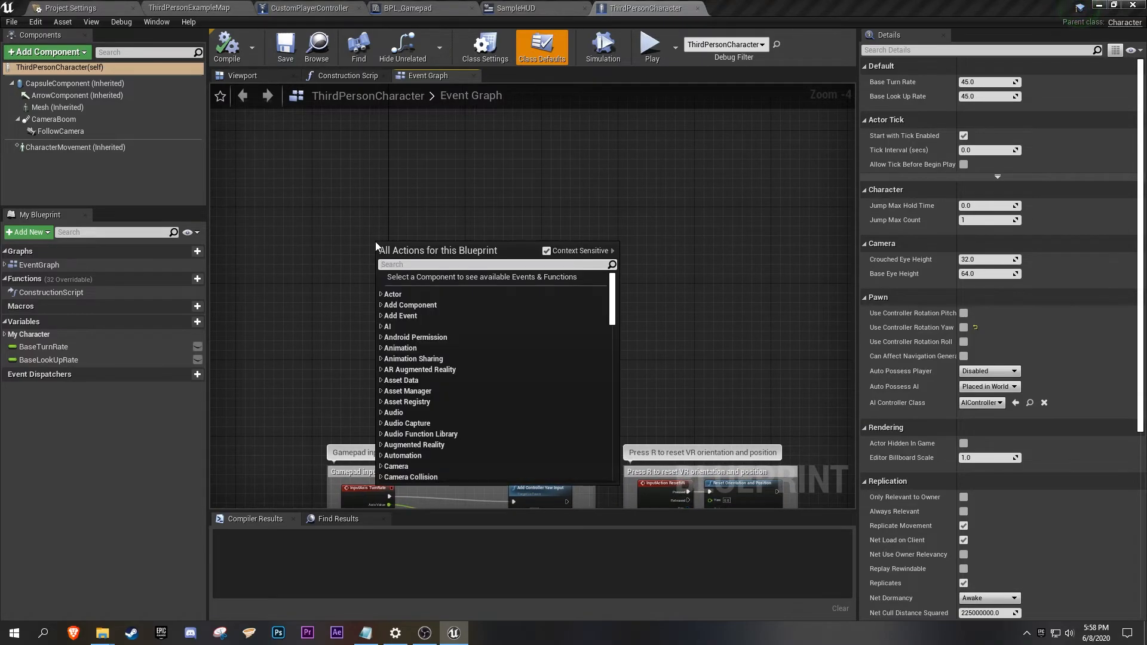
On Event BeginPlay, create a widget of class SampleHUD.
type("begin")
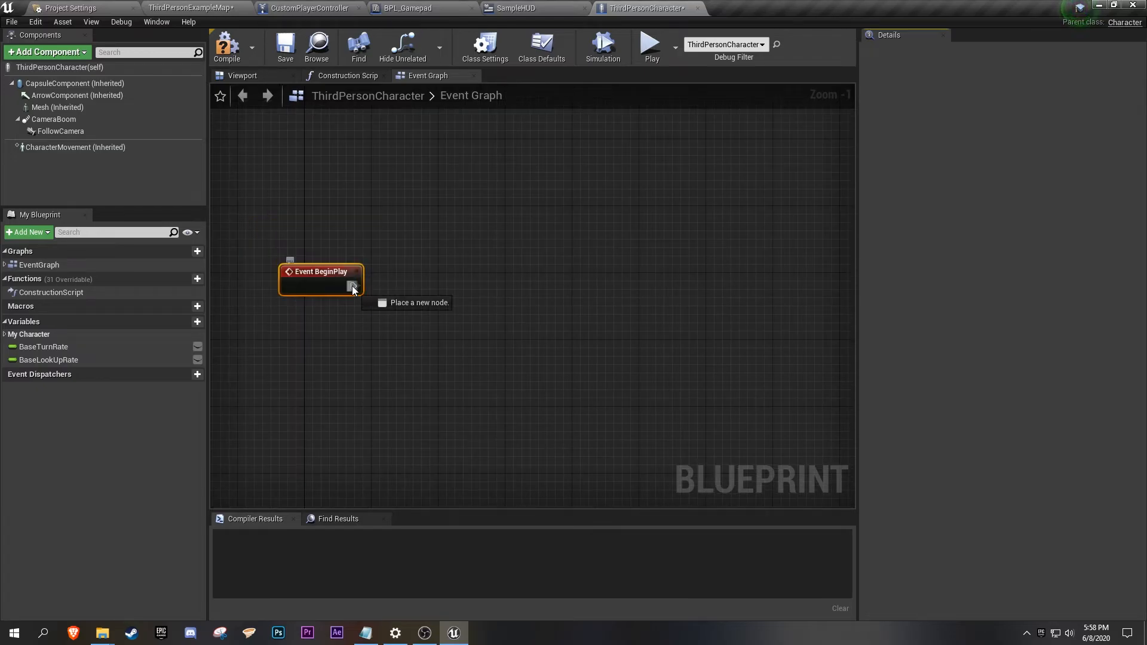
left_click_drag(352, 286, 427, 289)
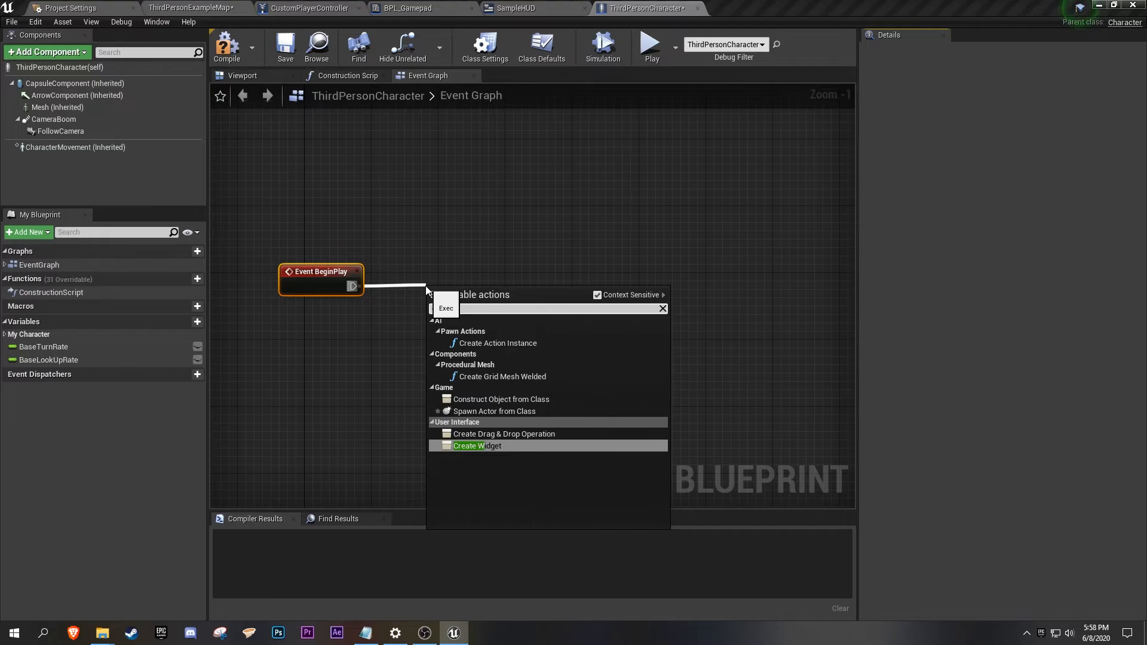
left_click(476, 445)
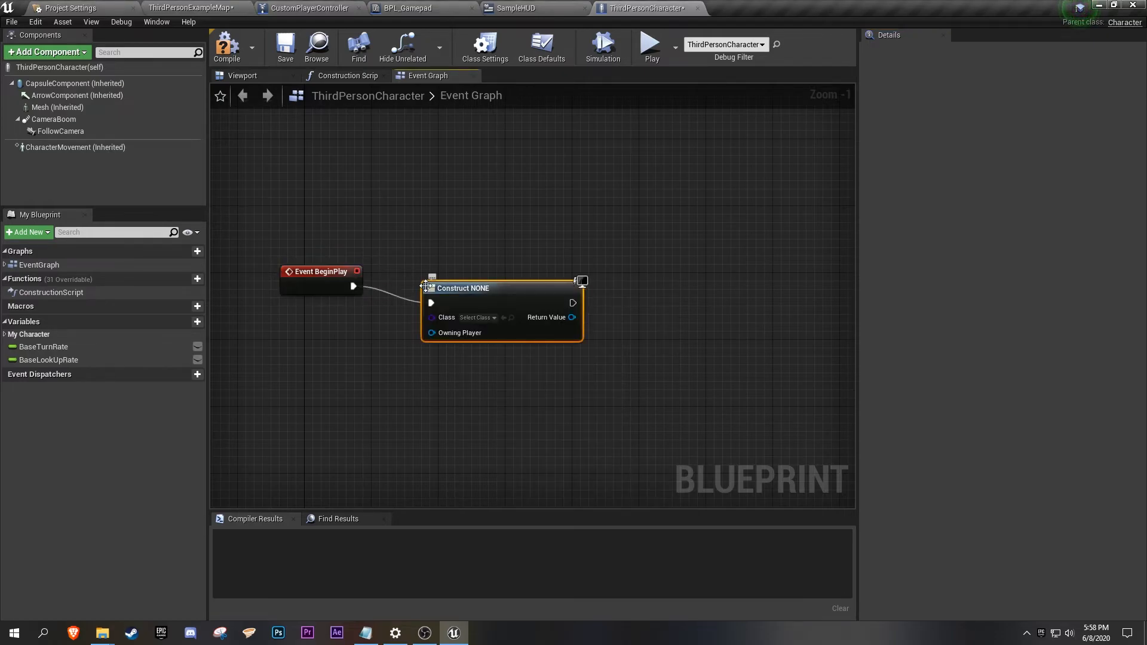
left_click(477, 317)
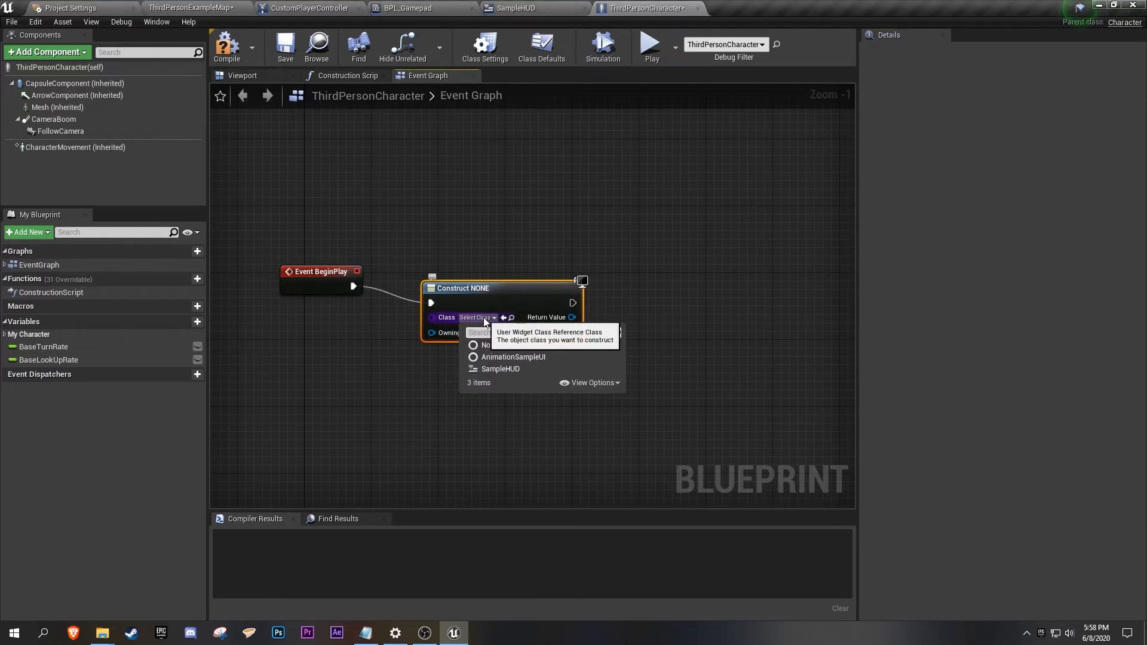
left_click(500, 369)
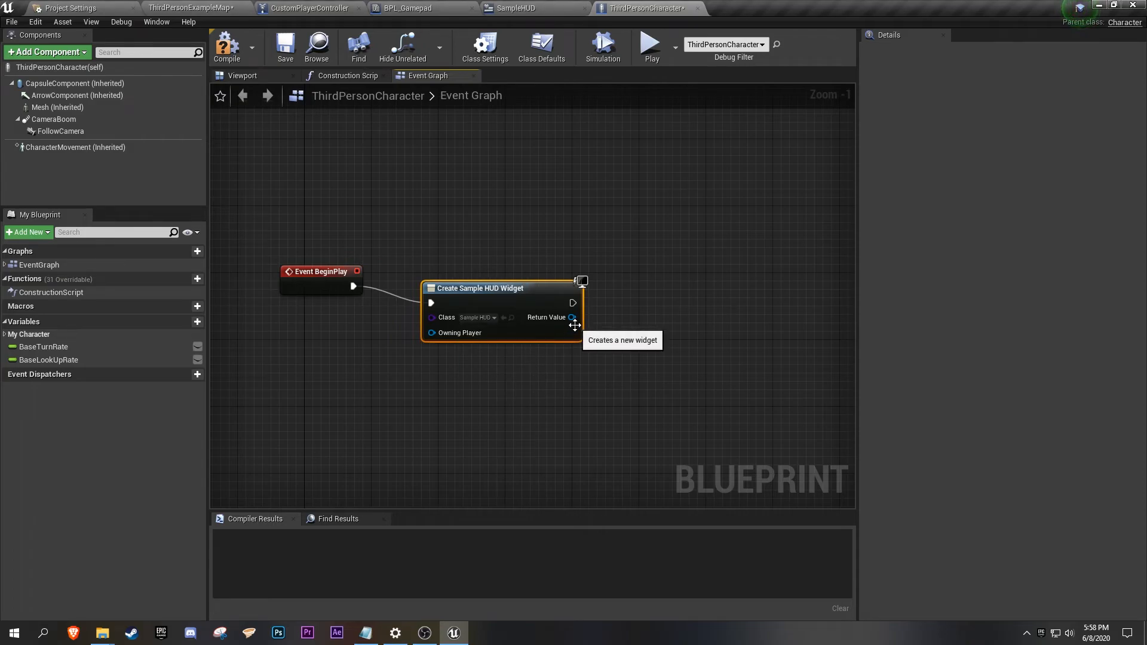
Add the created widget's Return Value to the viewport and compile the character blueprint.
left_click_drag(573, 317, 658, 317)
type("add t")
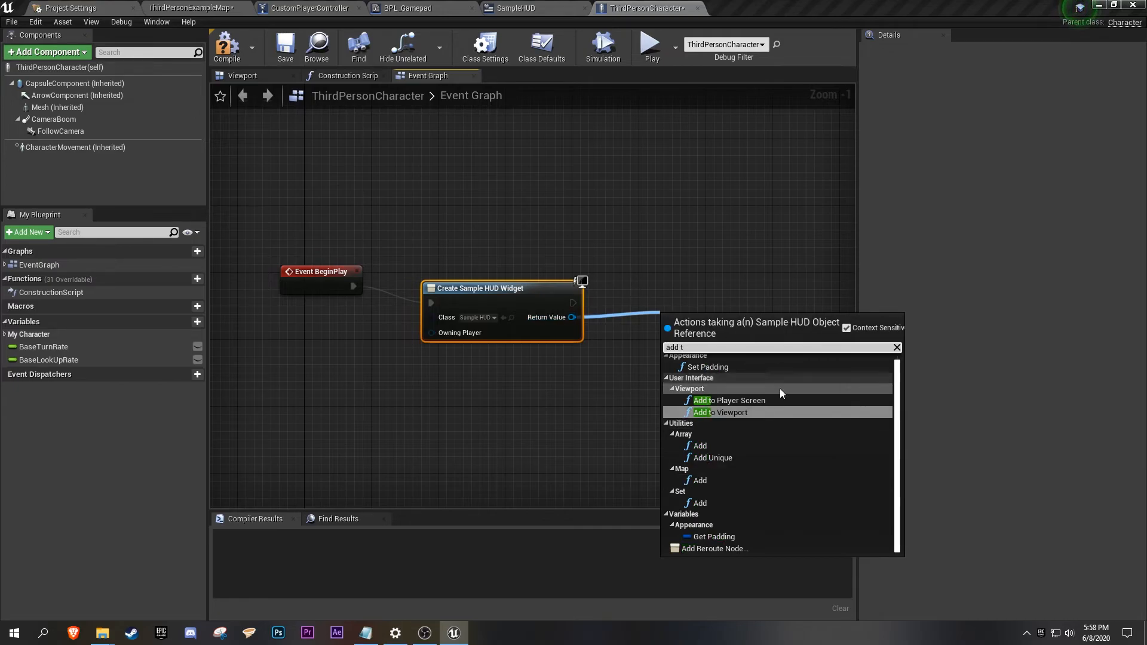
left_click(724, 412)
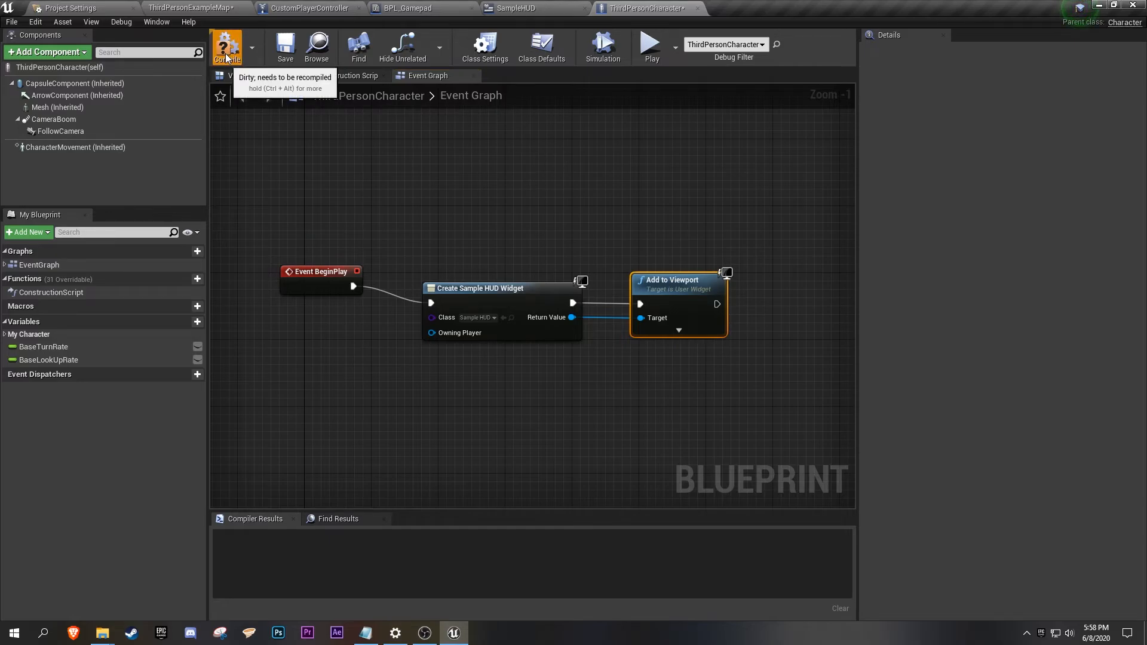
left_click(227, 46)
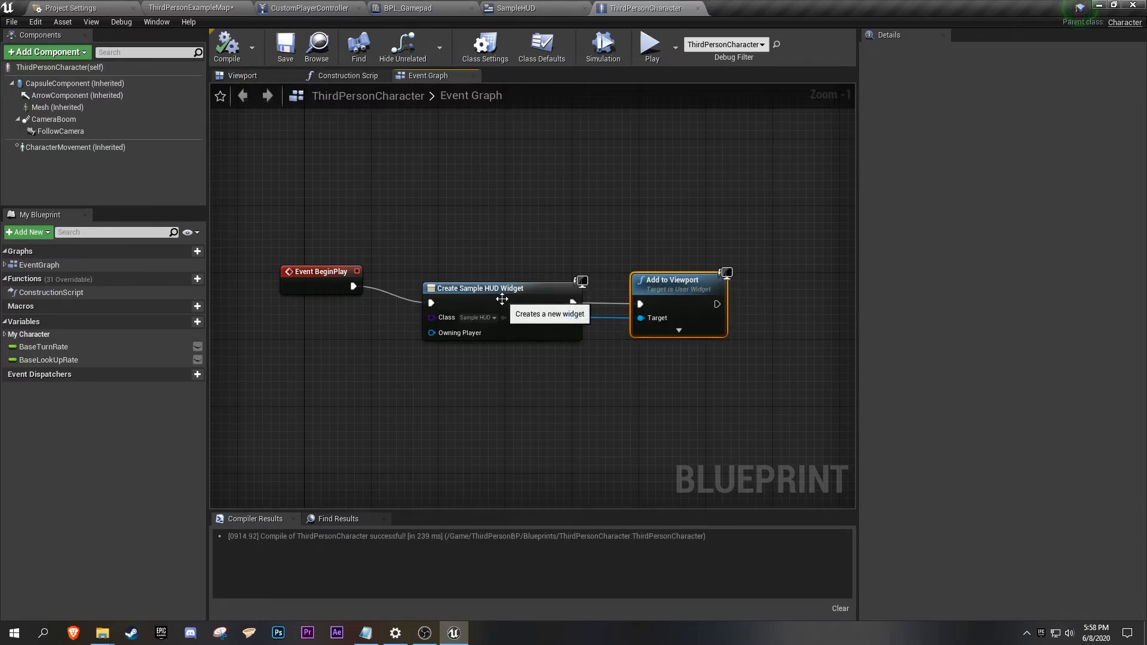
mouse_move(329, 260)
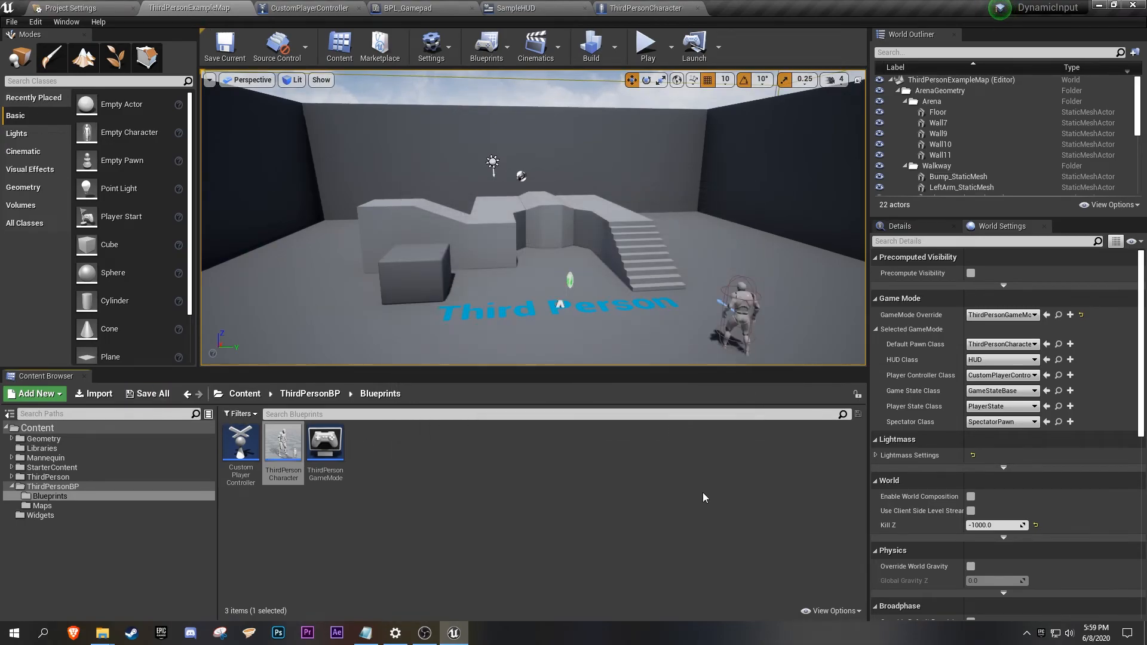
mouse_move(779, 426)
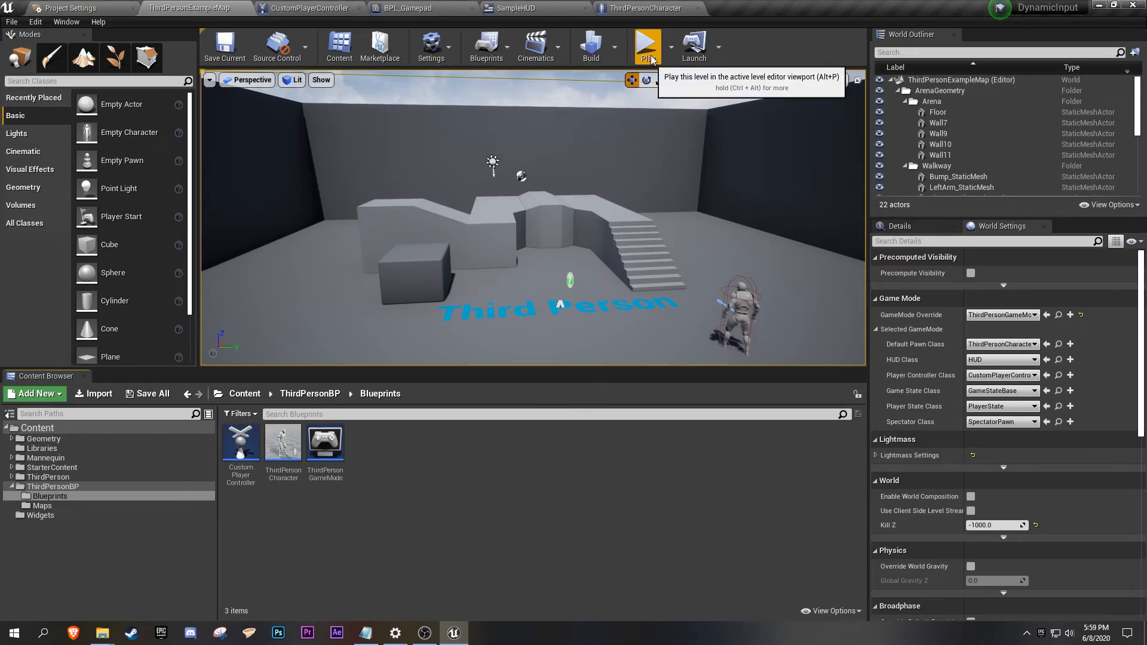
left_click(646, 45)
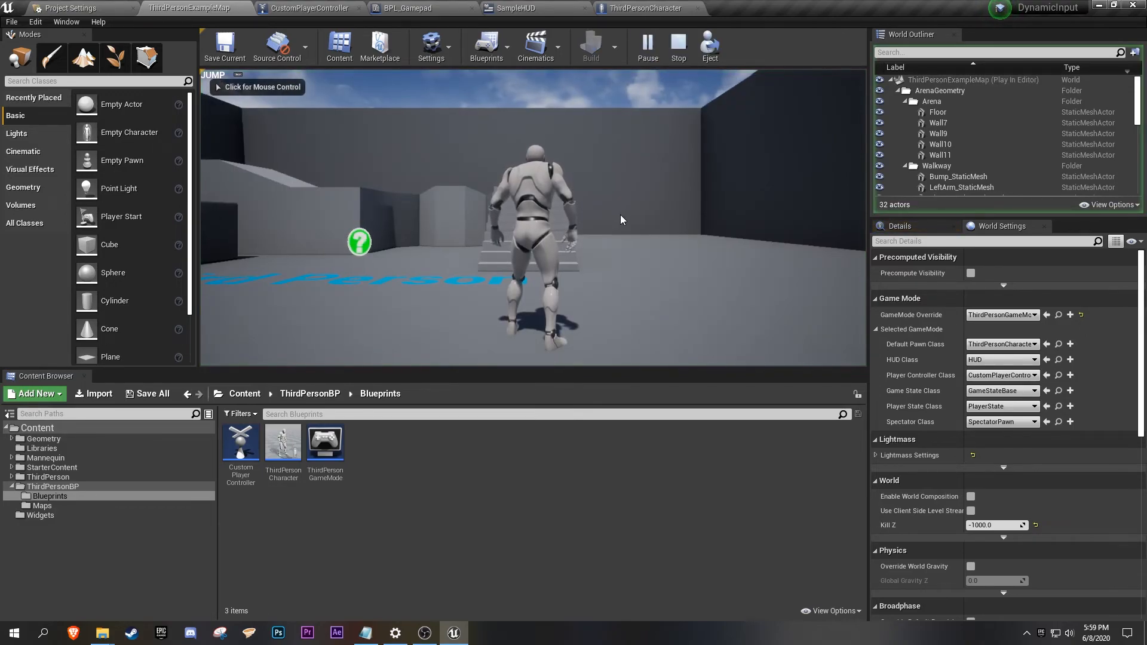
left_click(621, 220)
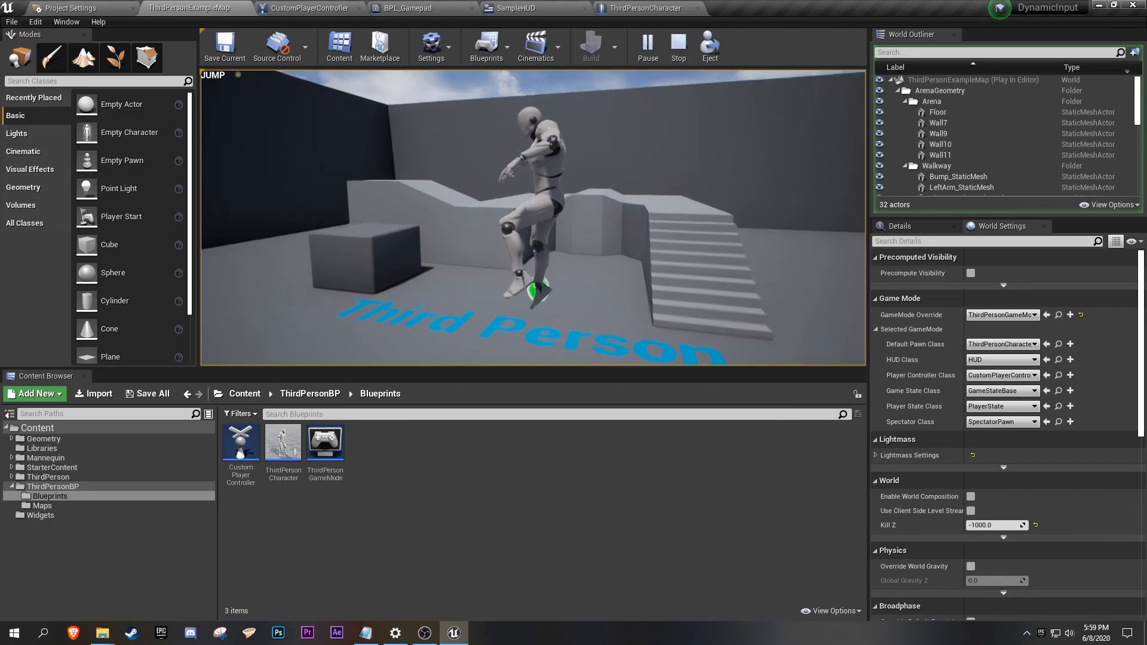
left_click(677, 46)
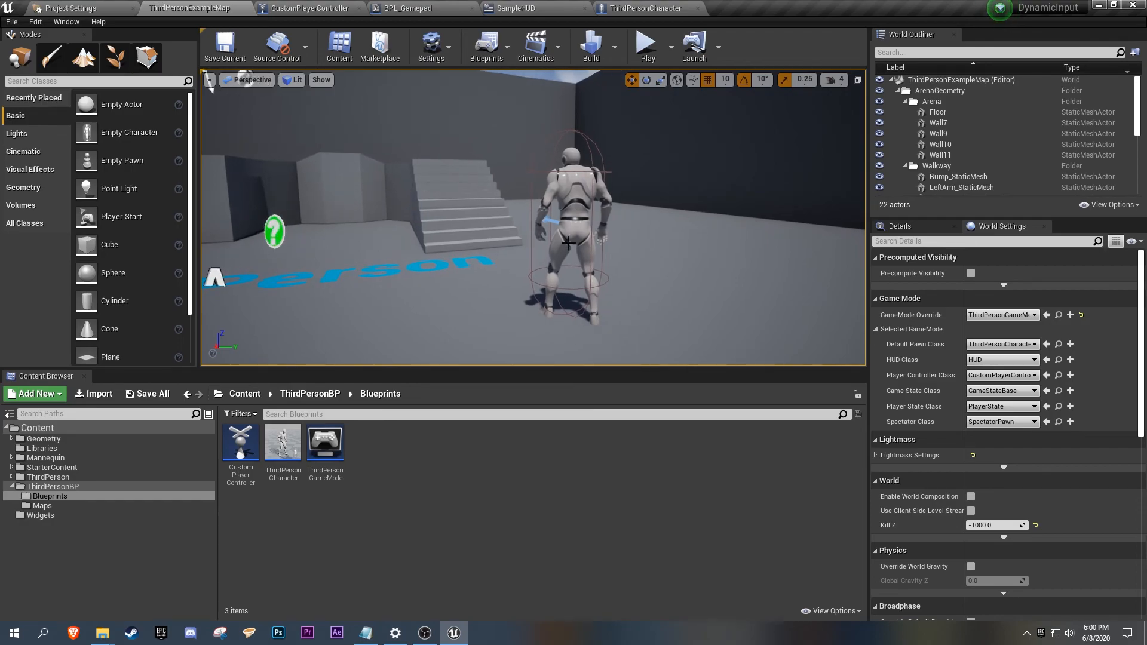
mouse_move(411, 227)
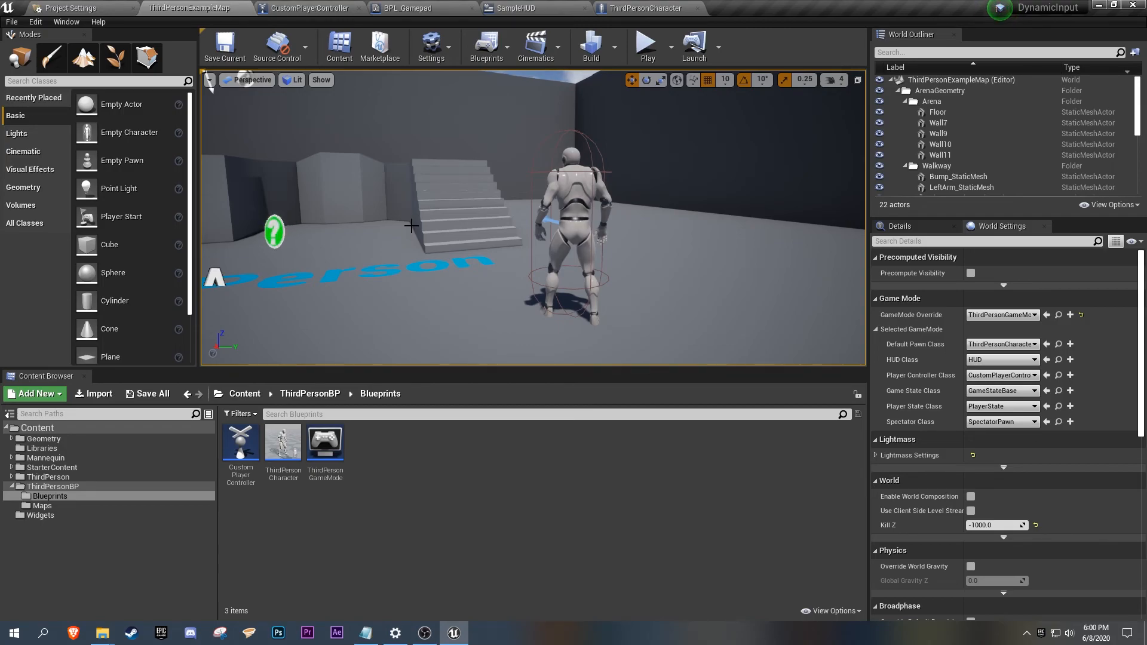
mouse_move(379, 215)
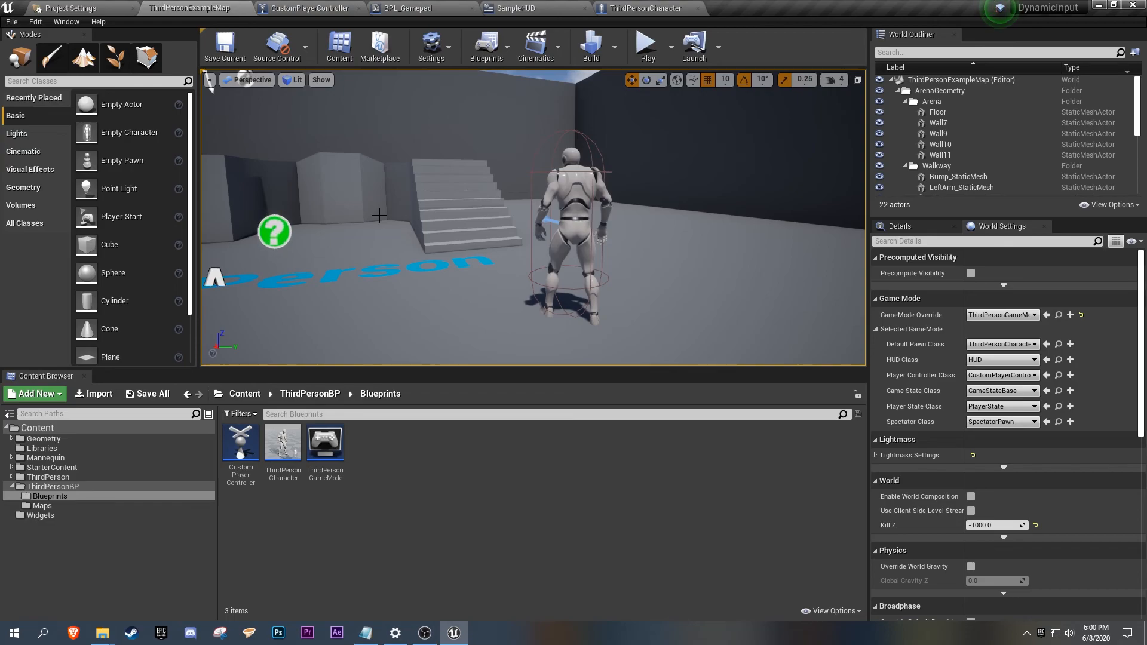